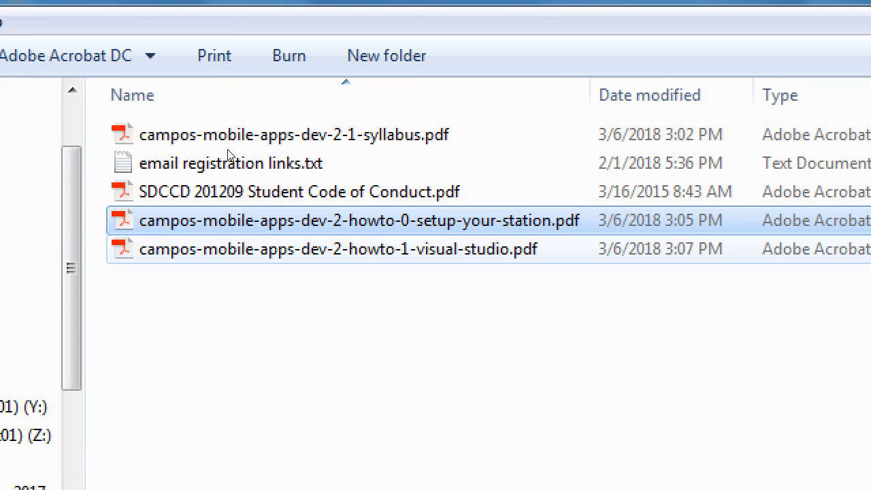
pyautogui.moveTo(238, 196)
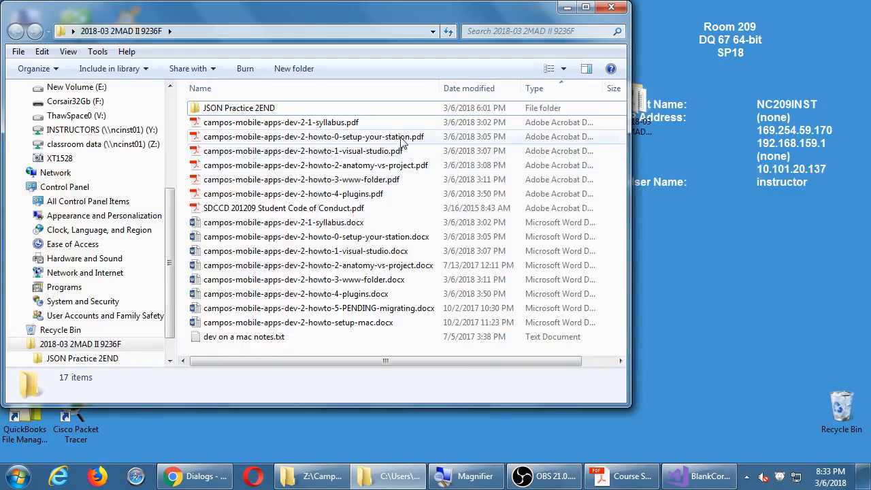
# Open campos-mobile-apps-dev-2-howto-0-setup-your-station.pdf in Acrobat and read the daily tasks
pyautogui.doubleClick(312, 136)
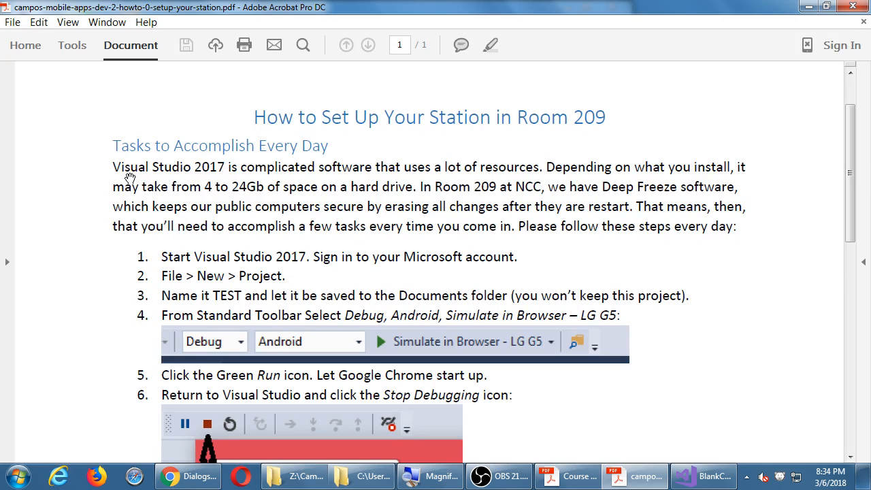
pyautogui.scroll(3)
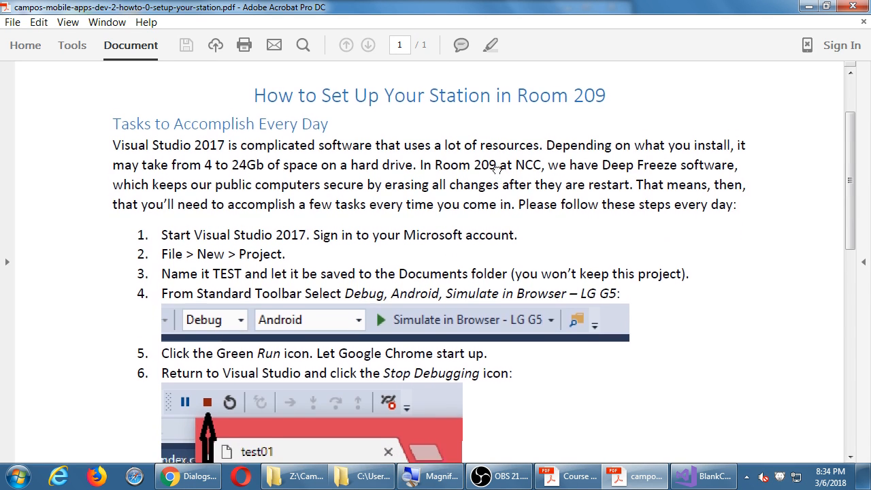
pyautogui.scroll(3)
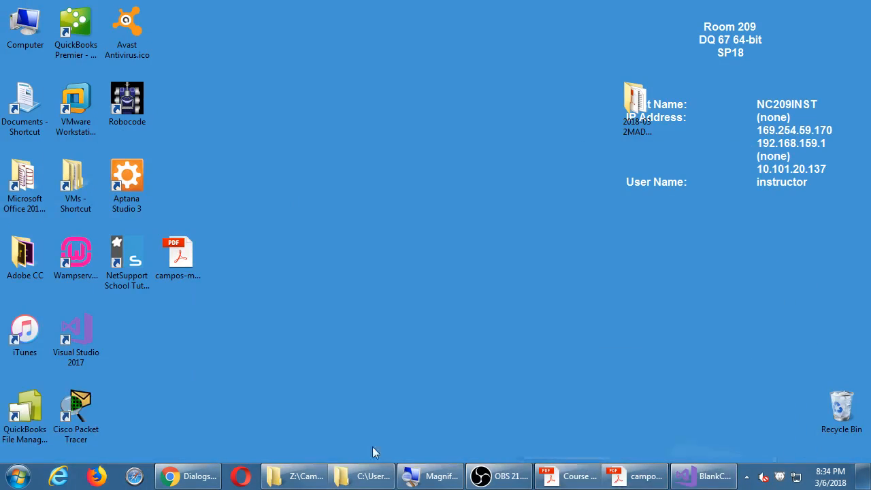
# Restore the station setup PDF window from the taskbar
pyautogui.click(632, 476)
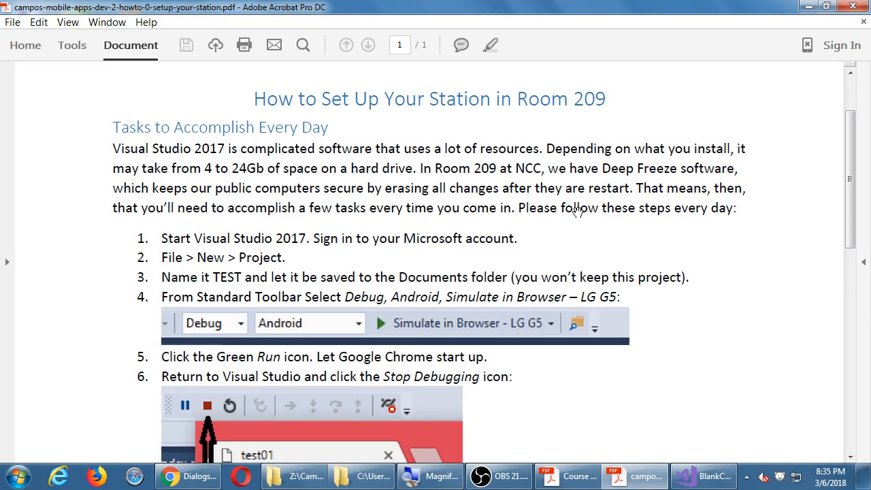
# Scroll the handout to the own-Android-device steps 5 through 11
pyautogui.scroll(-3)
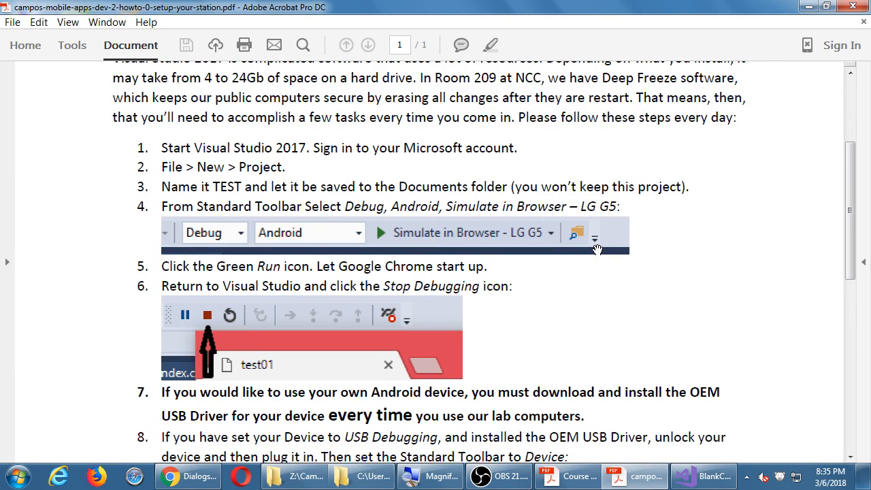
pyautogui.moveTo(659, 259)
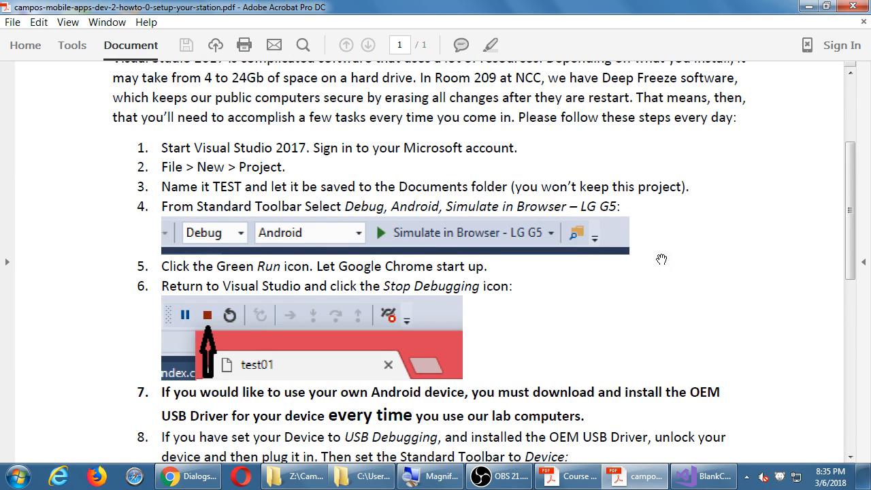
pyautogui.scroll(-3)
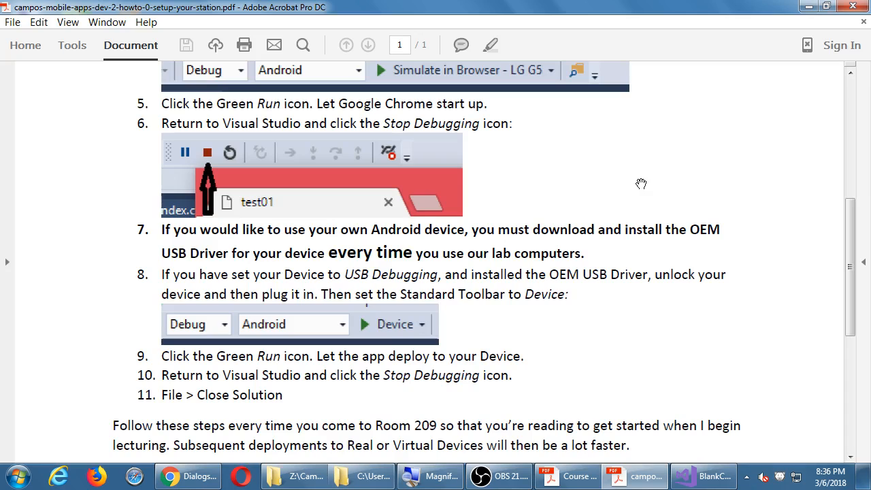
pyautogui.moveTo(460, 257)
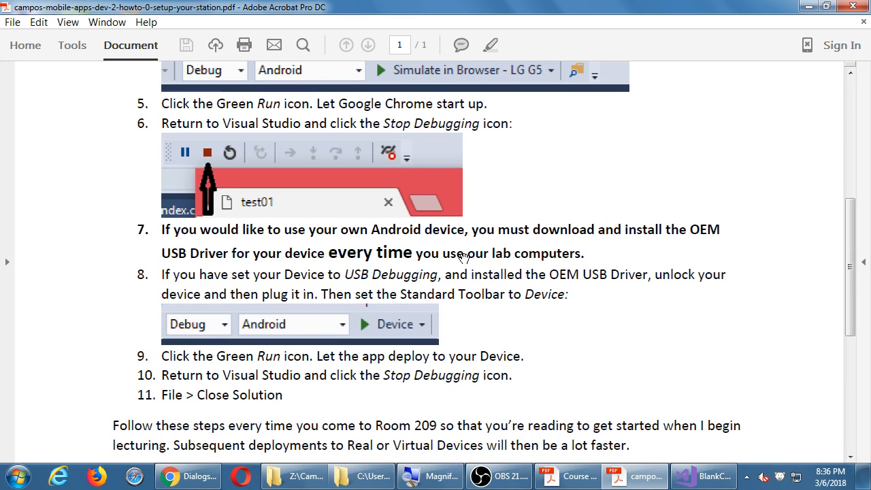
pyautogui.moveTo(415, 264)
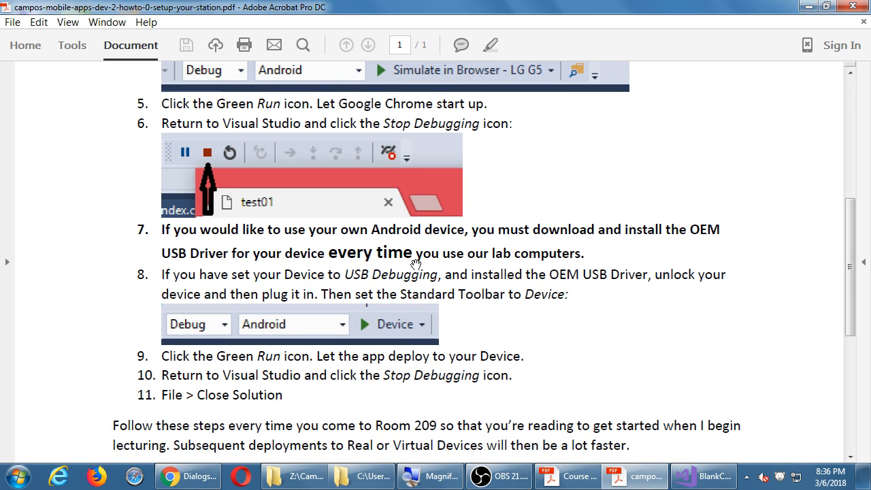
pyautogui.moveTo(95, 272)
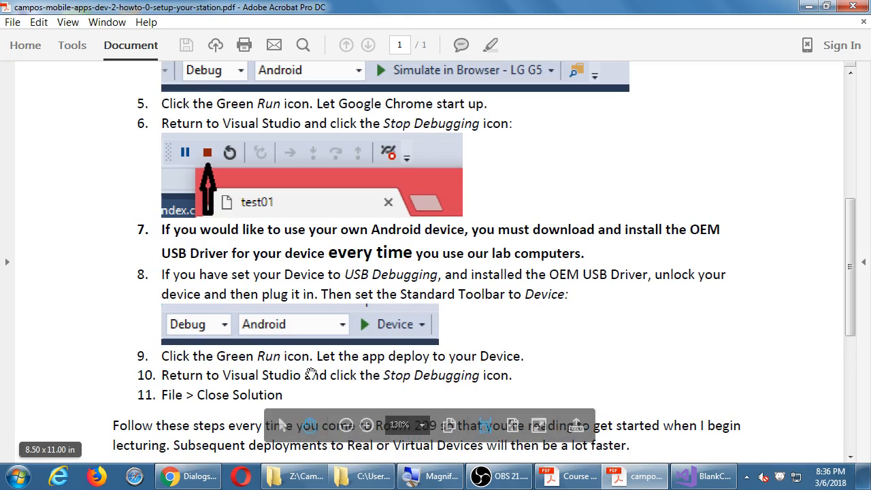
# Scroll the handout down to its Further Reading links below the closing steps
pyautogui.scroll(-3)
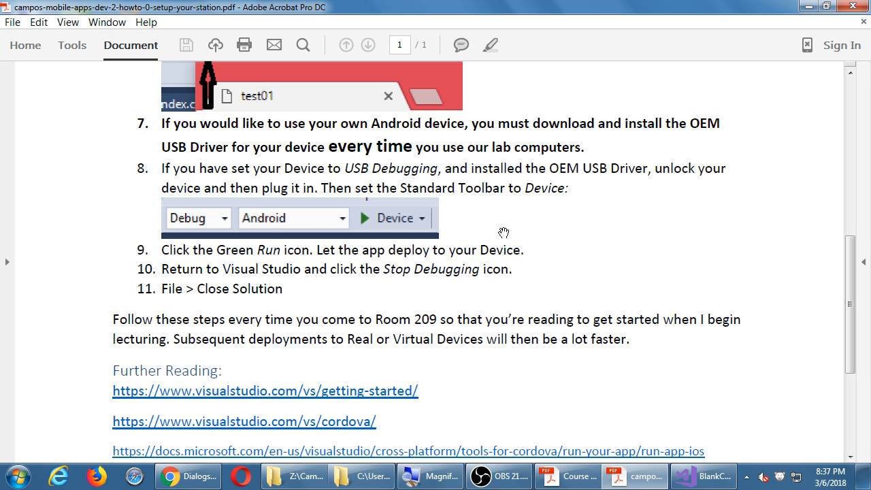
pyautogui.moveTo(489, 229)
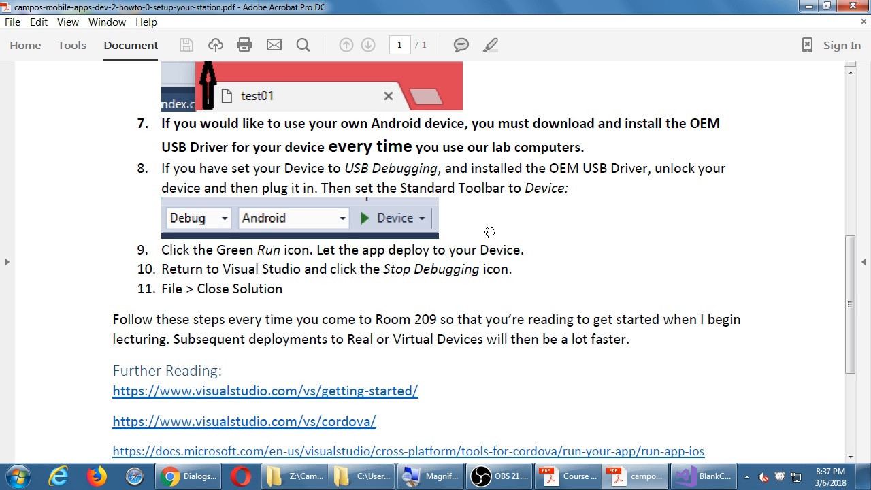
pyautogui.scroll(3)
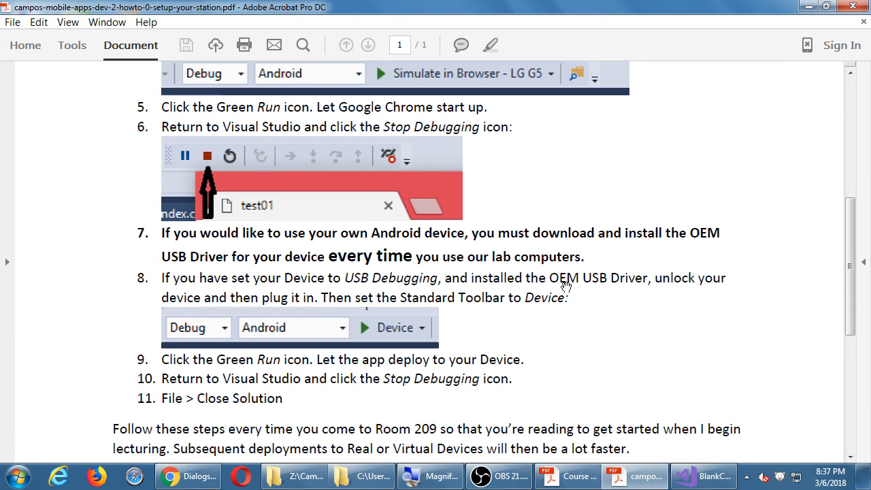
pyautogui.scroll(-3)
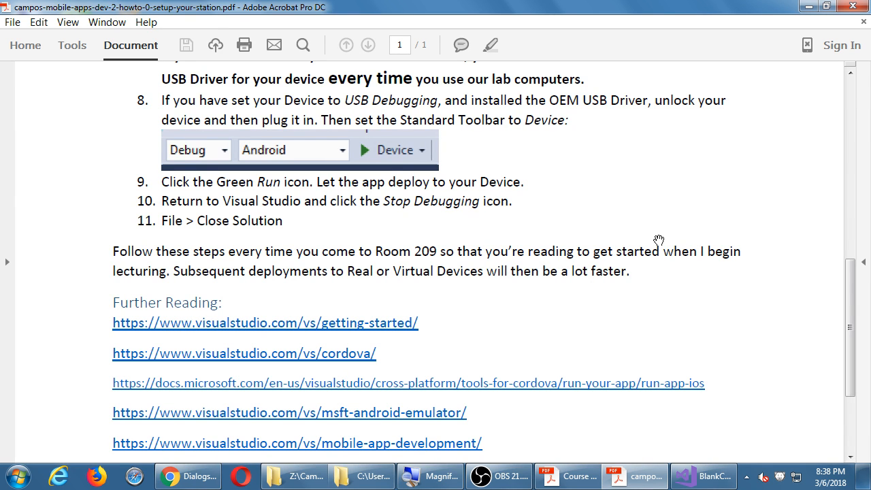
# Scroll to the handout's end, then back to its title and first daily setup steps
pyautogui.scroll(-3)
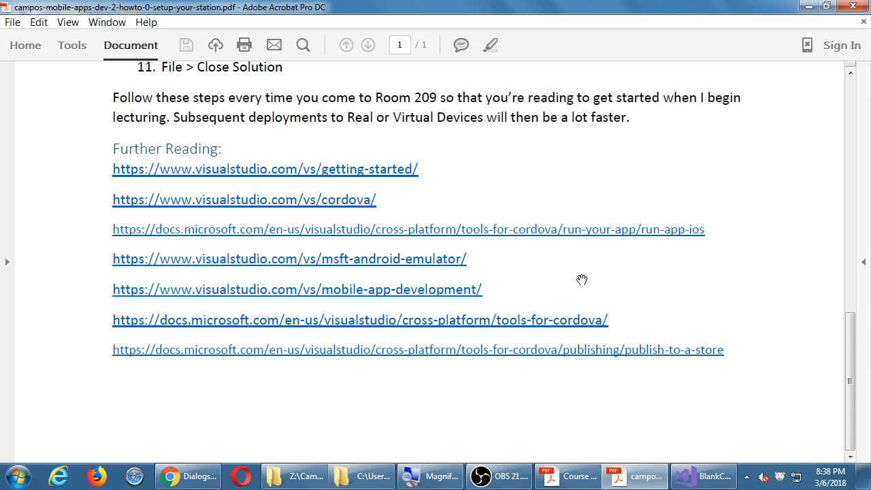
pyautogui.scroll(3)
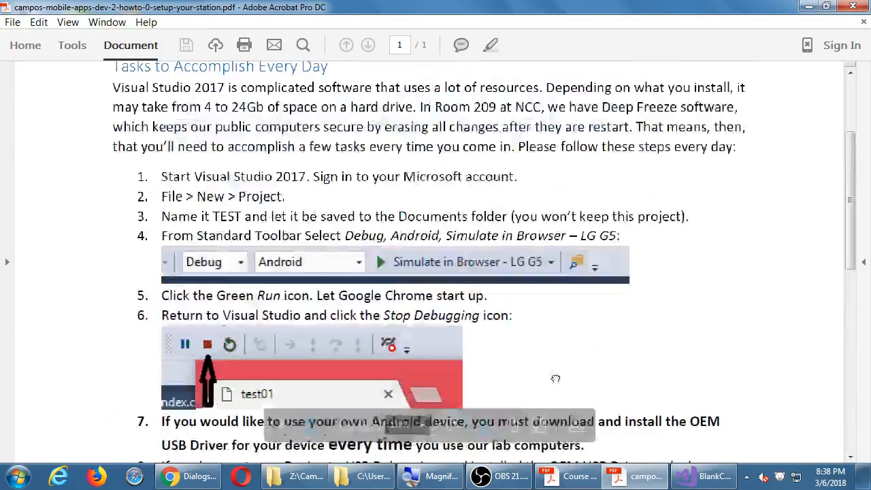
pyautogui.scroll(3)
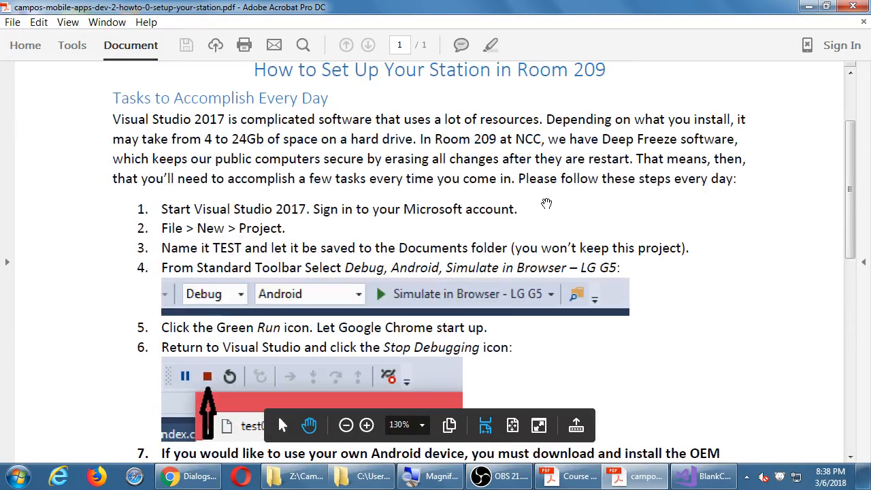
pyautogui.moveTo(674, 280)
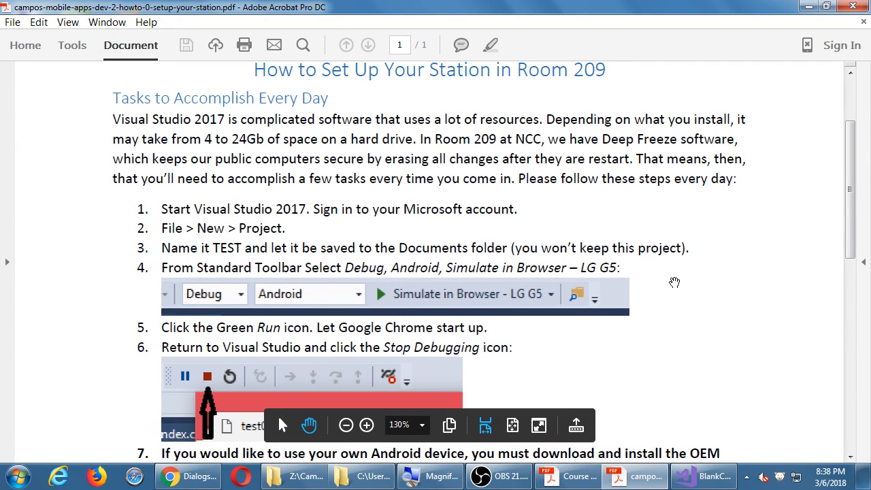
pyautogui.moveTo(661, 294)
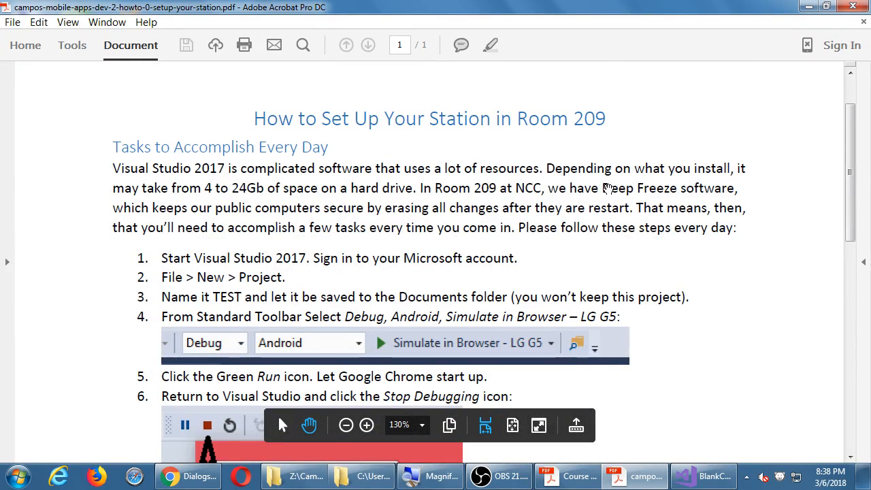
pyautogui.moveTo(591, 162)
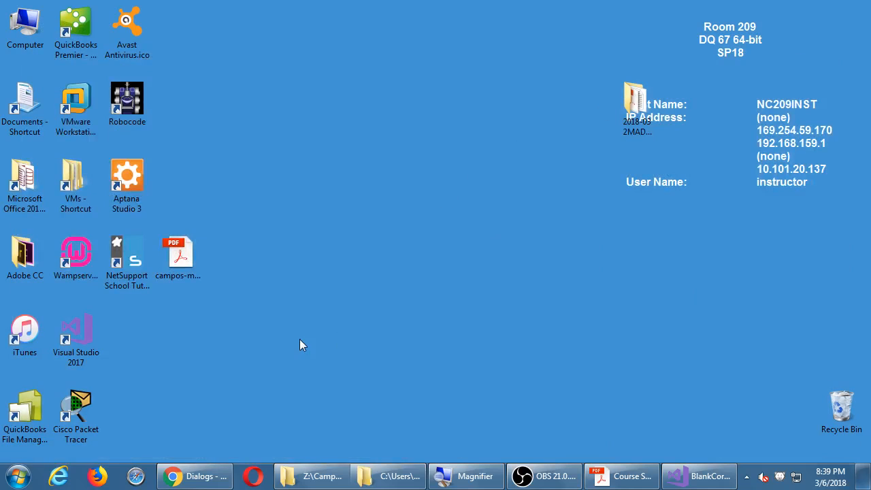
pyautogui.moveTo(608, 142)
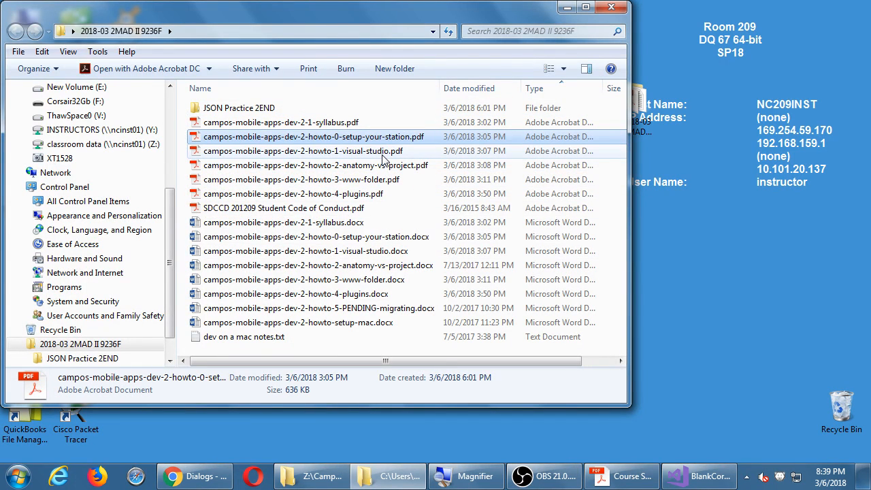
# Open campos-mobile-apps-dev-2-howto-1-visual-studio.pdf in Acrobat and show the Mobile Development workload options
pyautogui.doubleClick(302, 150)
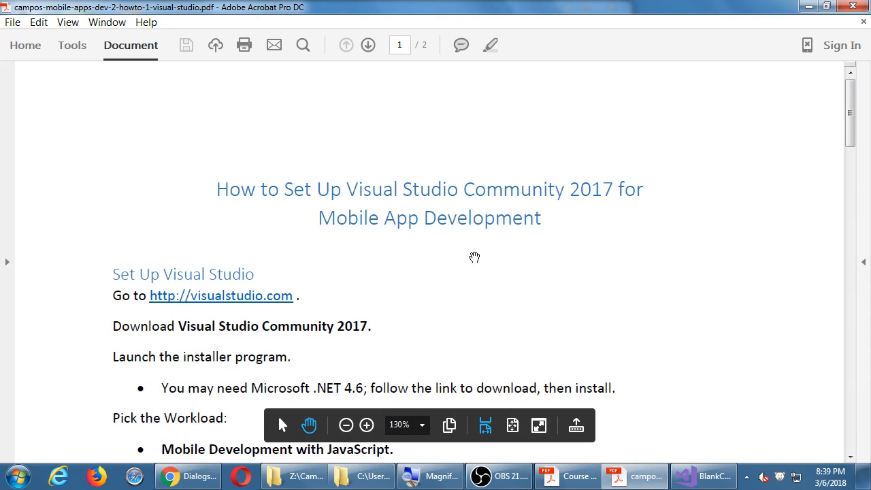
pyautogui.scroll(-3)
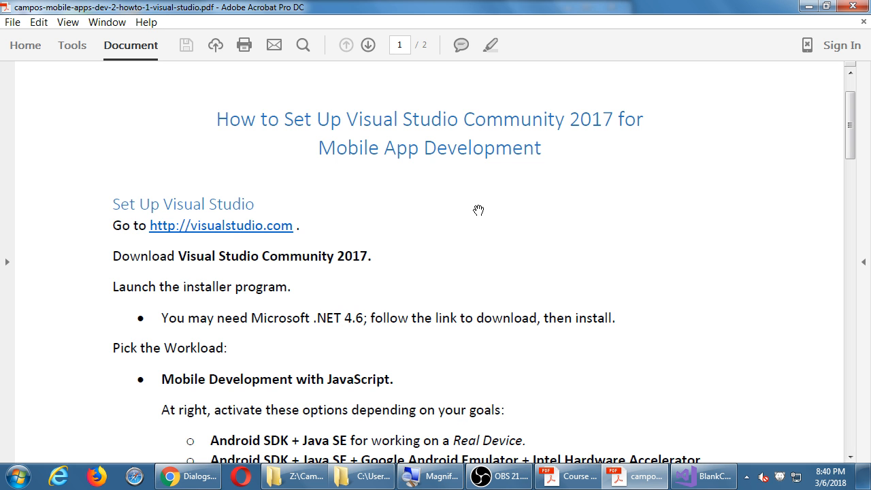
# Scroll the Visual Studio handout through to Further Reading, then bring its window to the front
pyautogui.scroll(-3)
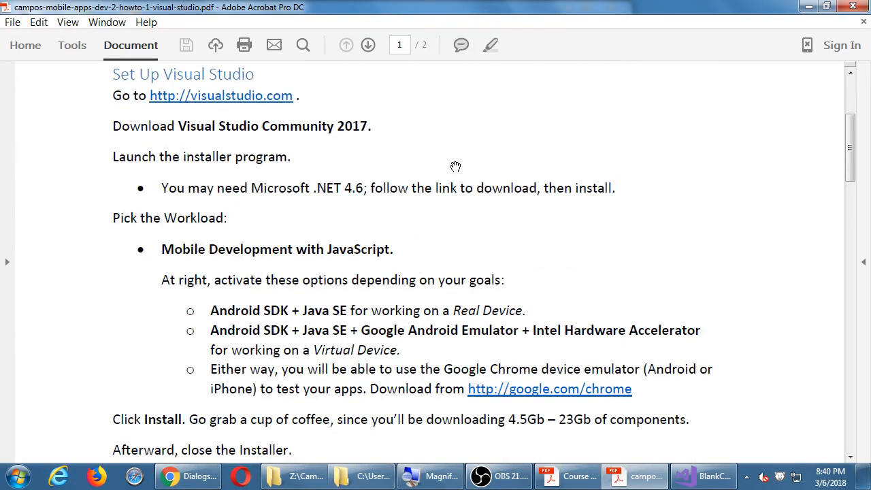
pyautogui.scroll(3)
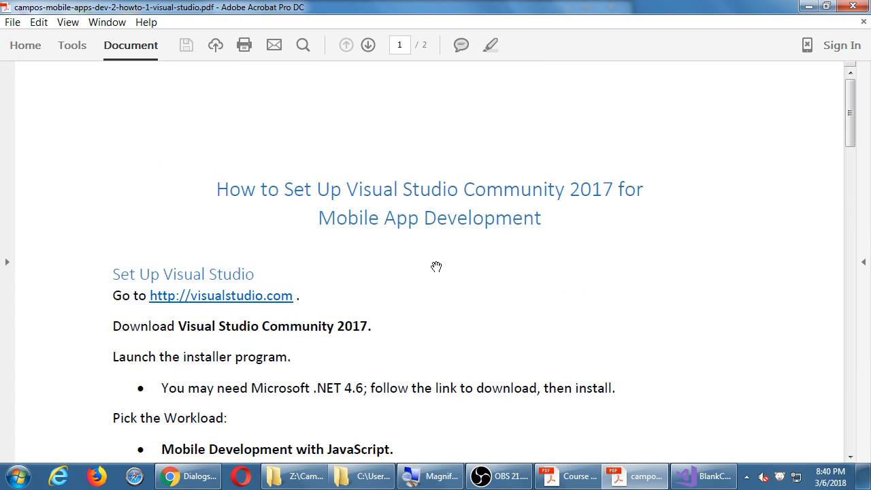
pyautogui.scroll(-3)
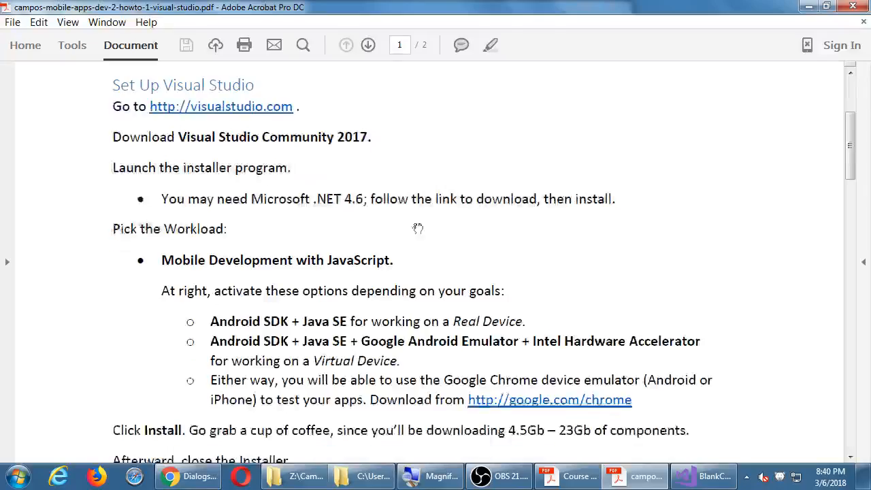
pyautogui.scroll(-3)
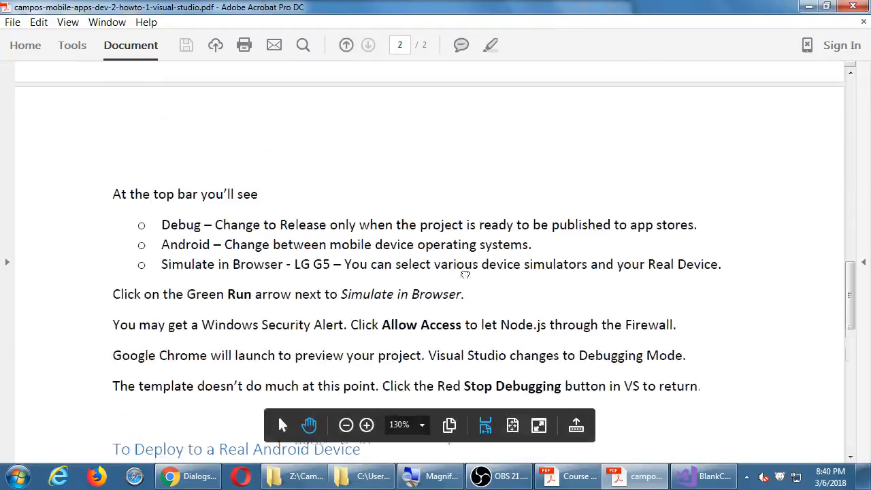
pyautogui.scroll(-3)
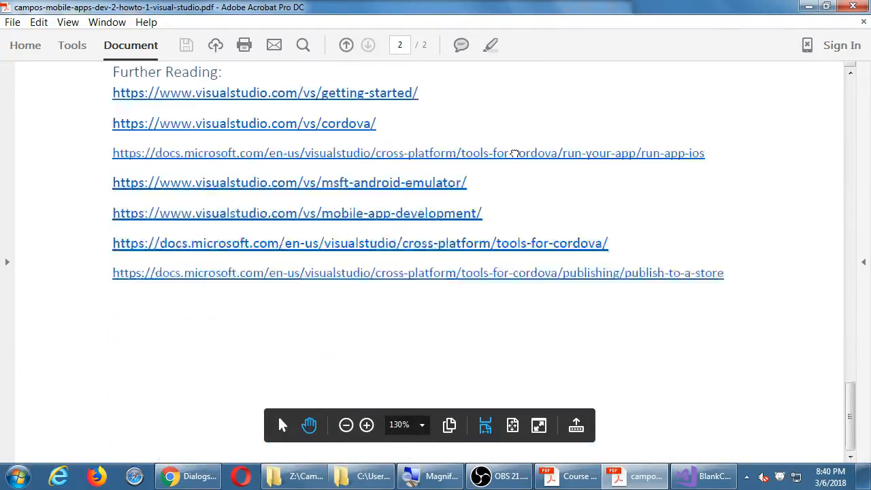
pyautogui.click(345, 45)
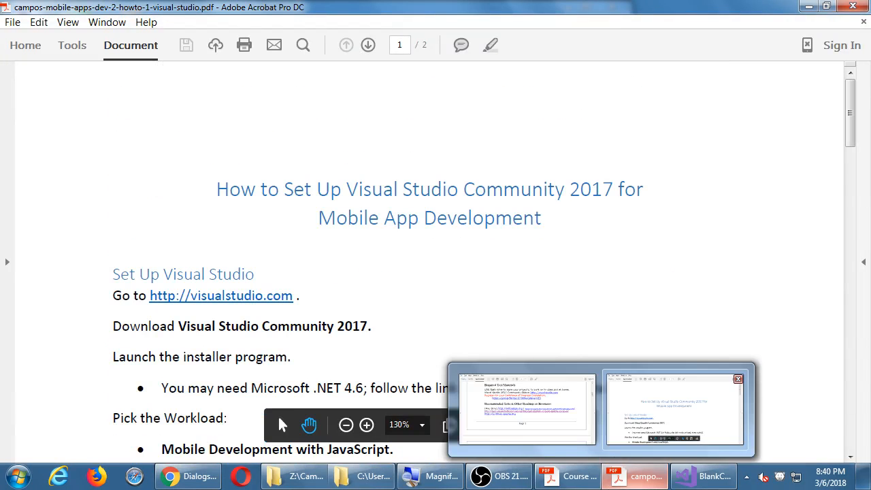
# Scroll to the Pick the Workload section with its Android SDK options, install and first-run sign-in steps
pyautogui.scroll(-3)
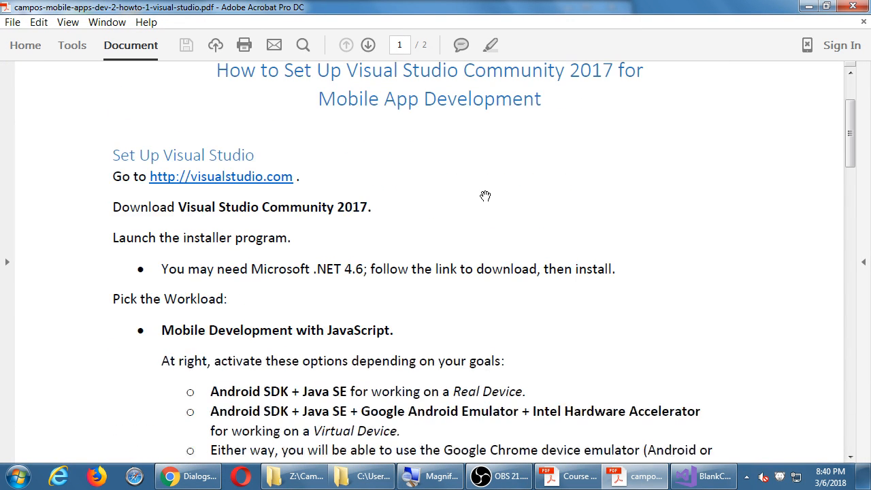
pyautogui.moveTo(457, 207)
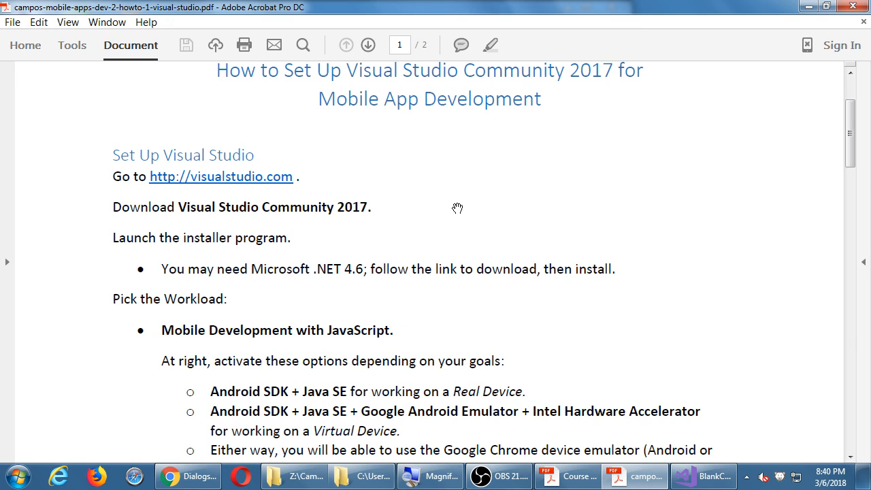
pyautogui.moveTo(219, 226)
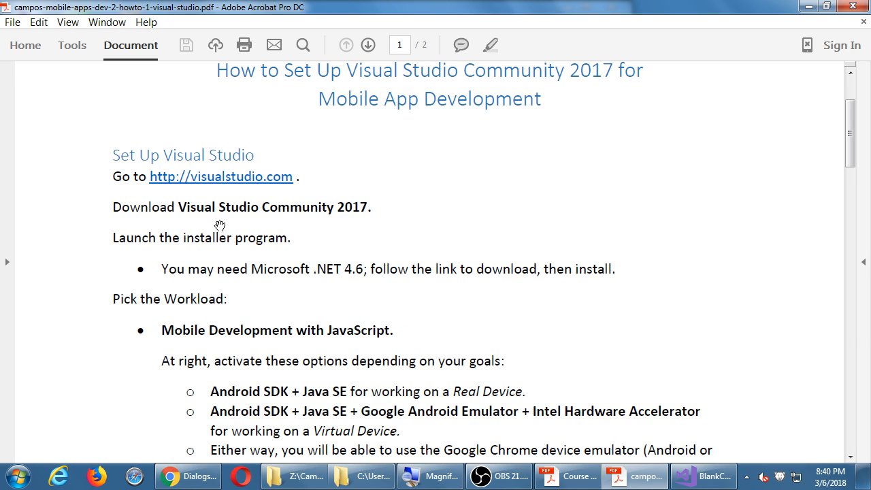
pyautogui.scroll(-3)
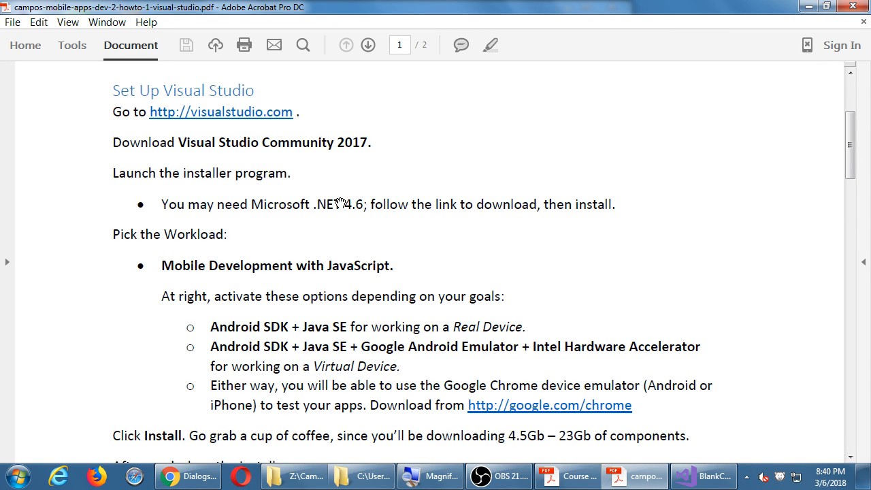
pyautogui.scroll(-3)
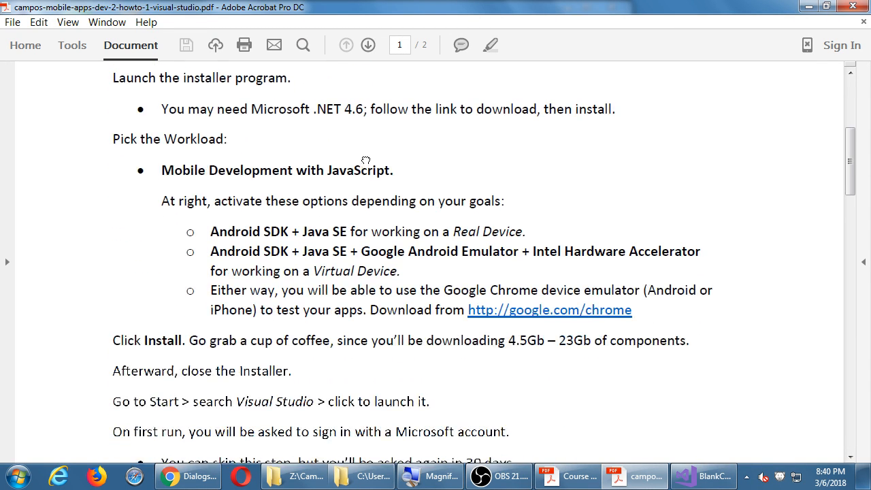
pyautogui.scroll(-3)
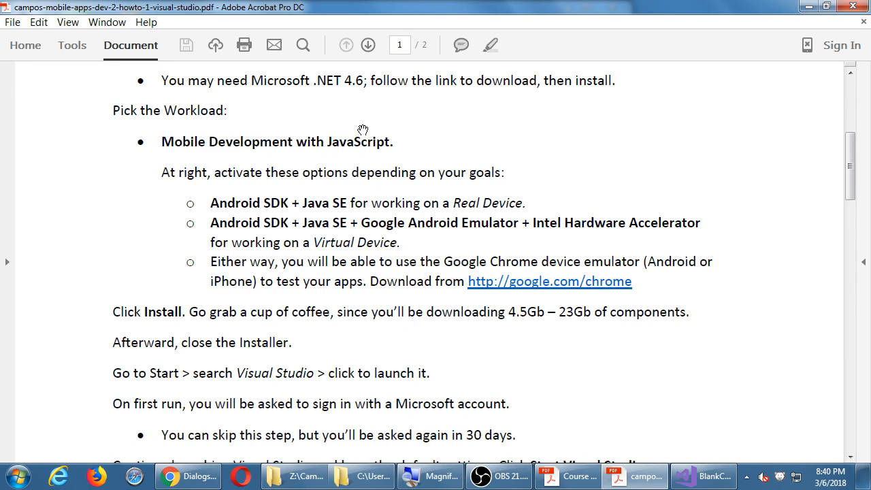
pyautogui.moveTo(425, 162)
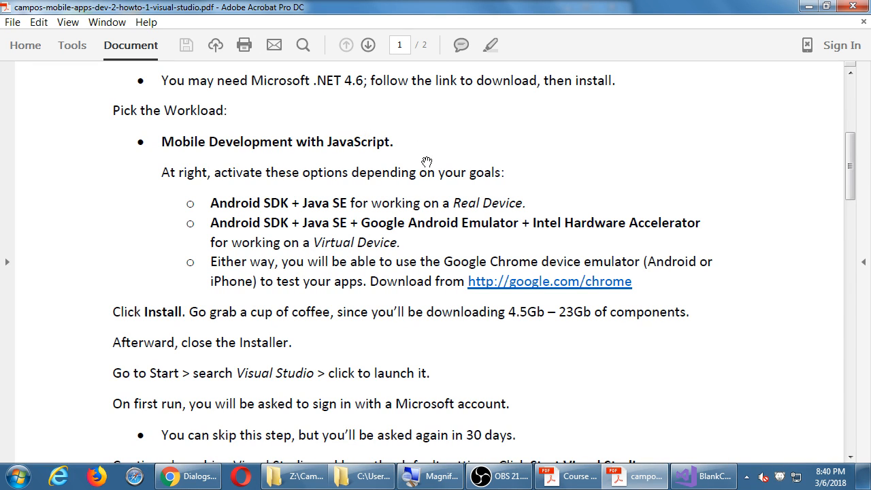
pyautogui.moveTo(352, 129)
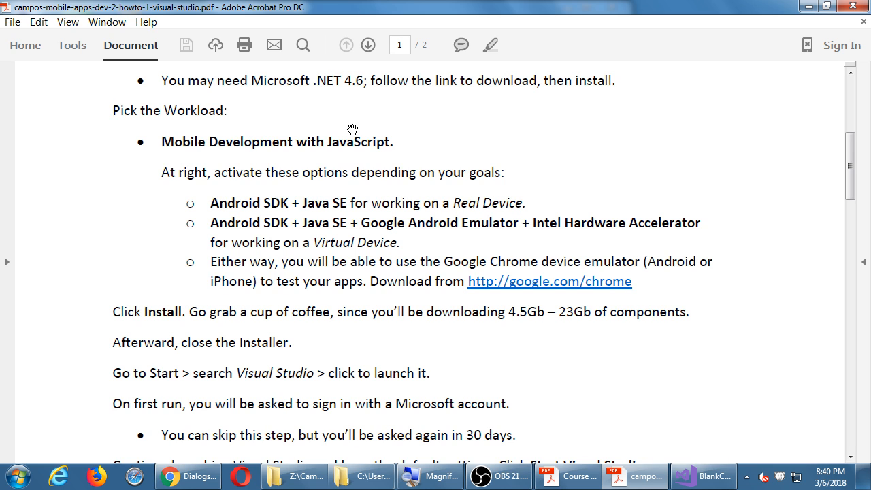
pyautogui.moveTo(448, 143)
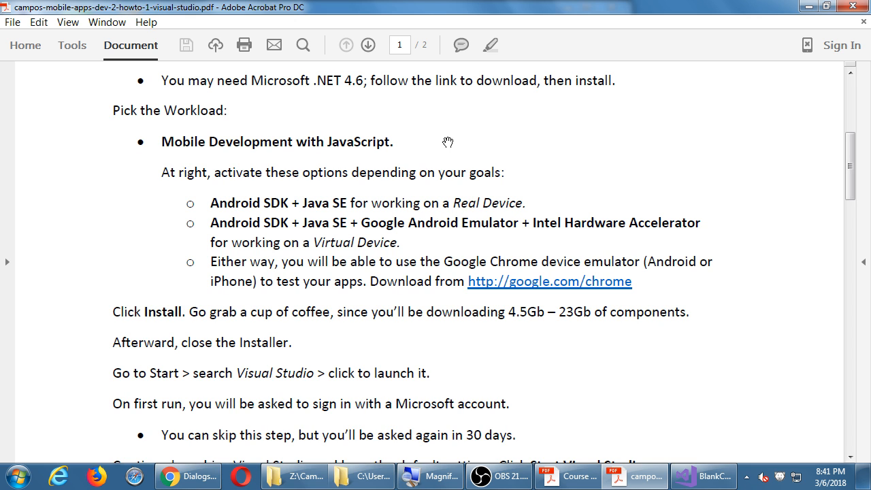
pyautogui.moveTo(353, 229)
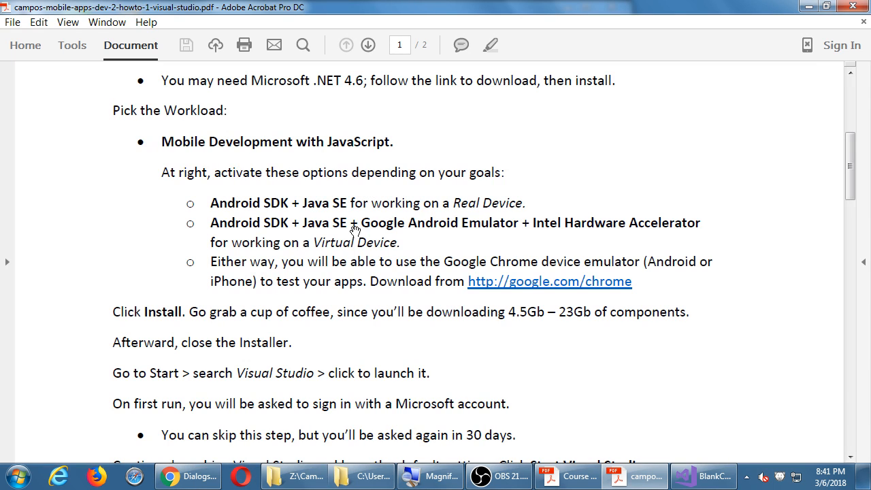
pyautogui.moveTo(514, 196)
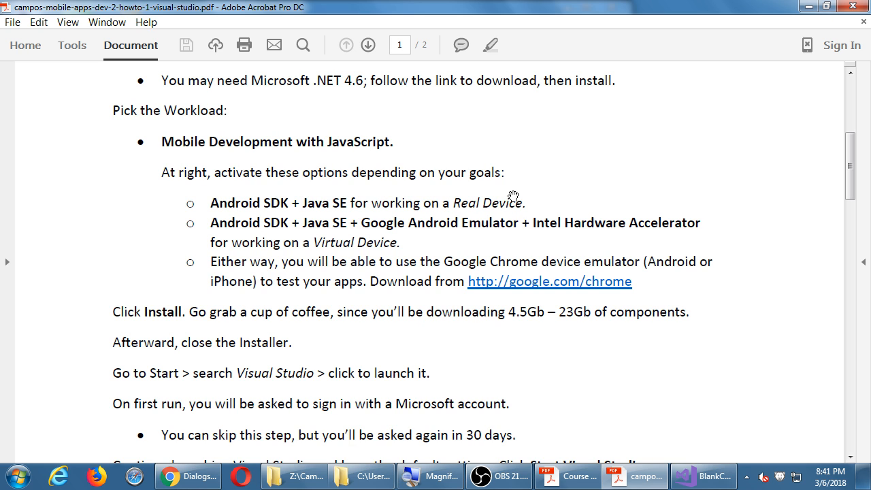
pyautogui.moveTo(286, 216)
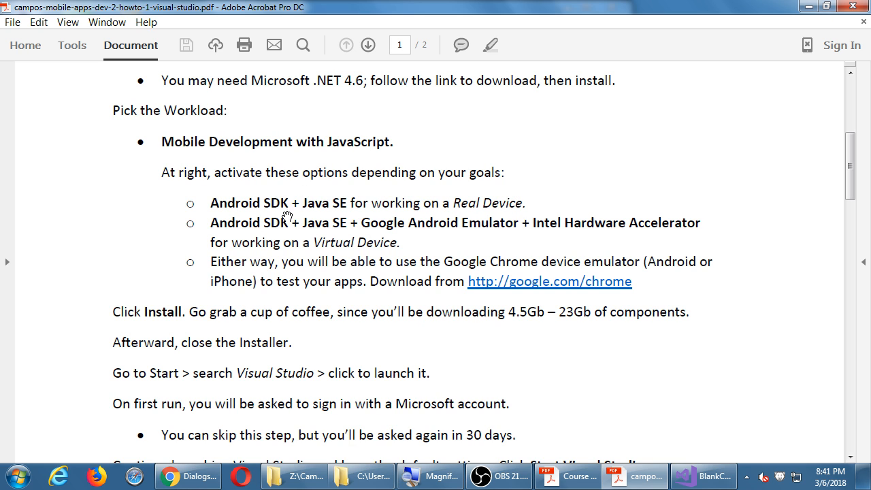
pyautogui.moveTo(319, 216)
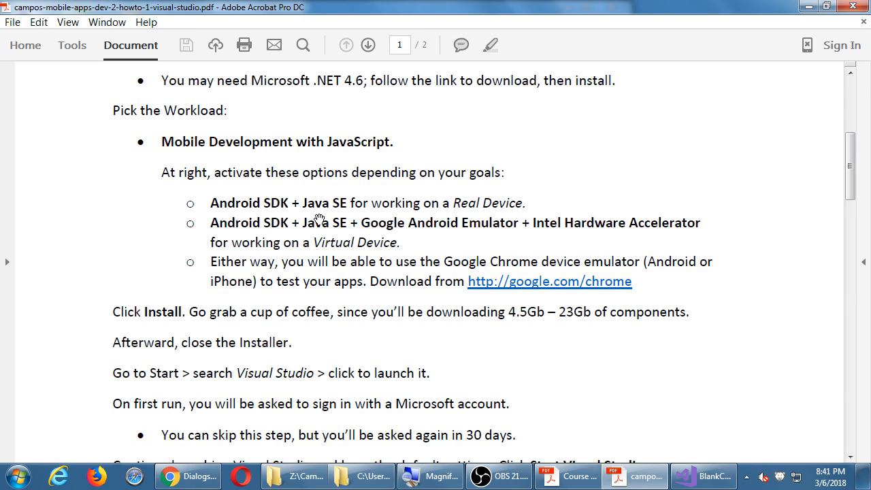
pyautogui.moveTo(514, 262)
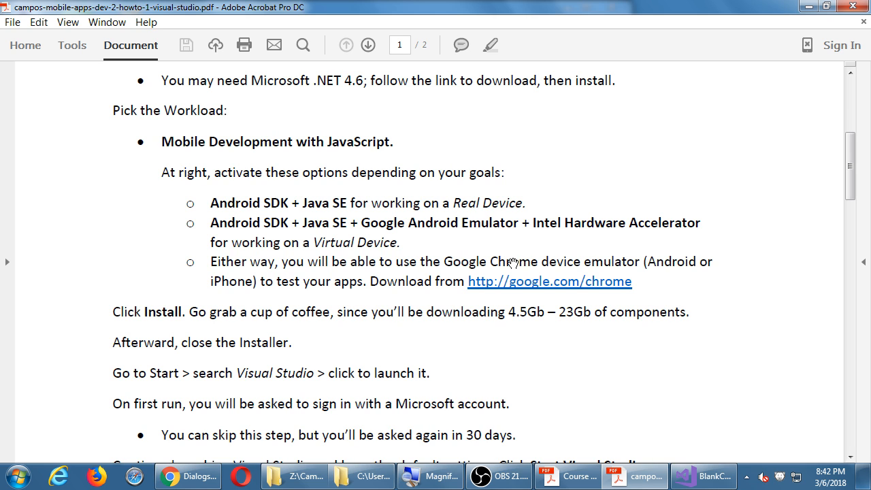
pyautogui.moveTo(266, 285)
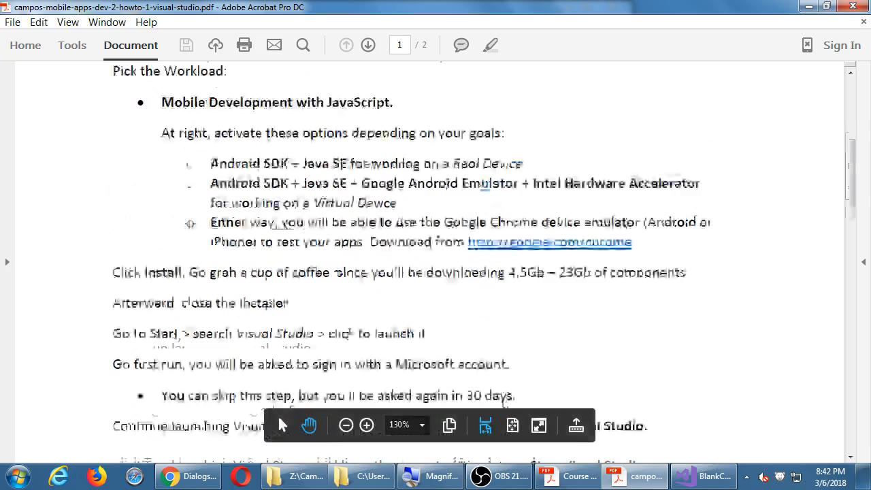
# Scroll through the Create Your First Mobile Project steps onto the page 2 run instructions
pyautogui.scroll(-3)
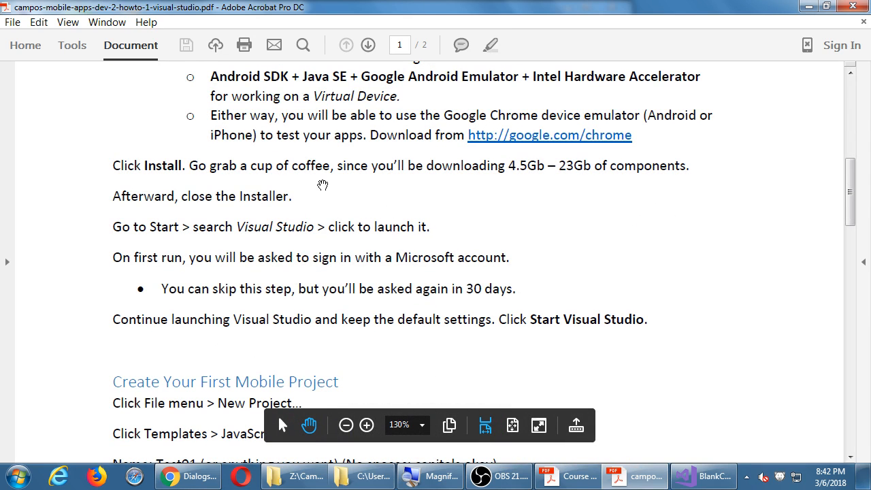
pyautogui.moveTo(402, 234)
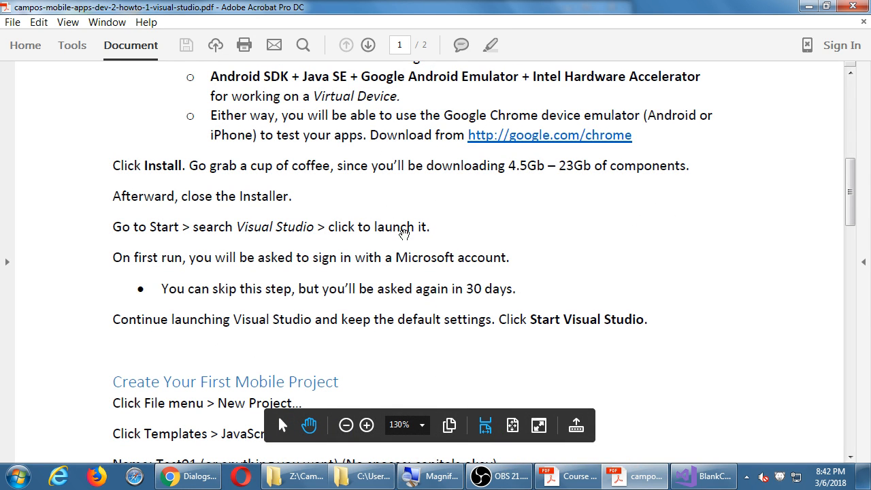
pyautogui.scroll(-3)
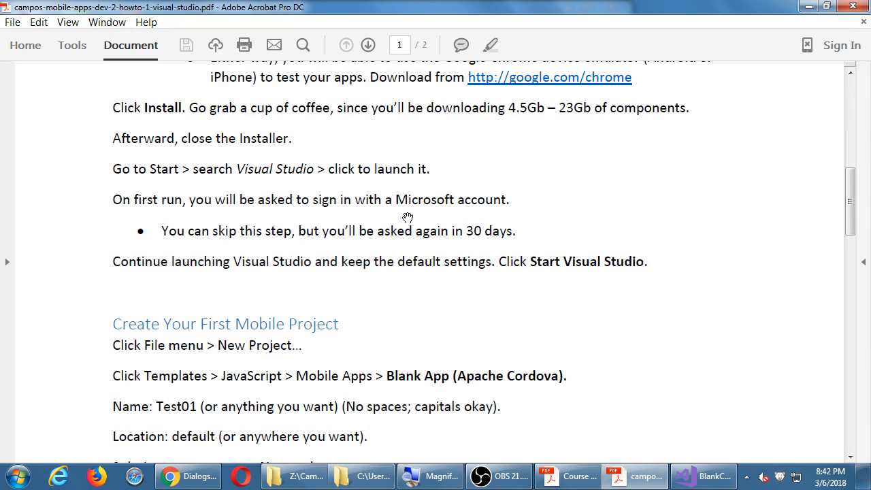
pyautogui.moveTo(442, 199)
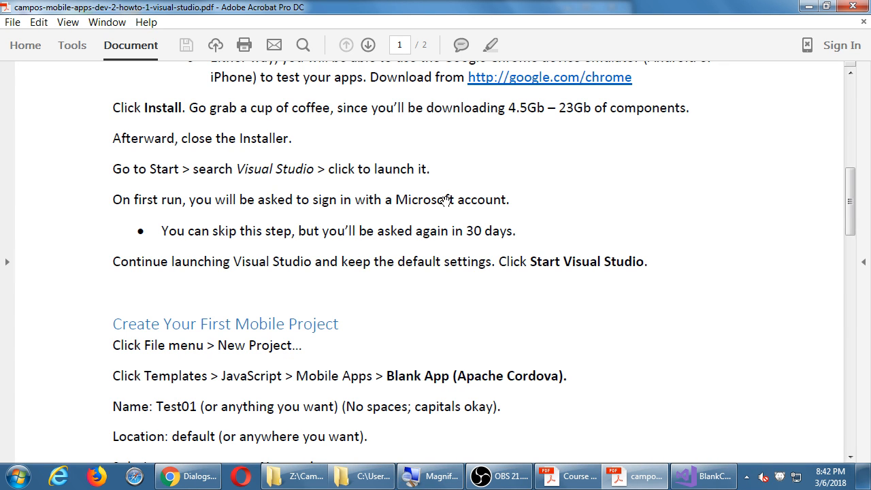
pyautogui.scroll(-3)
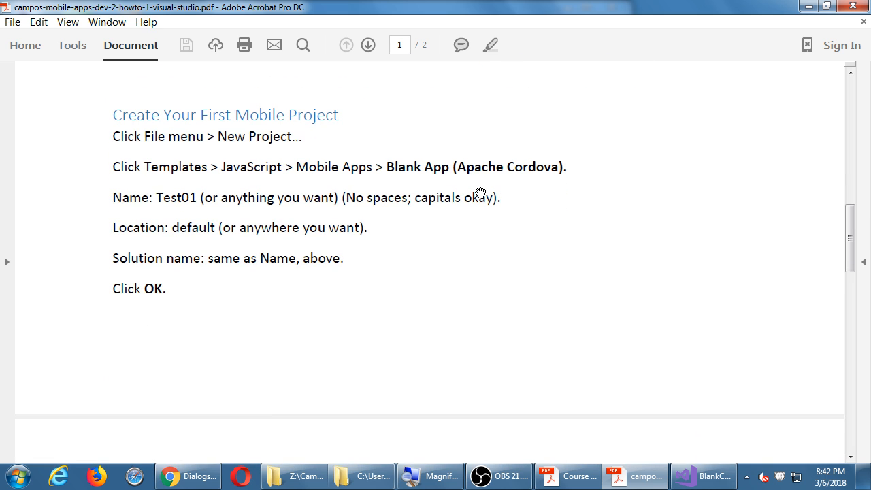
pyautogui.moveTo(226, 139)
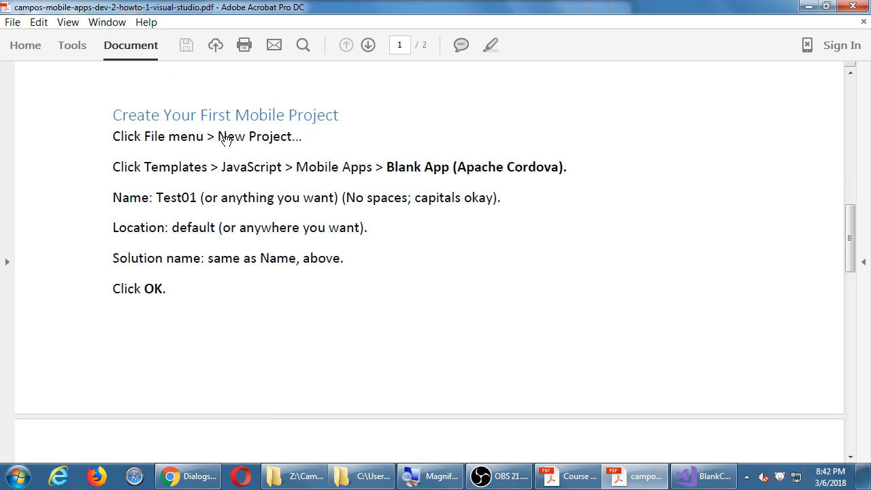
pyautogui.moveTo(476, 171)
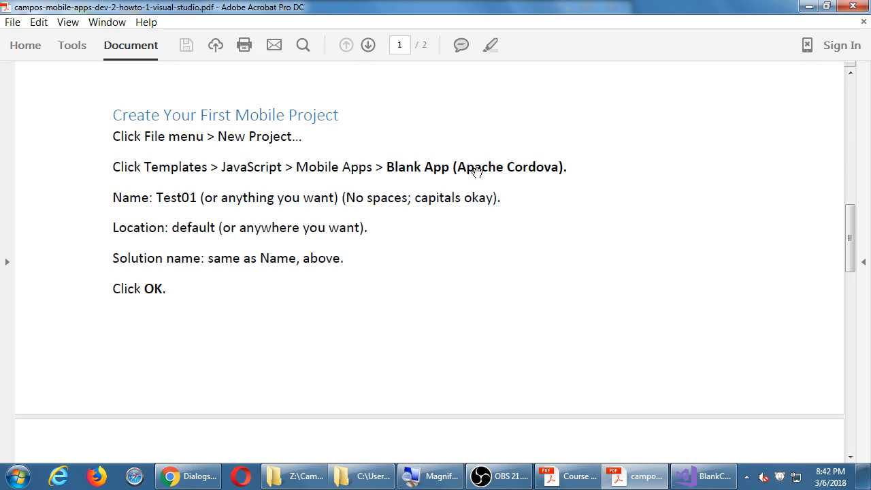
pyautogui.moveTo(488, 171)
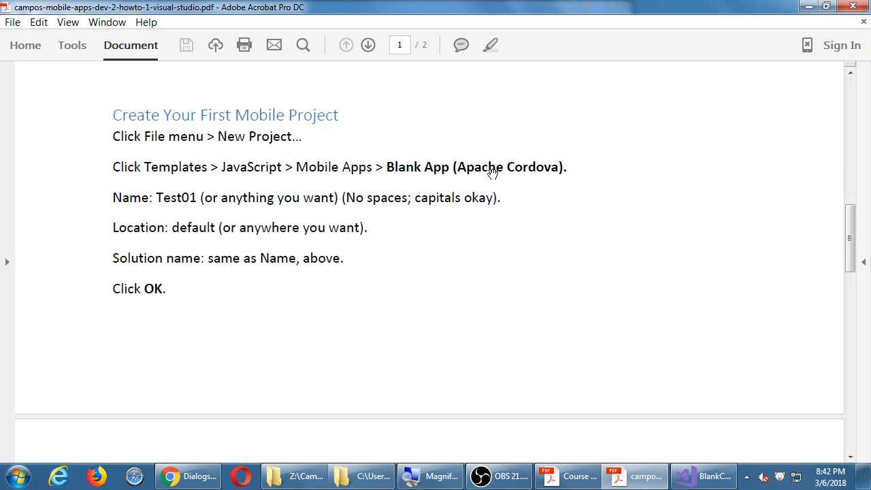
pyautogui.moveTo(232, 207)
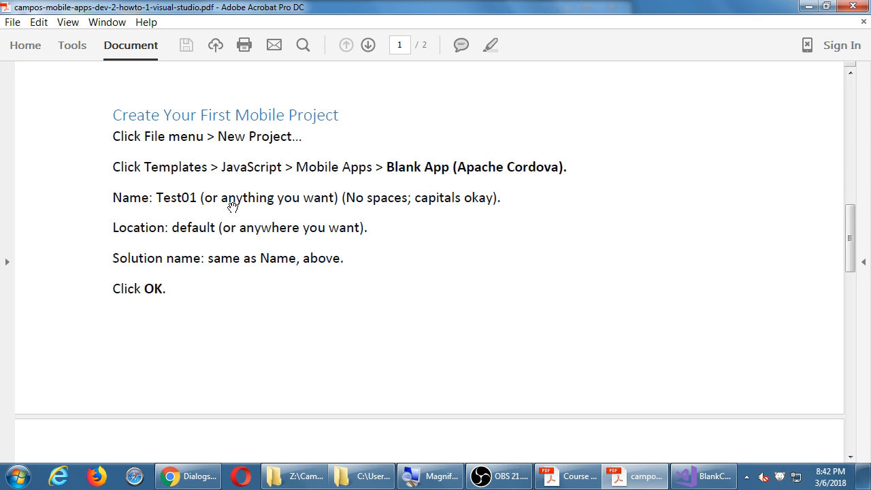
pyautogui.moveTo(184, 206)
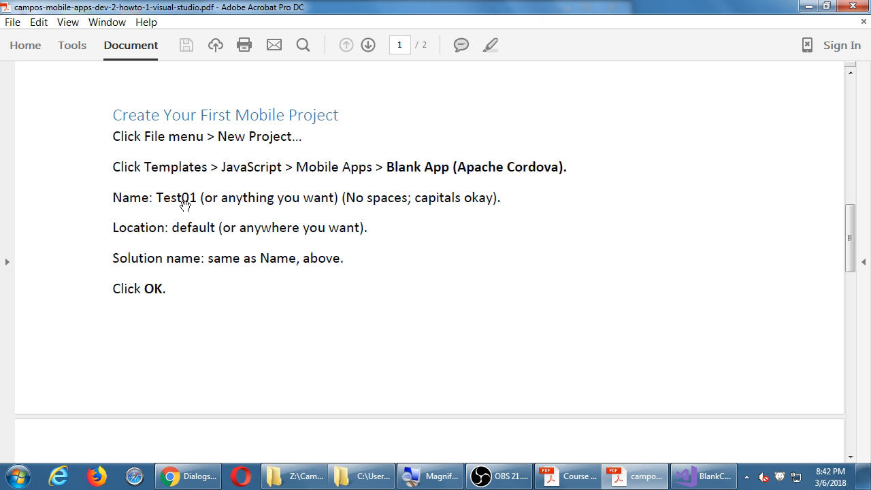
pyautogui.moveTo(202, 207)
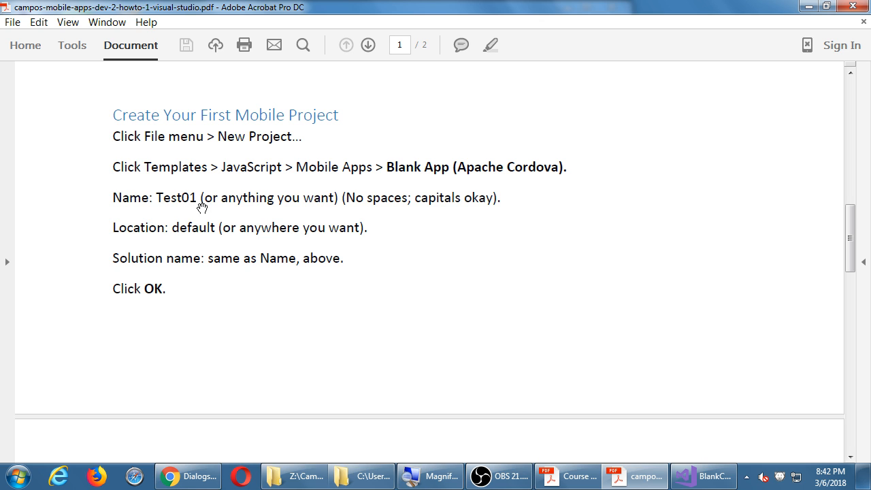
pyautogui.moveTo(362, 150)
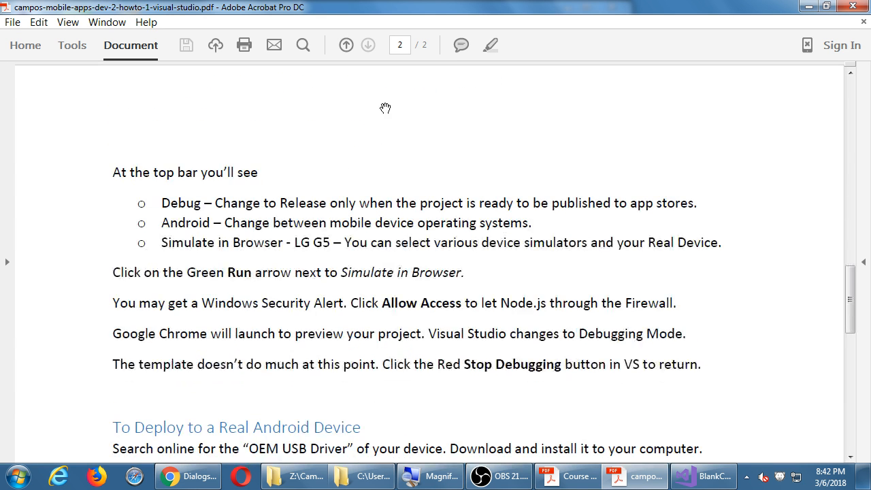
# Scroll page 2 through the run-and-debug notes to the To Deploy to a Real Android Device section
pyautogui.scroll(-3)
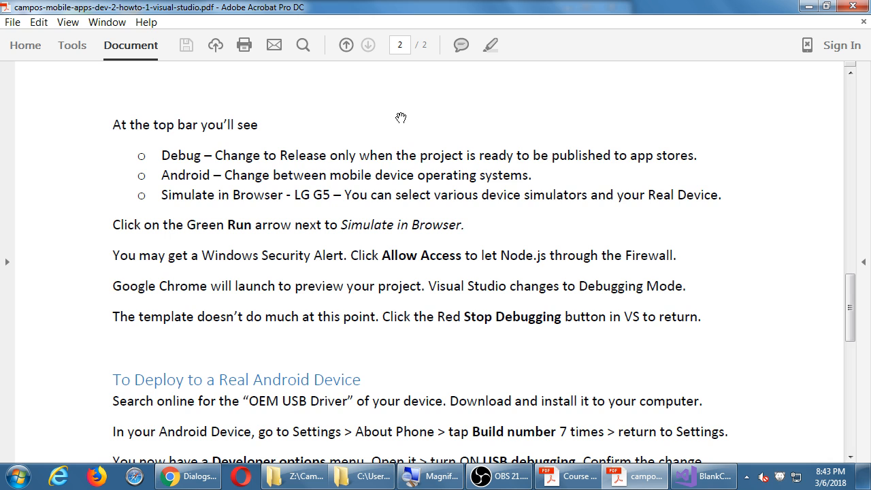
pyautogui.moveTo(370, 218)
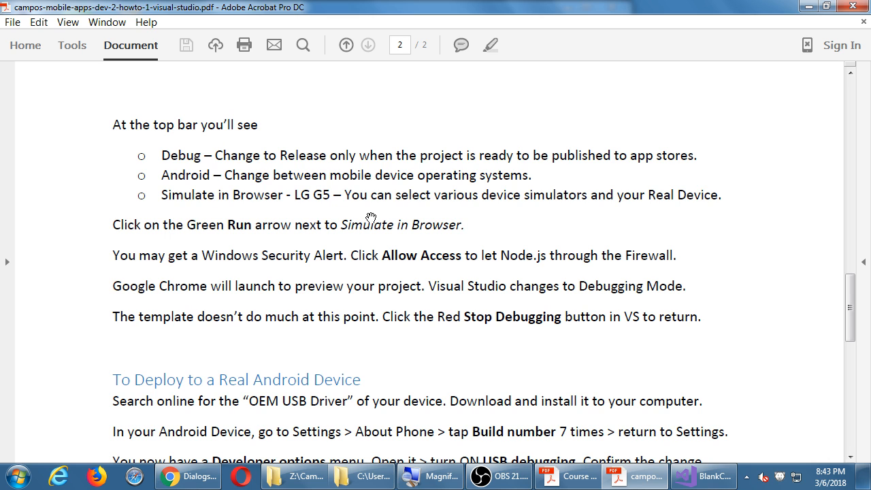
pyautogui.moveTo(245, 326)
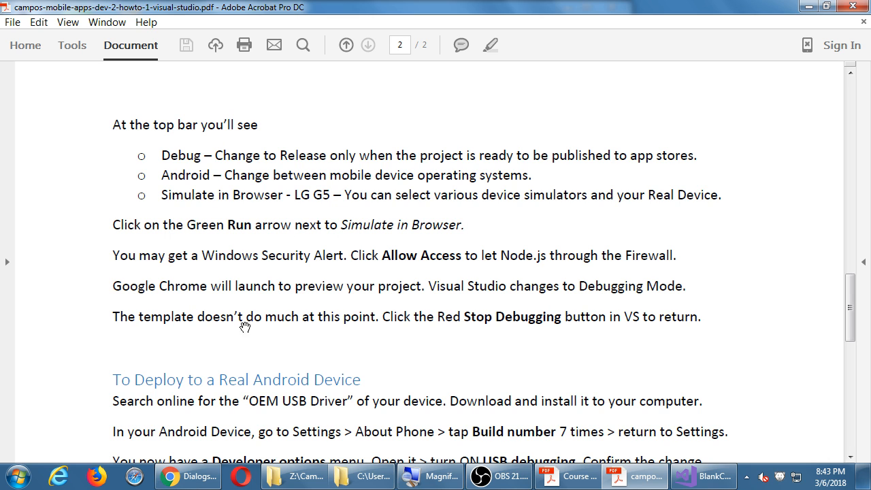
pyautogui.moveTo(275, 274)
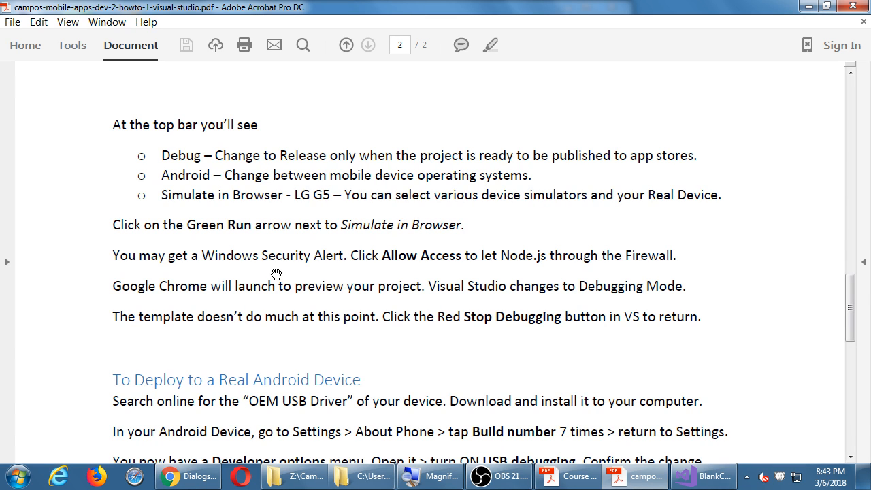
pyautogui.scroll(-3)
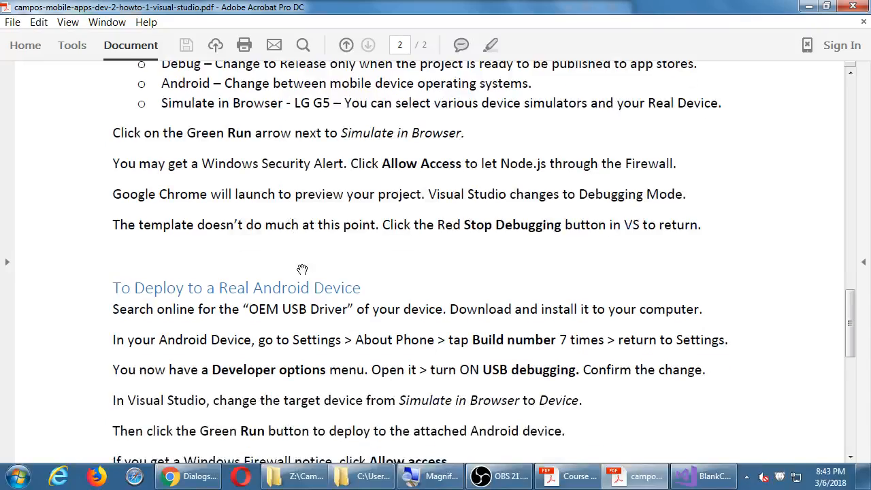
pyautogui.scroll(3)
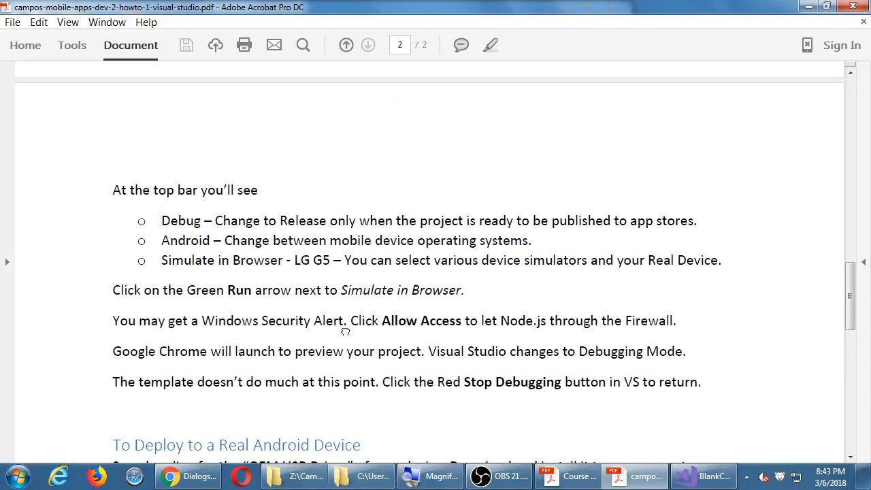
pyautogui.scroll(3)
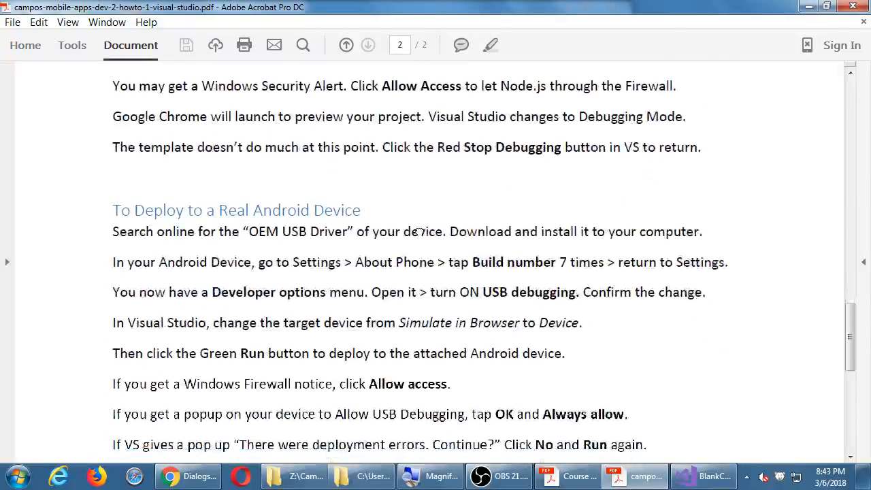
# Scroll page 2 to show the real-device deployment steps and Further Reading links
pyautogui.scroll(-3)
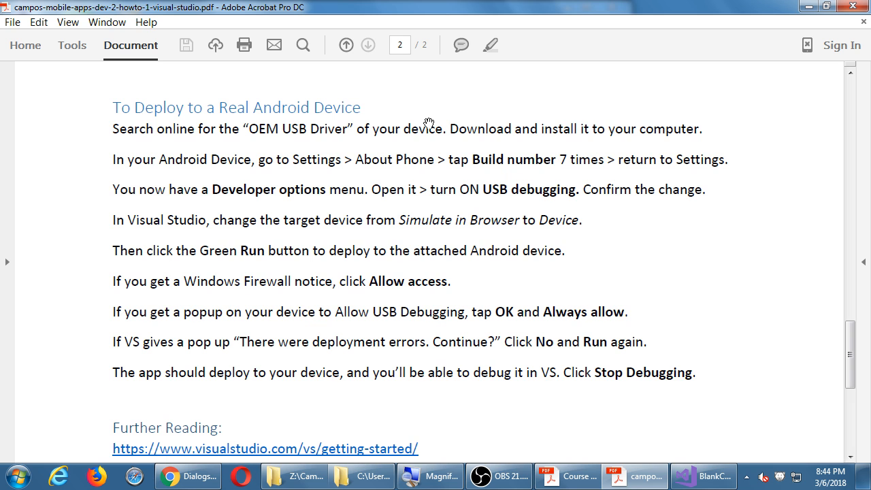
pyautogui.moveTo(479, 310)
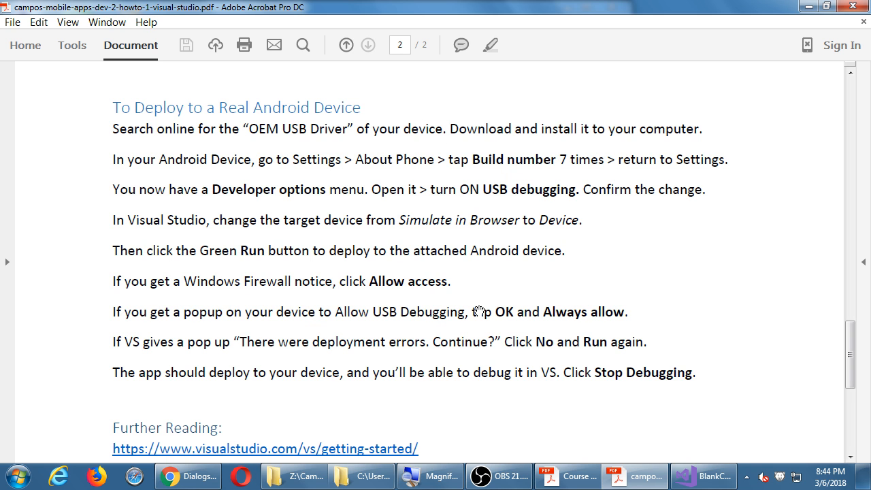
pyautogui.scroll(-3)
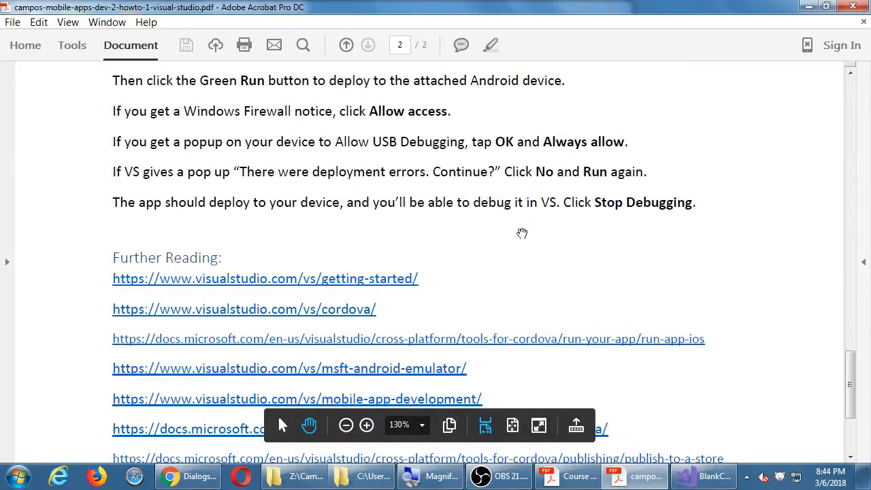
pyautogui.scroll(3)
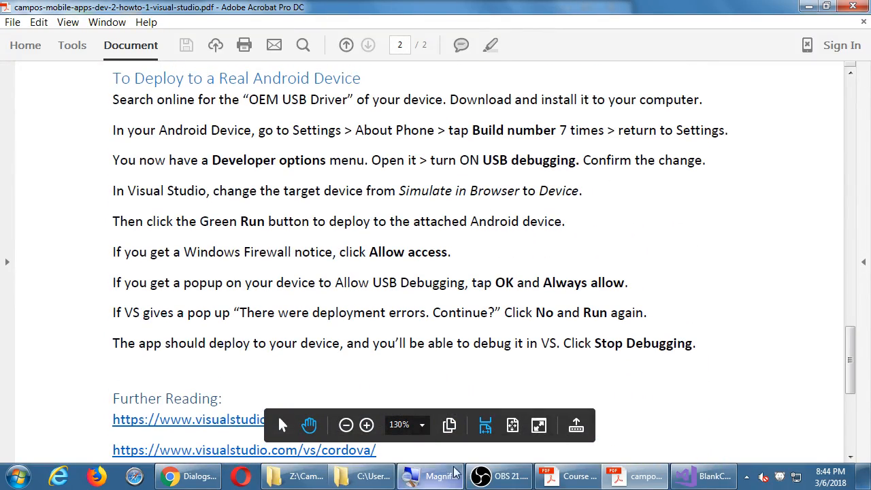
pyautogui.click(702, 476)
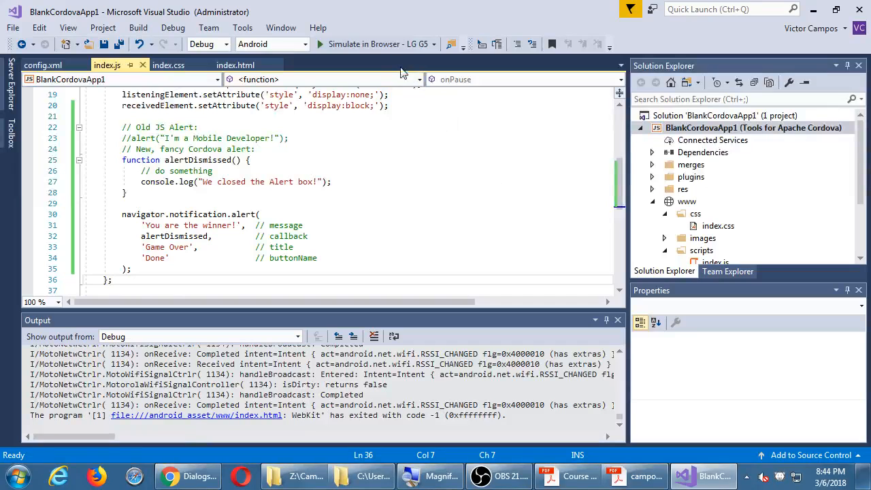
pyautogui.click(432, 43)
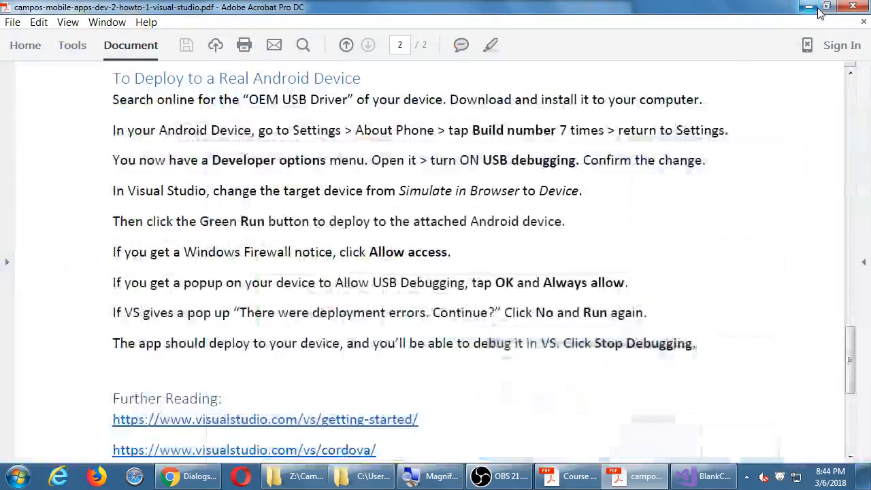
# Scroll the setup handout back up to its title and first setup steps on page 1
pyautogui.scroll(-3)
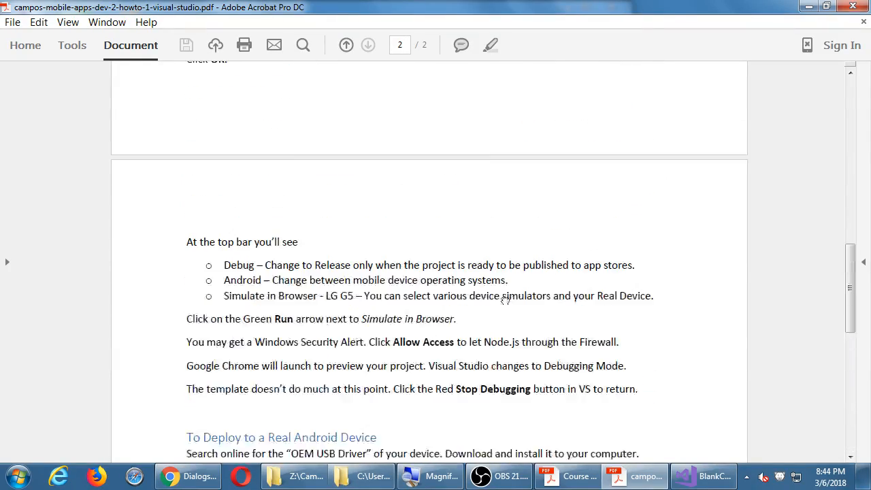
pyautogui.click(345, 45)
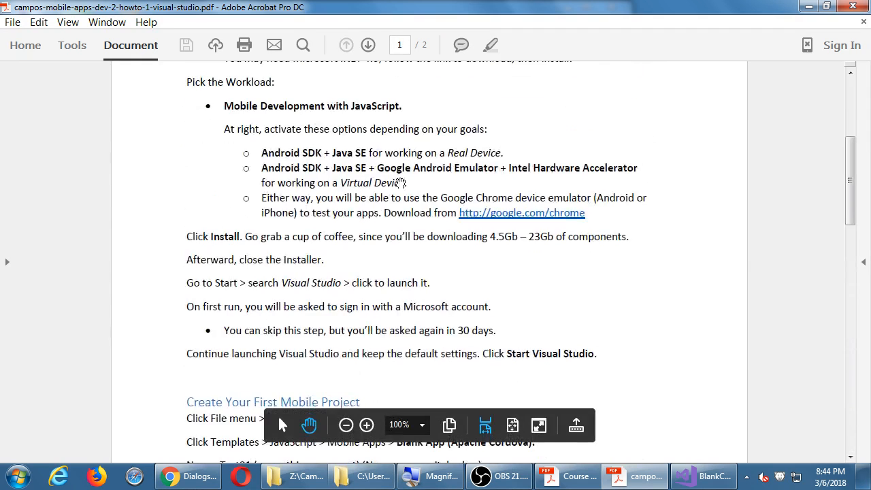
pyautogui.scroll(3)
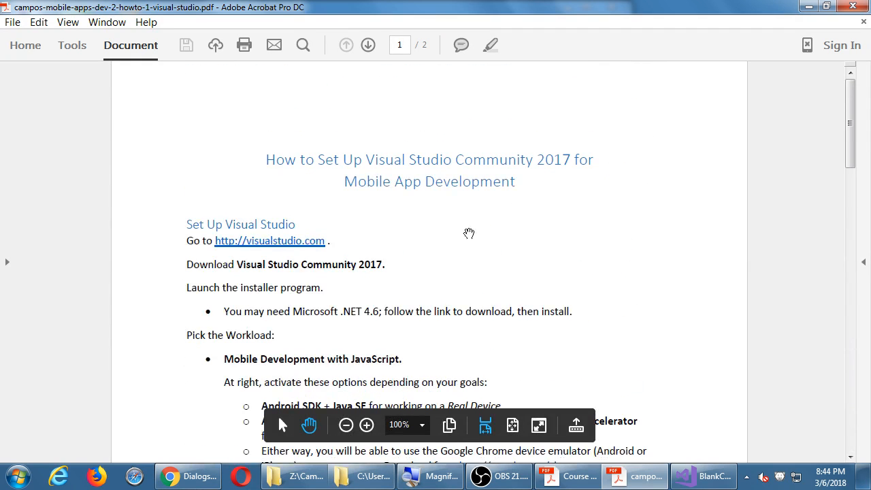
pyautogui.moveTo(529, 196)
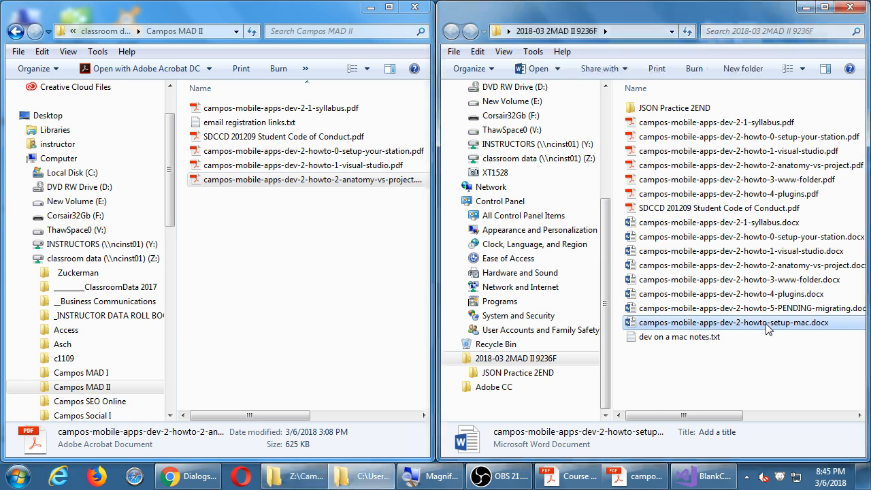
pyautogui.moveTo(762, 360)
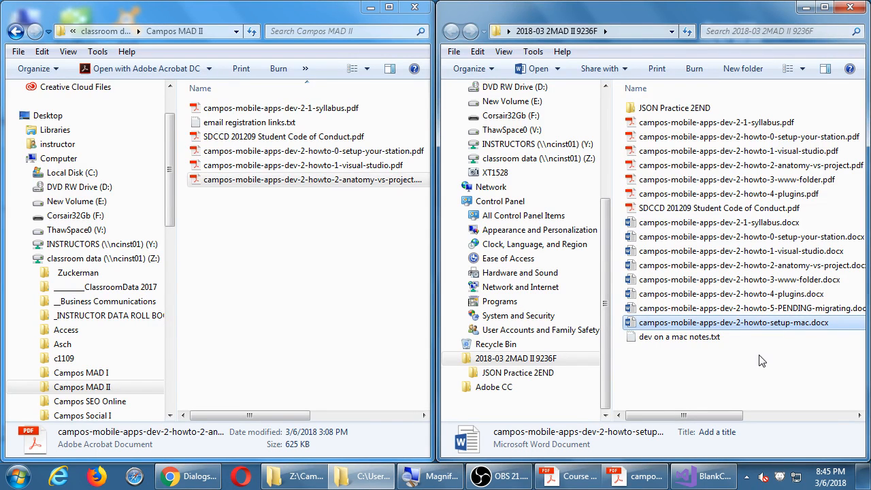
pyautogui.moveTo(757, 365)
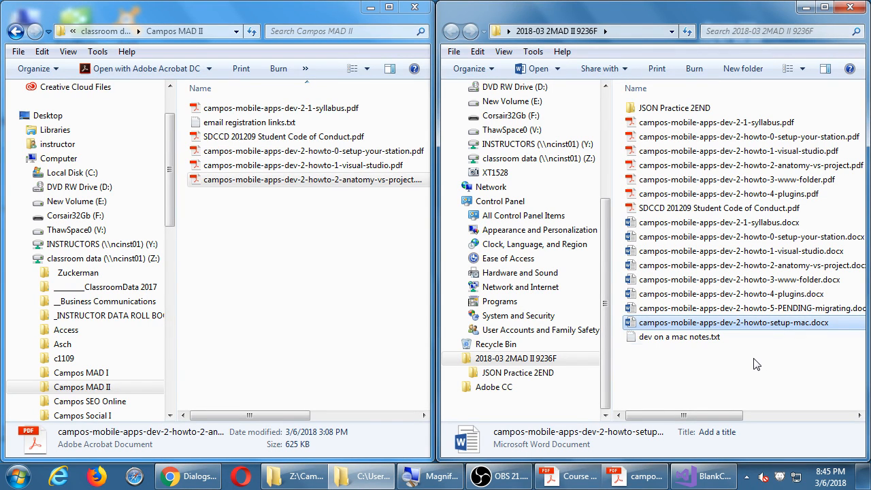
# Copy campos-mobile-apps-dev-2-howto-3-www-folder.pdf into the Campos MAD II folder and select both handouts
pyautogui.moveTo(735, 180); pyautogui.dragTo(342, 224)
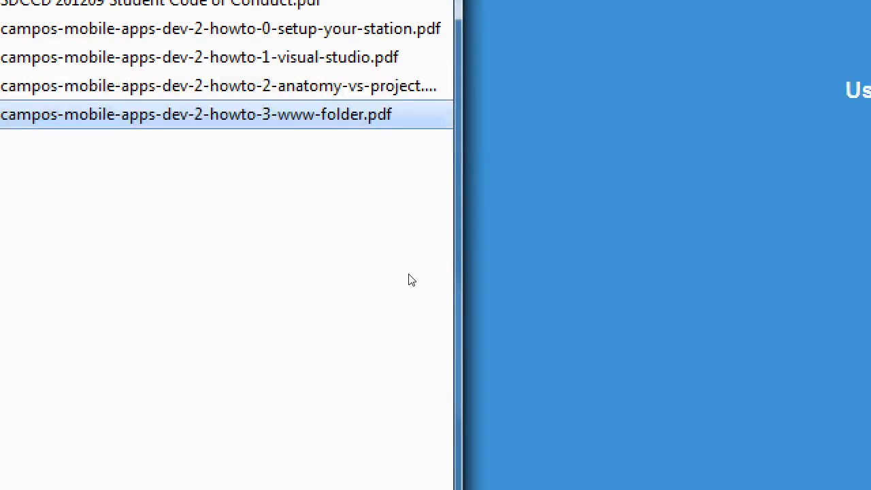
pyautogui.moveTo(457, 166); pyautogui.dragTo(582, 166)
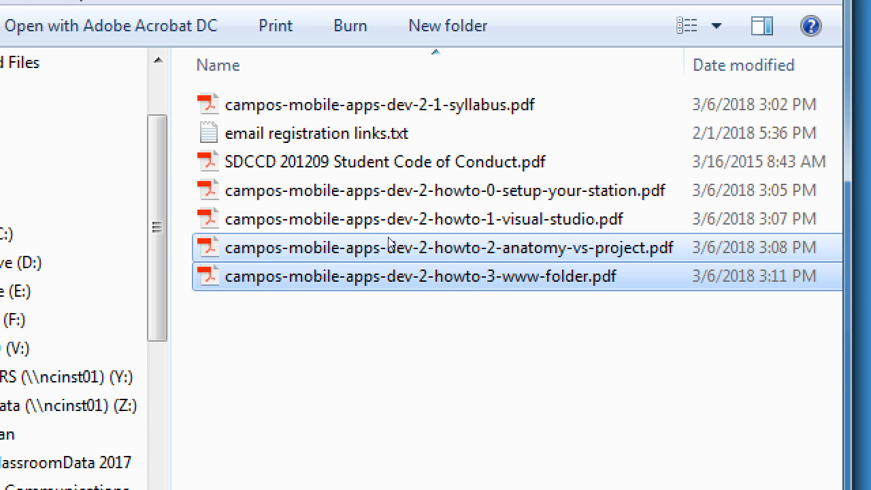
pyautogui.moveTo(392, 275)
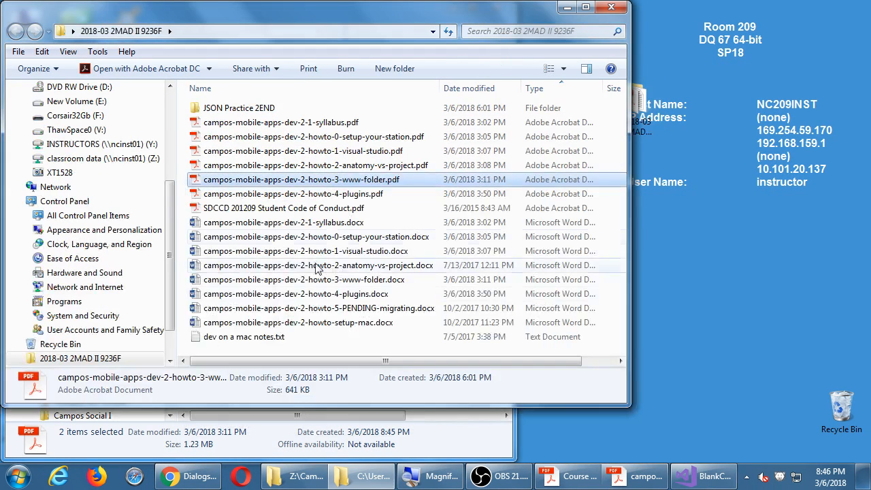
# Open campos-mobile-apps-dev-2-howto-2-anatomy-vs-project.pdf and browse its config.xml and res folder sections
pyautogui.doubleClick(317, 165)
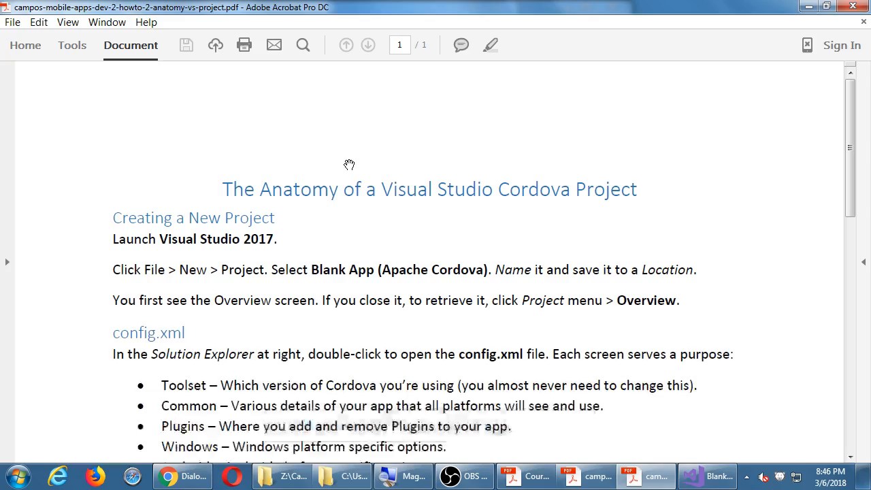
pyautogui.scroll(-3)
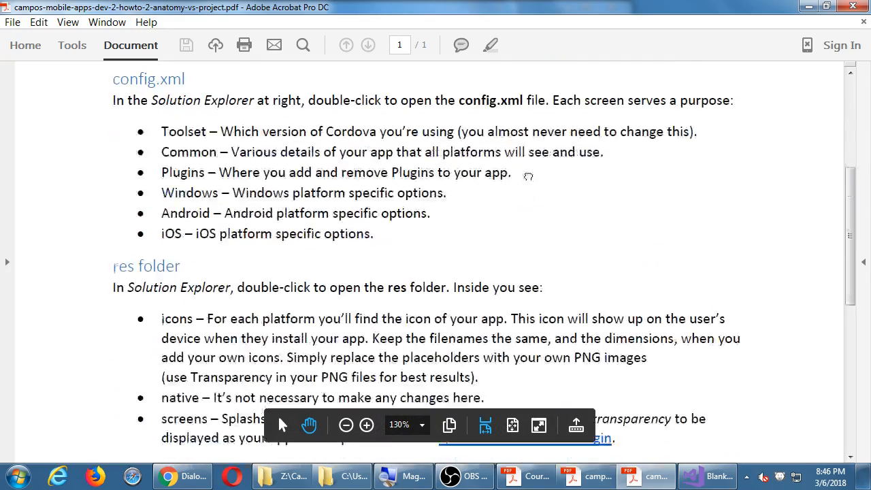
pyautogui.scroll(-3)
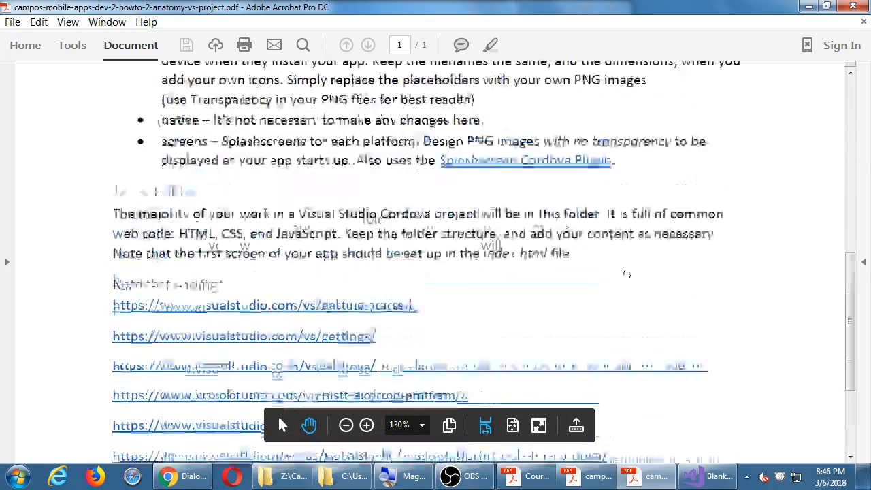
pyautogui.scroll(3)
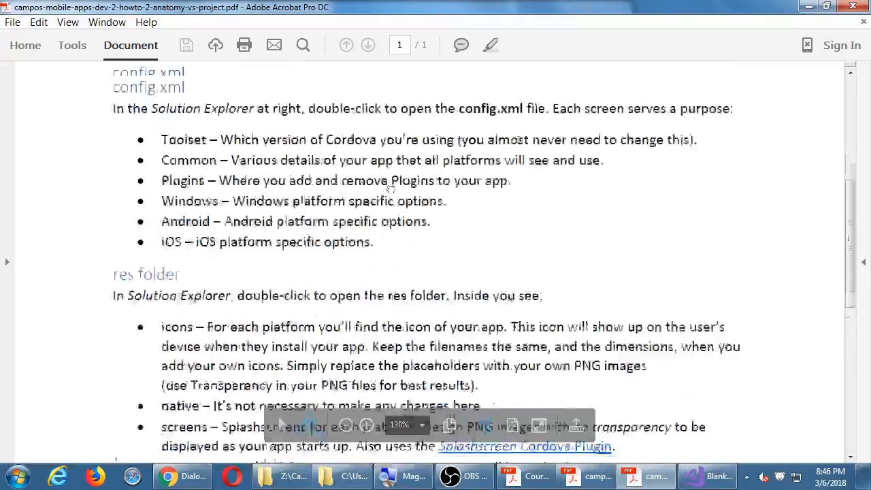
pyautogui.scroll(3)
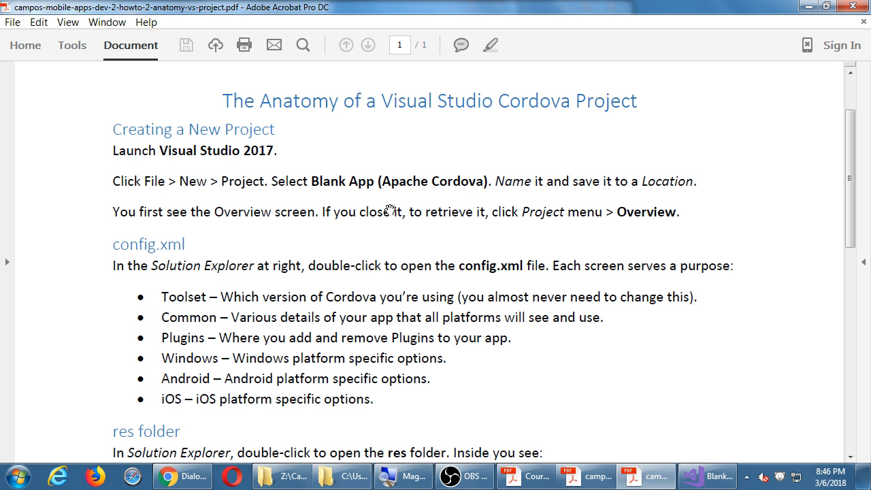
pyautogui.scroll(-3)
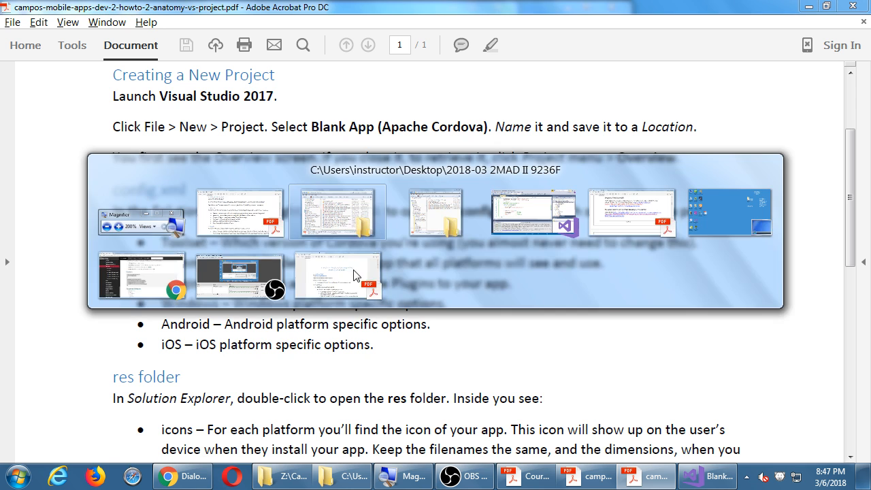
# Return to the BlankCordovaApp1 project and highlight config.xml in Solution Explorer with its Toolset page open
pyautogui.click(530, 212)
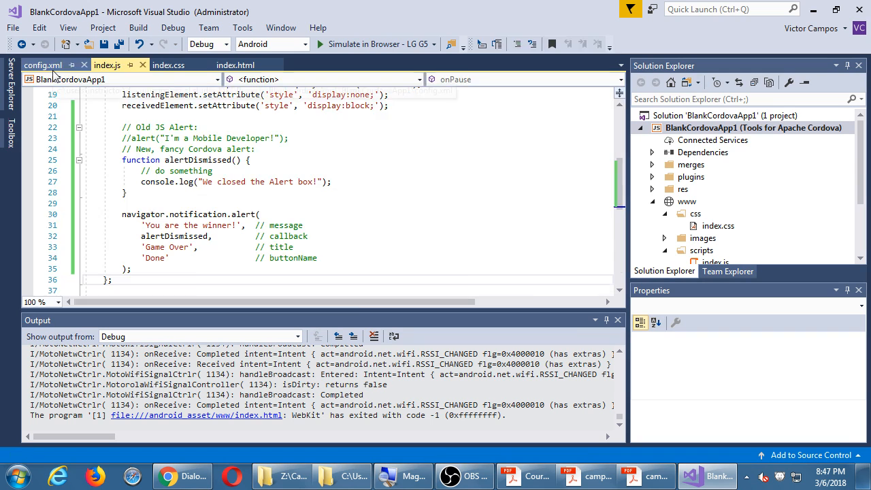
pyautogui.click(43, 66)
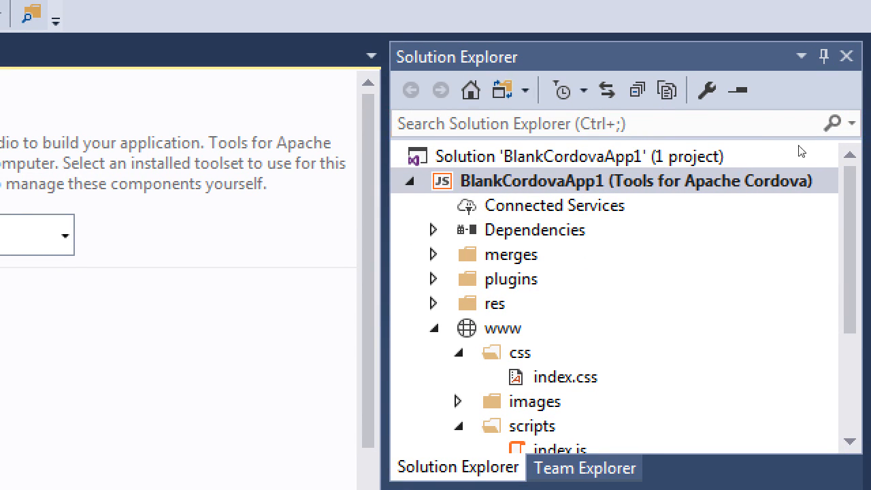
pyautogui.scroll(-3)
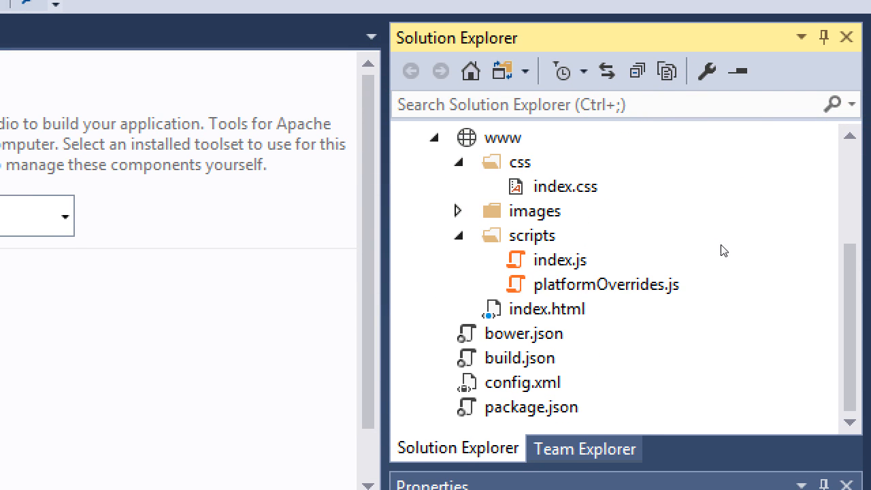
pyautogui.moveTo(672, 247)
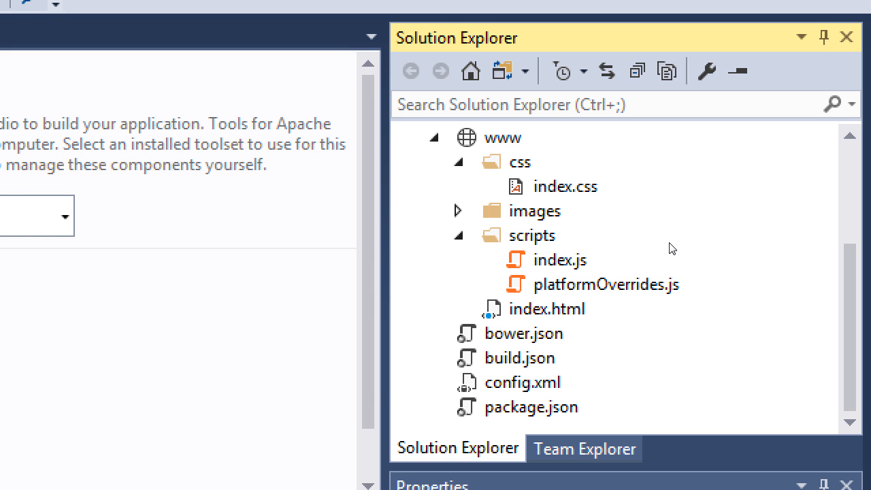
pyautogui.click(522, 381)
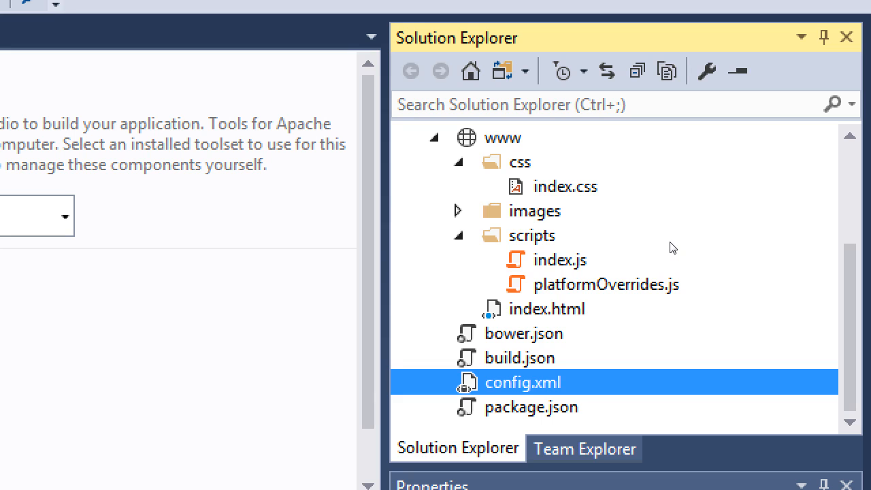
pyautogui.doubleClick(522, 381)
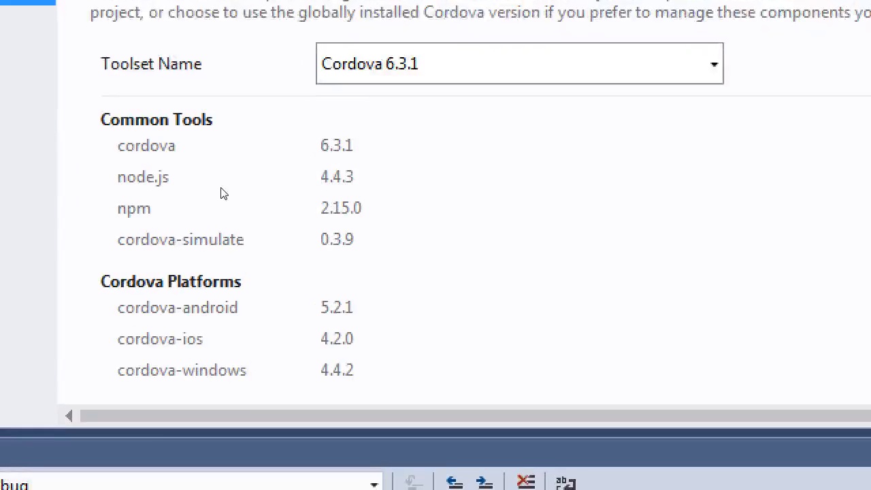
pyautogui.click(519, 64)
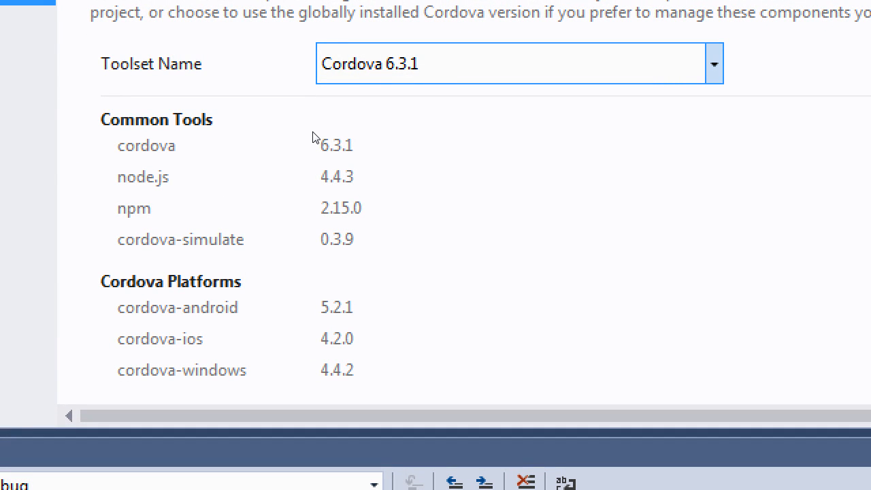
pyautogui.moveTo(467, 139)
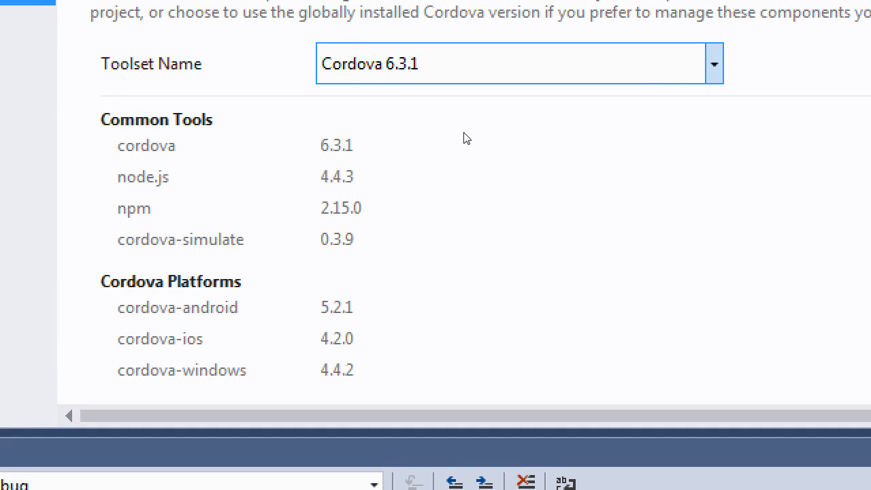
pyautogui.click(713, 64)
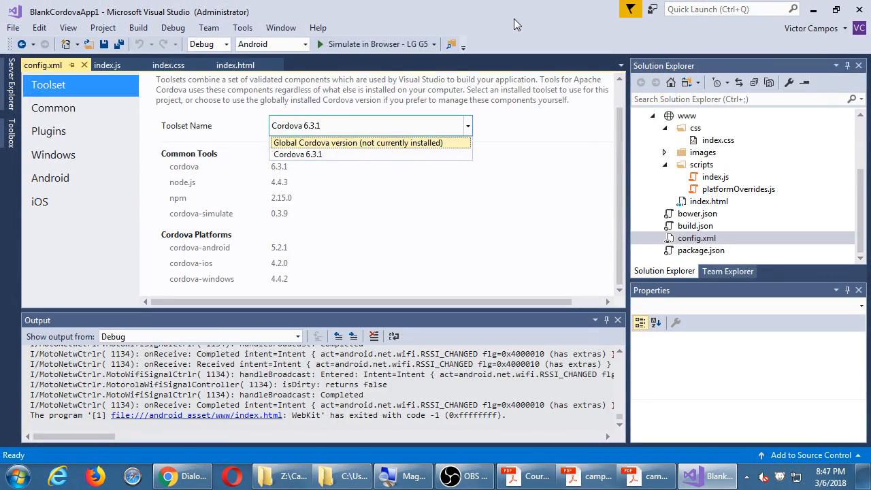
pyautogui.click(297, 154)
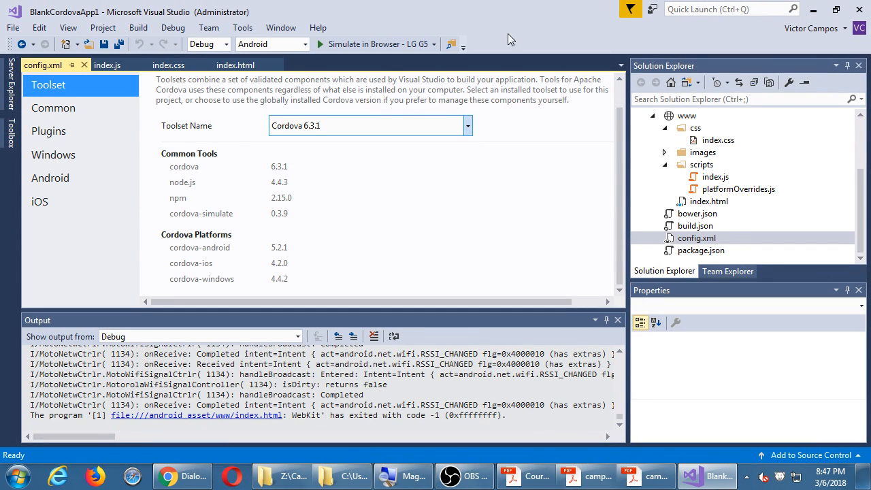
pyautogui.moveTo(328, 132)
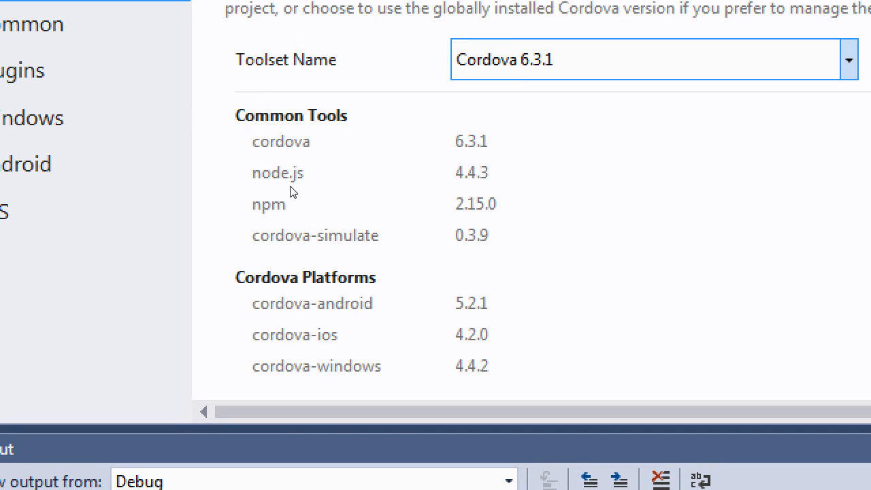
pyautogui.moveTo(319, 255)
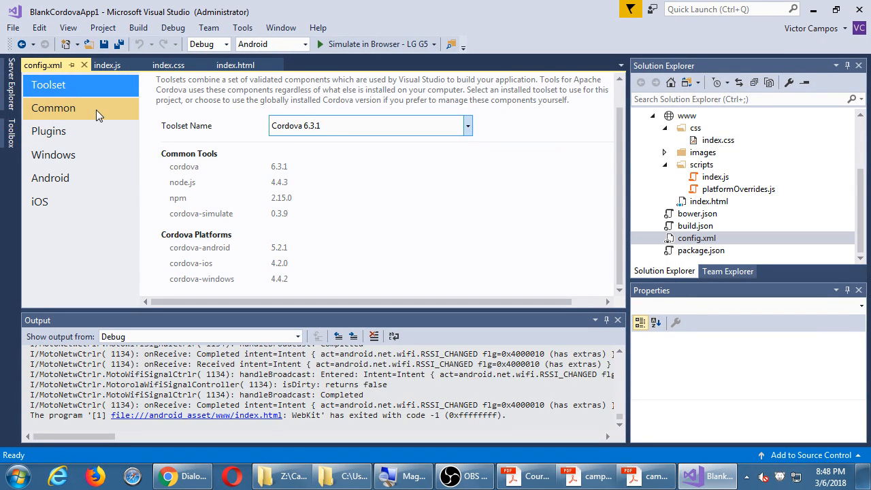
# On config.xml's Common page, set Display Name to My Amazing App
pyautogui.click(53, 107)
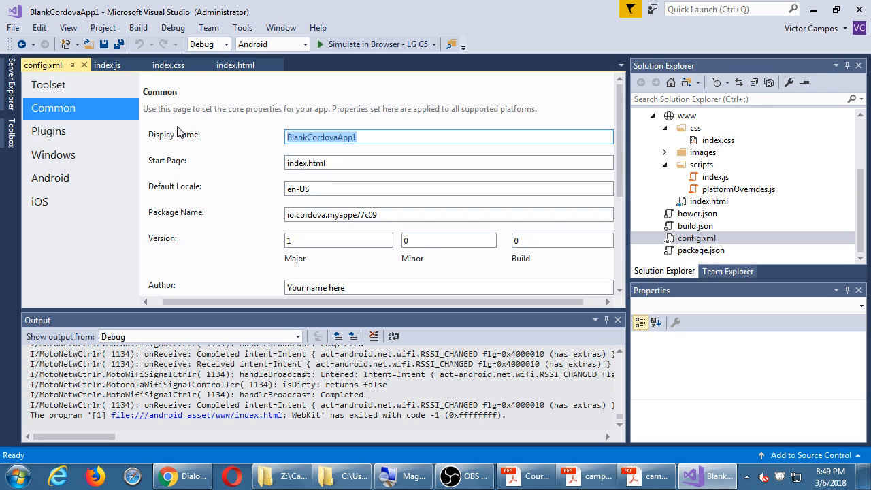
pyautogui.moveTo(207, 125)
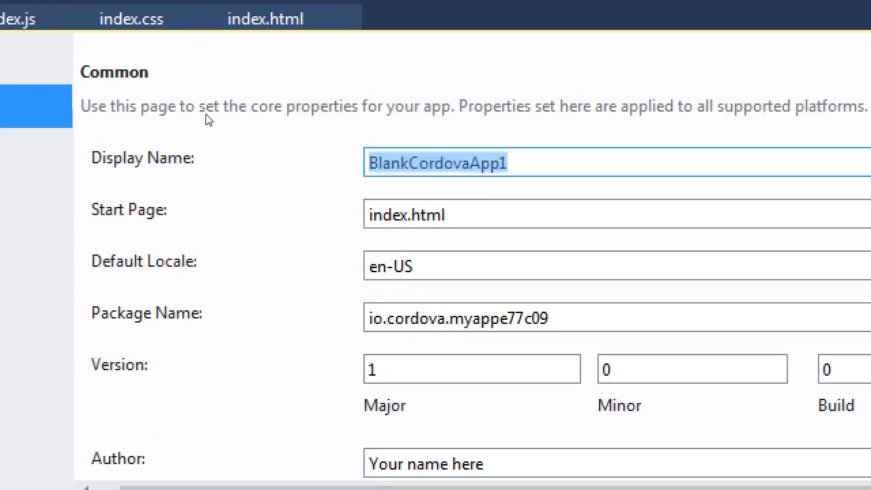
pyautogui.write('My Amazing A')
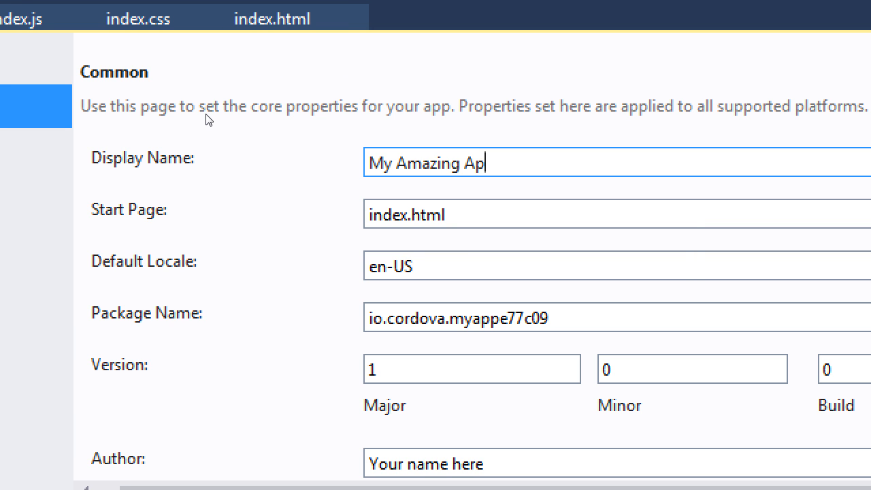
pyautogui.write('p')
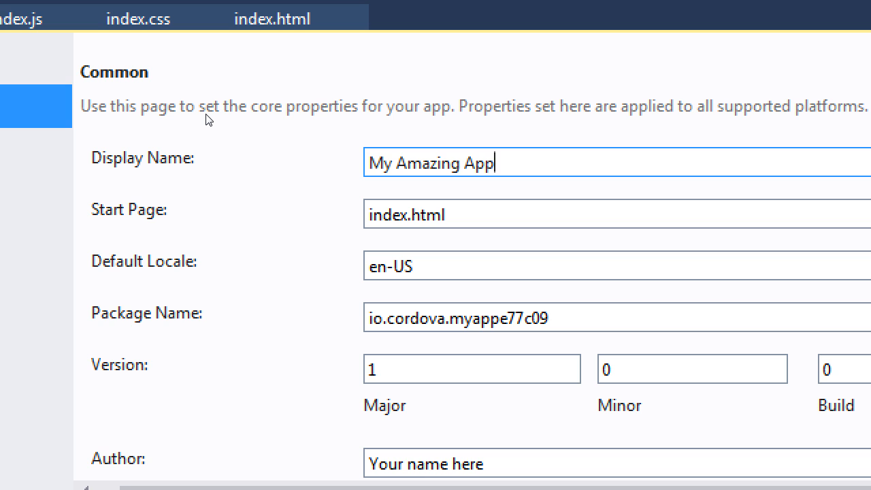
pyautogui.write('jkljsdklsjd')
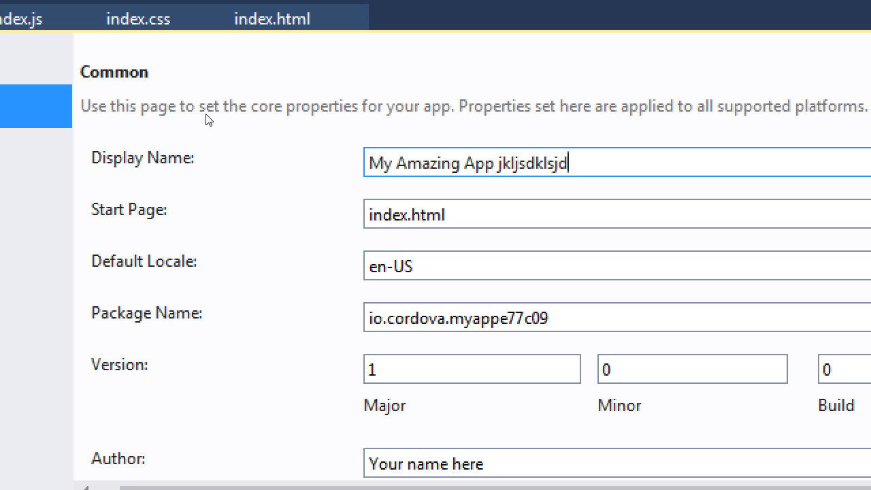
pyautogui.write('klsfdjklfsjksfdjkljkldsf')
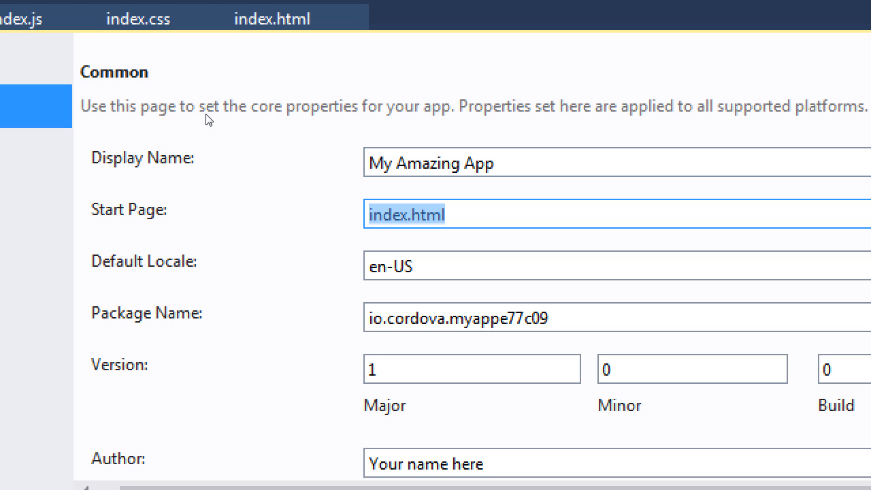
pyautogui.moveTo(212, 148)
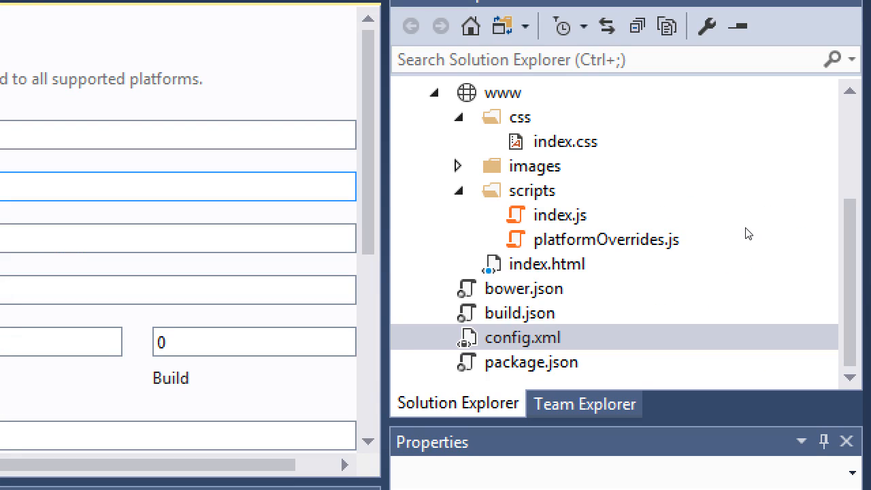
# Select index.html in Solution Explorer and browse the File menu commands
pyautogui.click(546, 264)
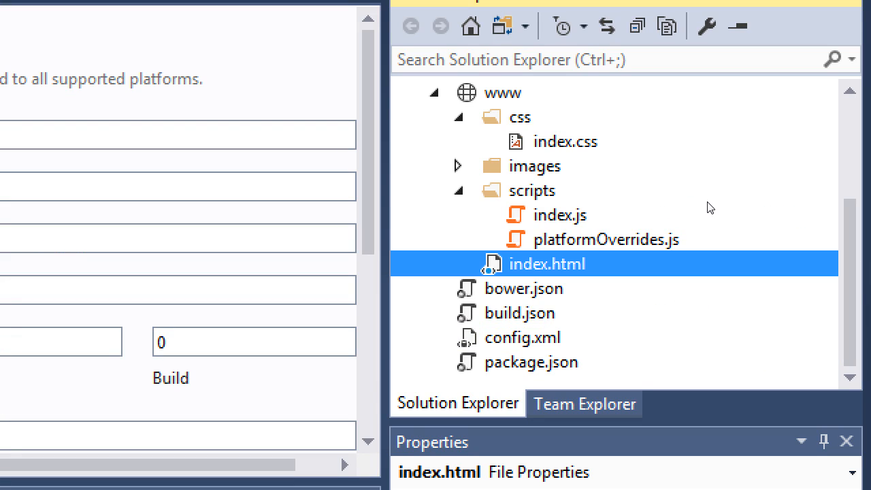
pyautogui.moveTo(713, 204)
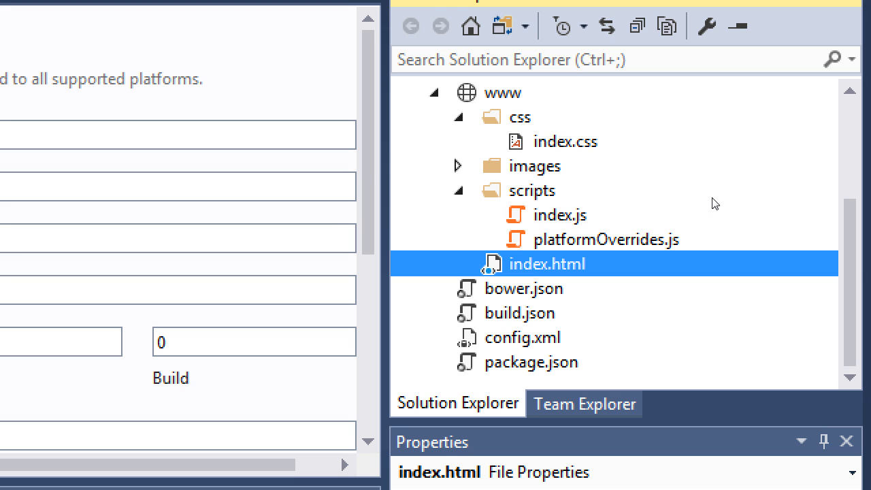
pyautogui.moveTo(754, 261)
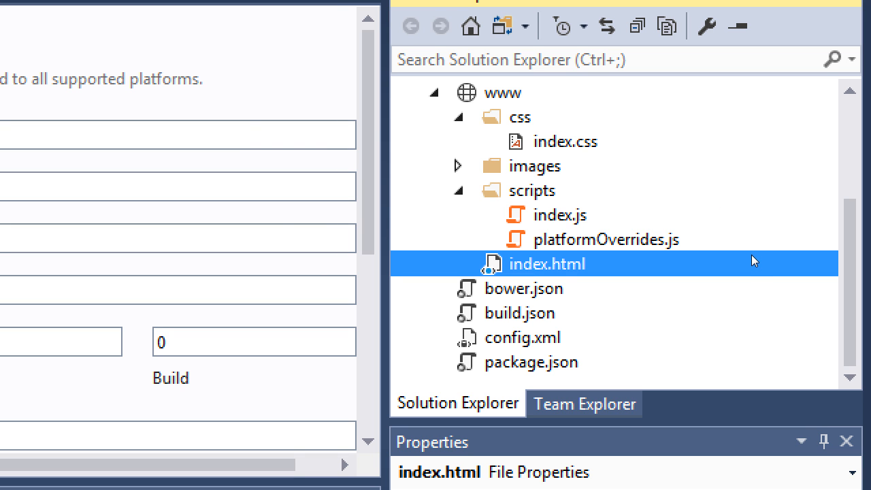
pyautogui.rightClick(531, 361)
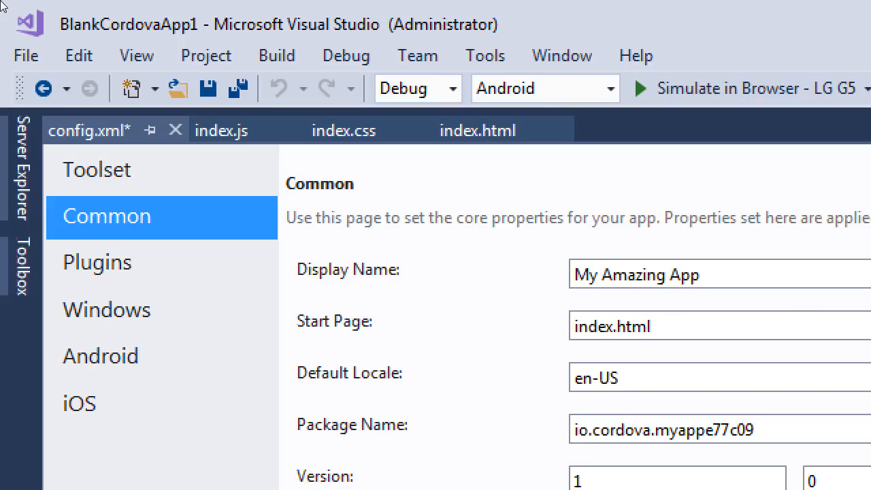
pyautogui.click(24, 54)
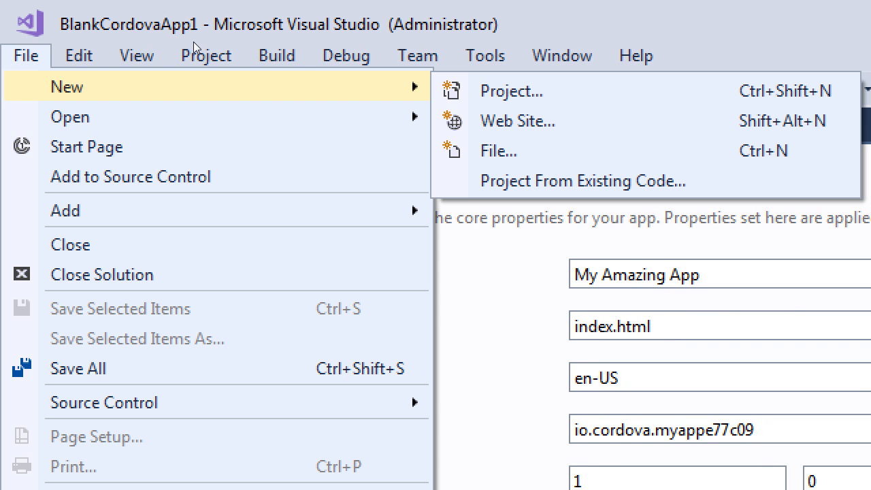
pyautogui.moveTo(498, 149)
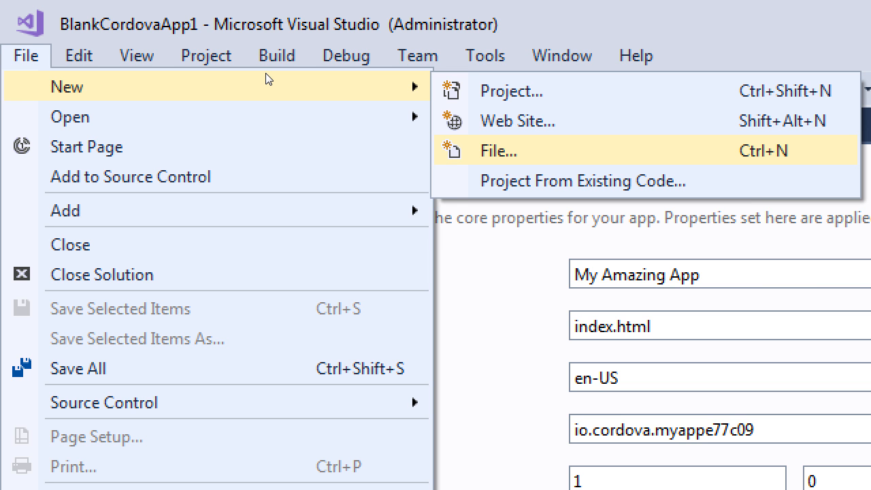
pyautogui.moveTo(349, 174)
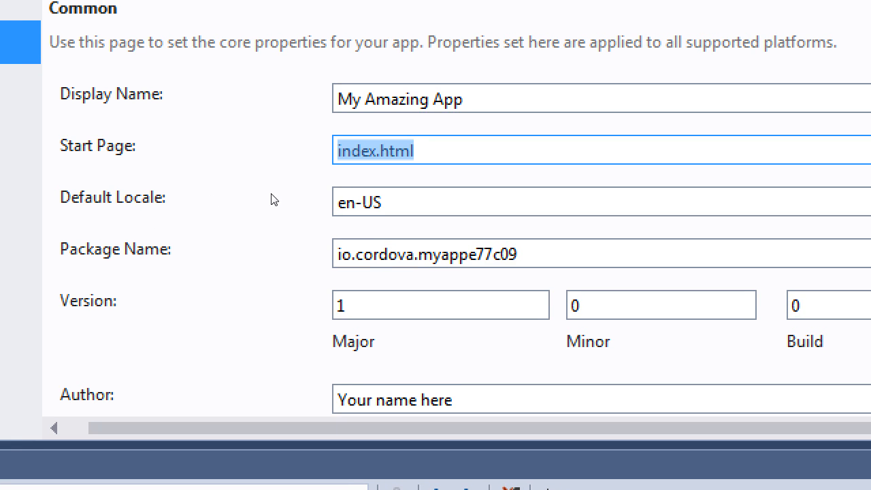
pyautogui.moveTo(336, 204)
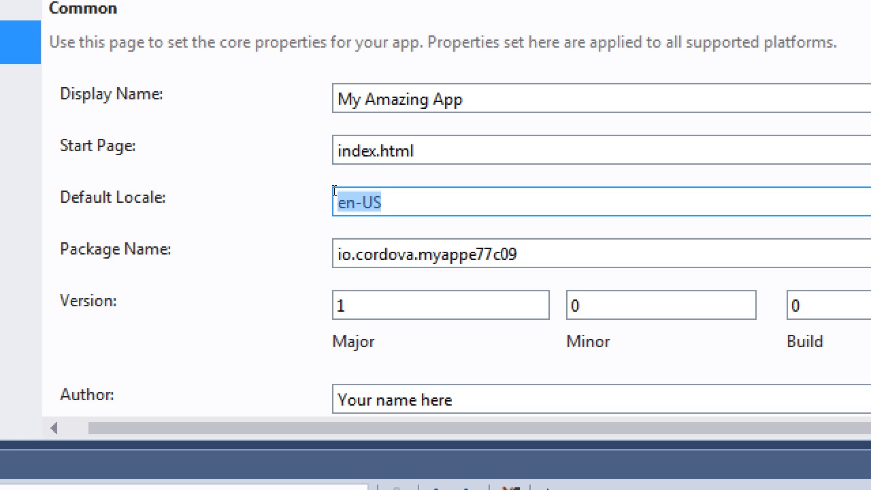
# Edit Default Locale from en-US to en-UK
pyautogui.press('Delete')
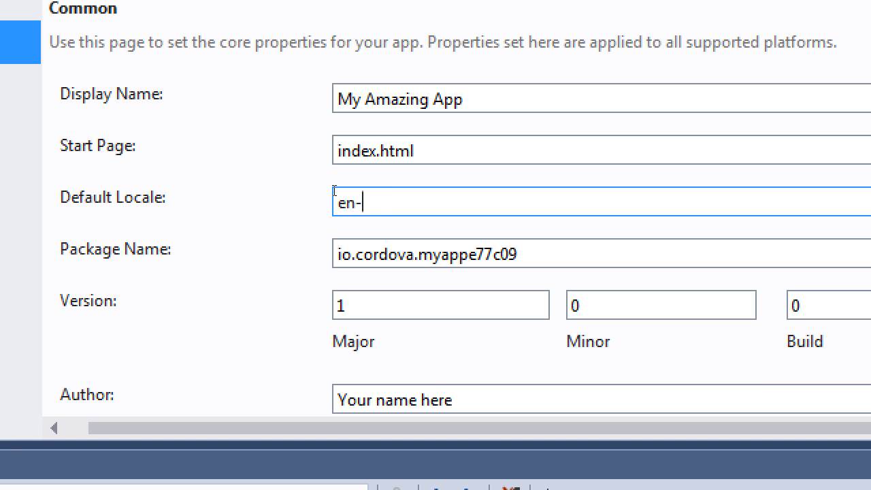
pyautogui.write('UK')
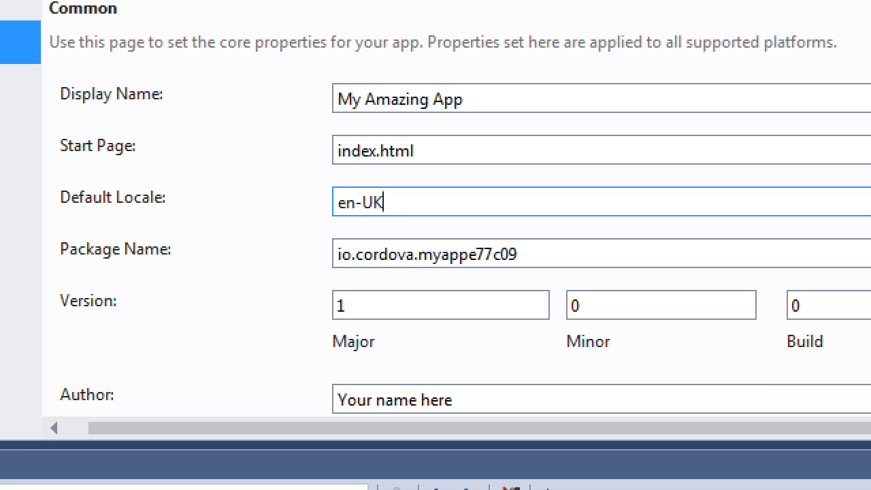
# Try en-ZA, en-US, es-MX and es-ES as the Default Locale
pyautogui.press('Backspace')
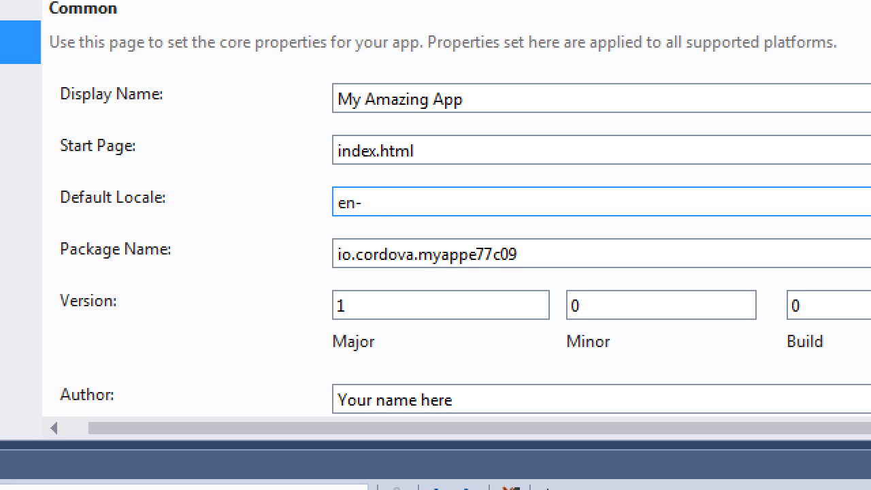
pyautogui.write('Z')
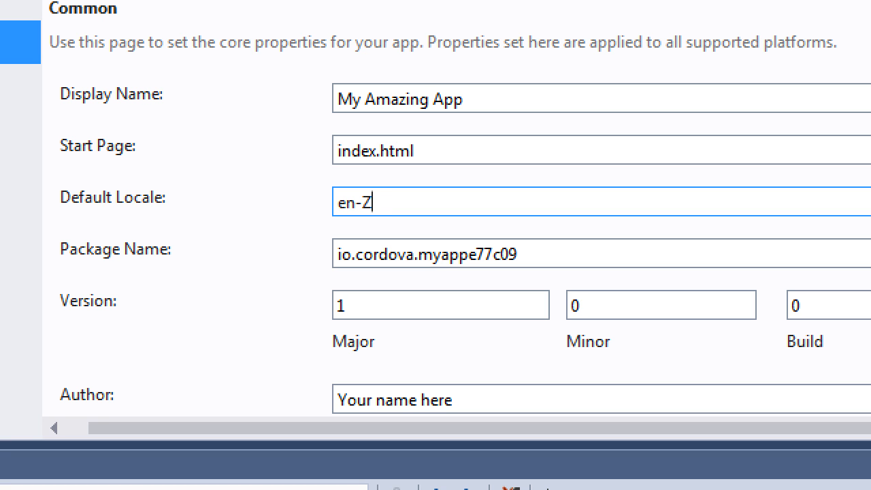
pyautogui.write('A')
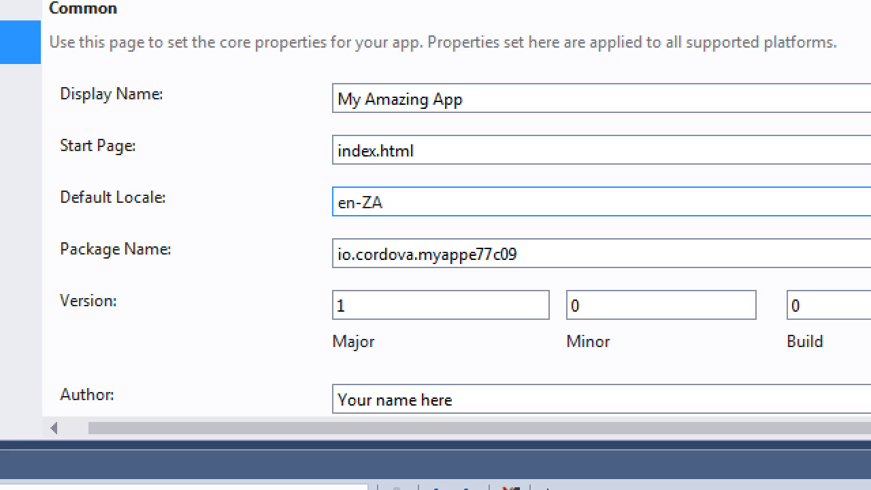
pyautogui.press('Backspace')
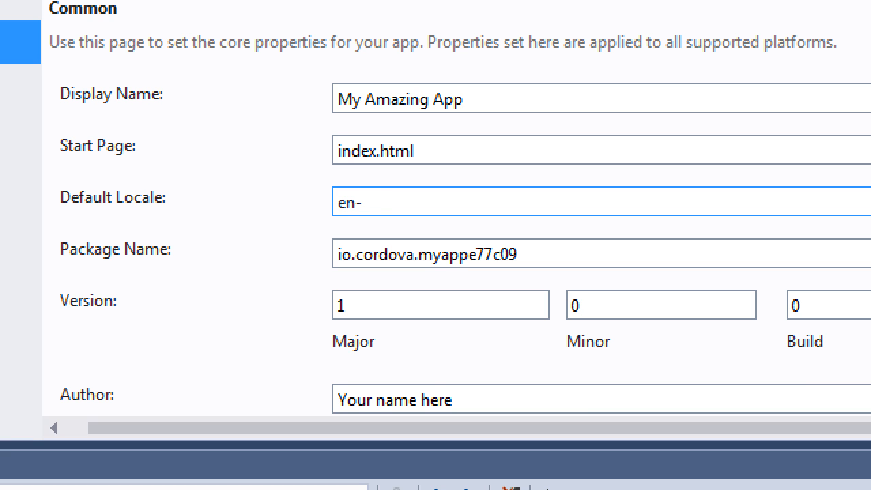
pyautogui.write('US')
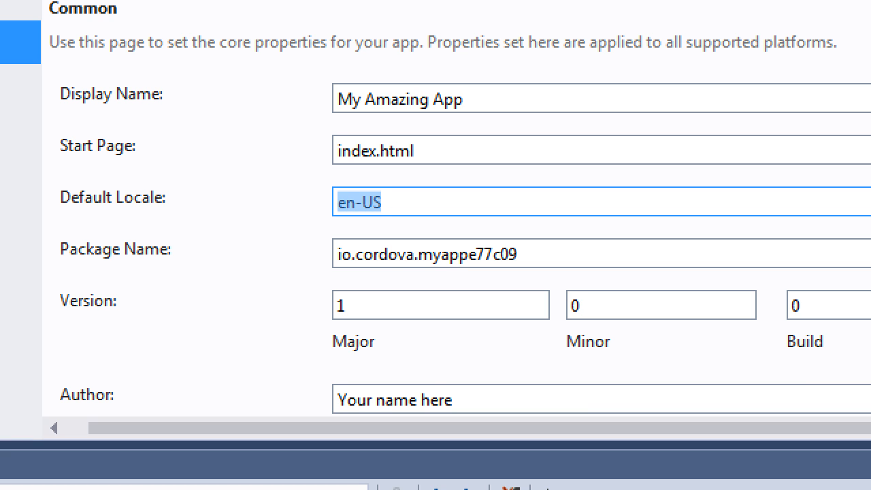
pyautogui.write('es-mx')
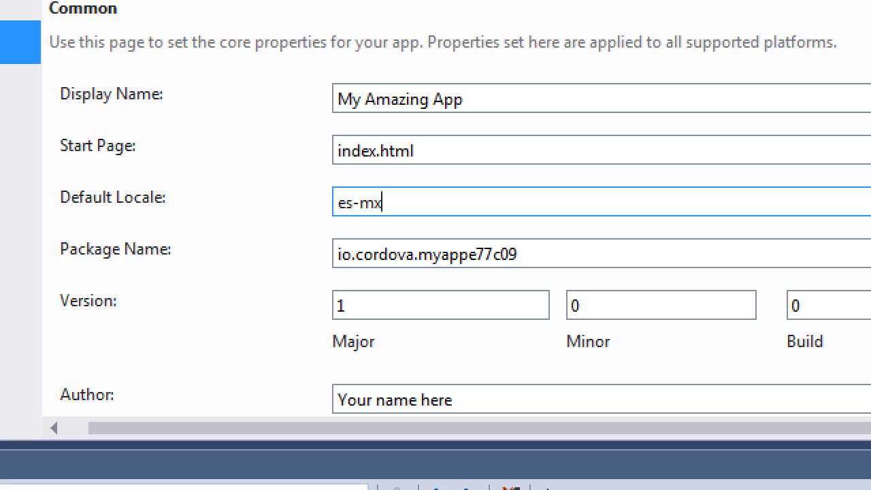
pyautogui.press('Backspace')
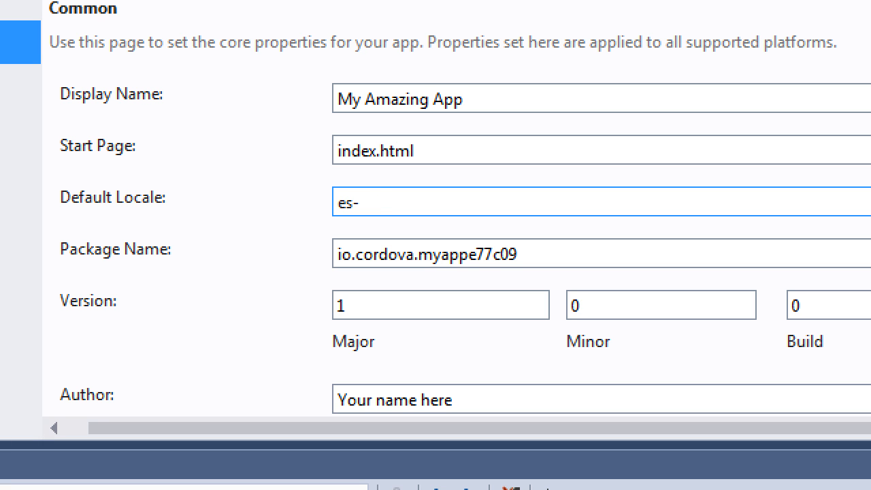
pyautogui.write('MX')
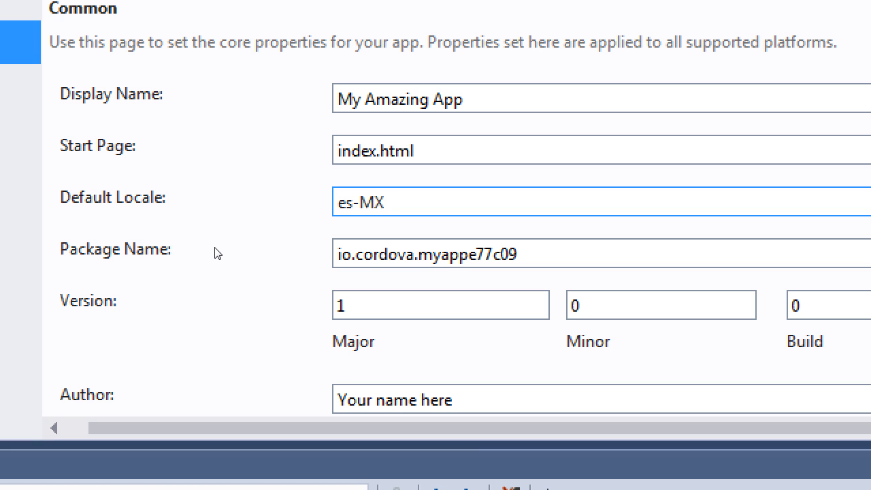
pyautogui.write('es-es')
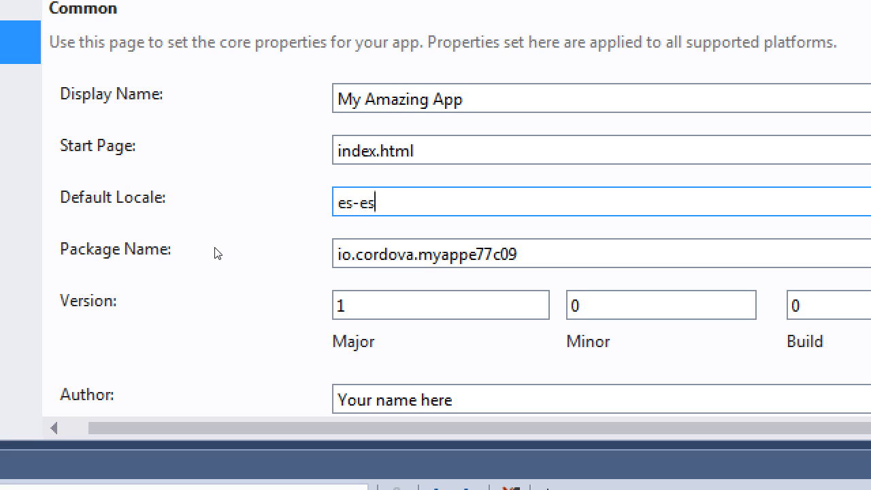
pyautogui.write('ES')
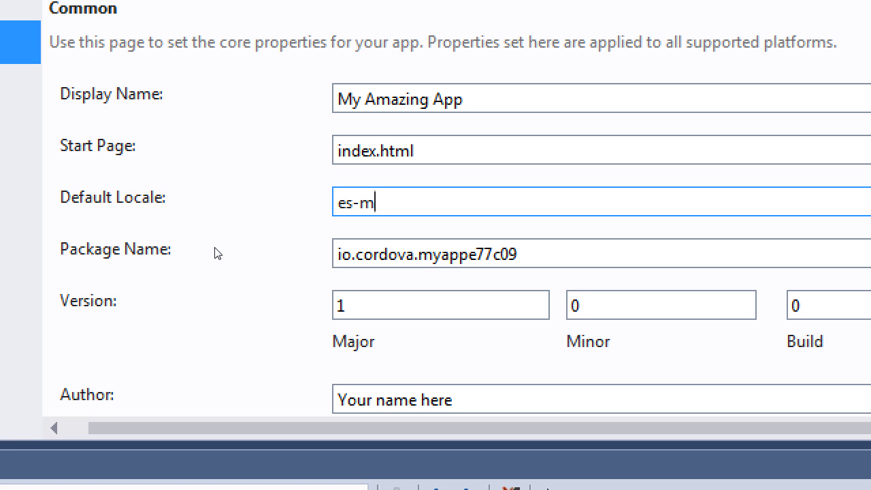
# Try the list 'en-US, en-UK' as Default Locale, then trim it back to en-US
pyautogui.write('en-US')
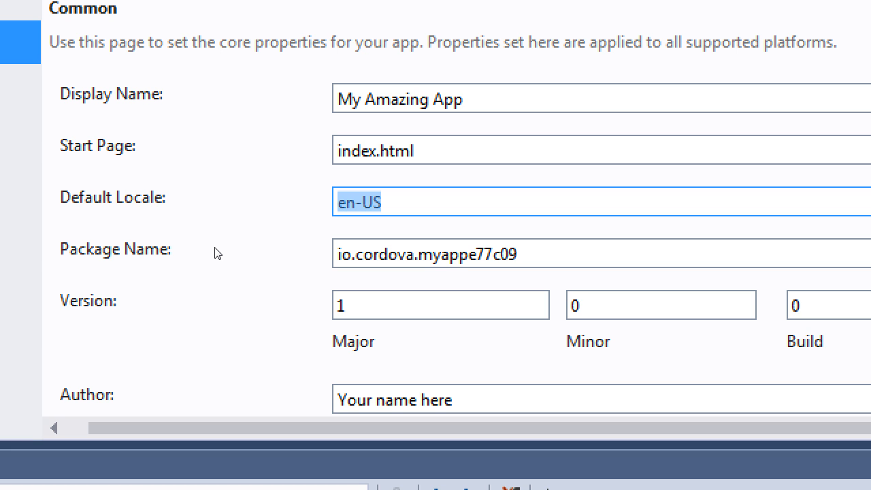
pyautogui.write(', e')
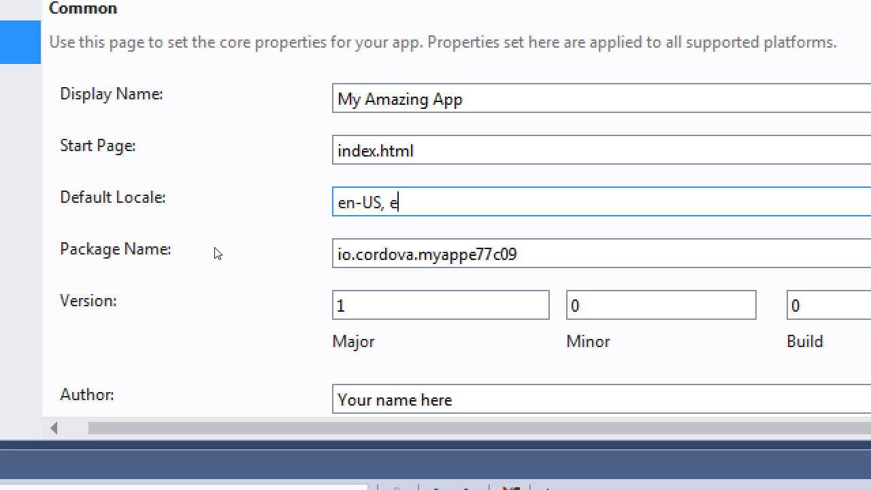
pyautogui.write('n-UK')
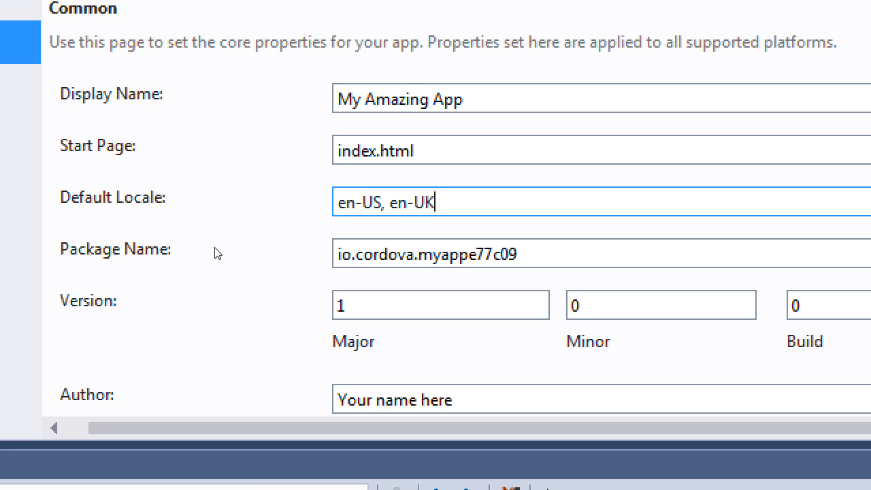
pyautogui.press('BackSpace')
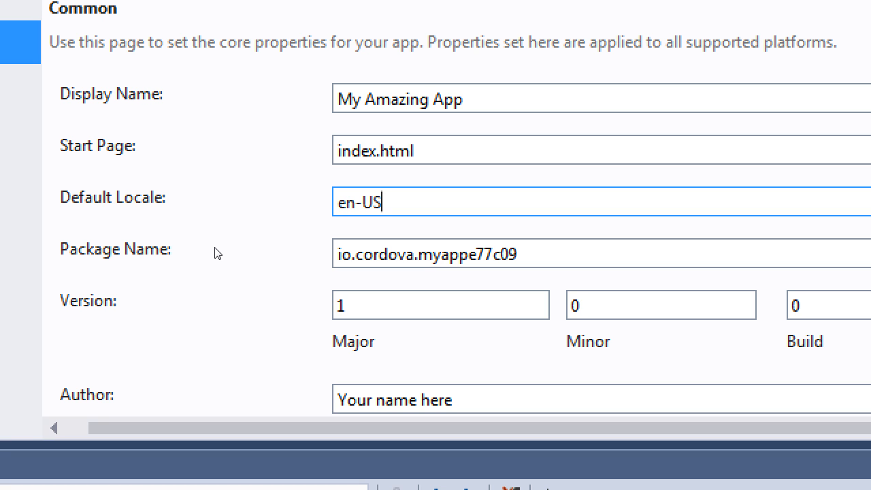
# Replace the generated io.cordova Package Name with com.smith.myapp
pyautogui.tripleClick(424, 254)
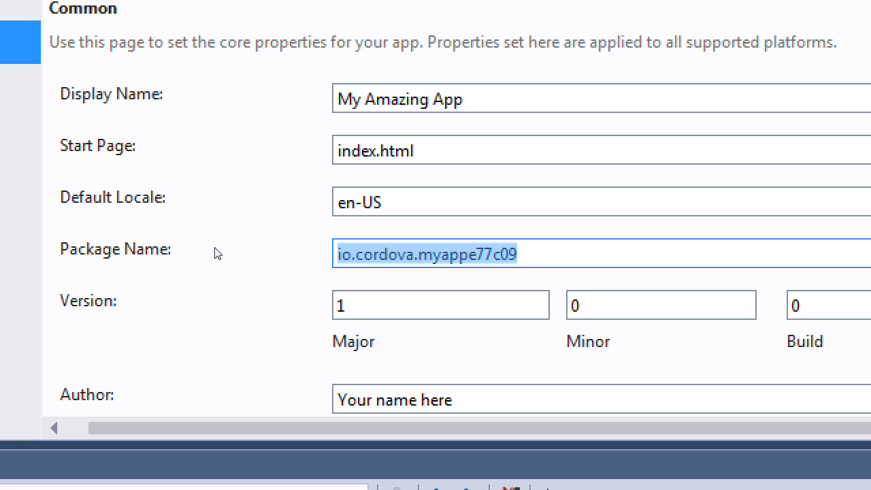
pyautogui.write('com.')
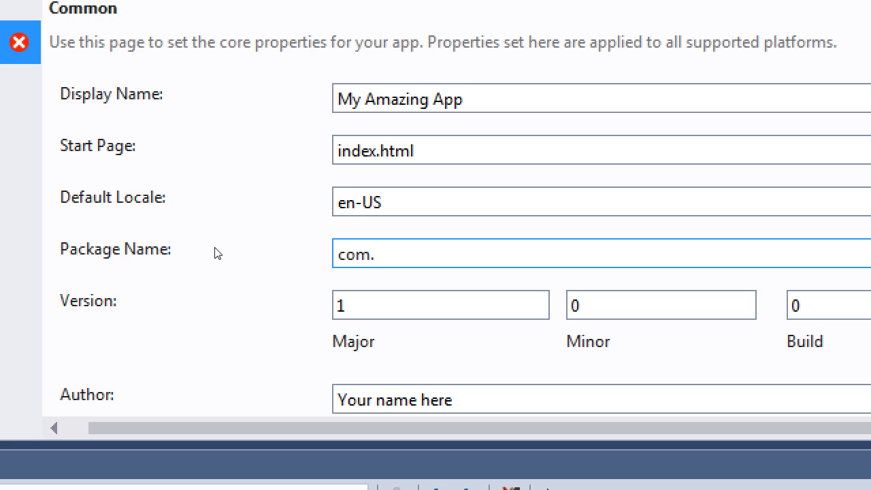
pyautogui.write('smith.')
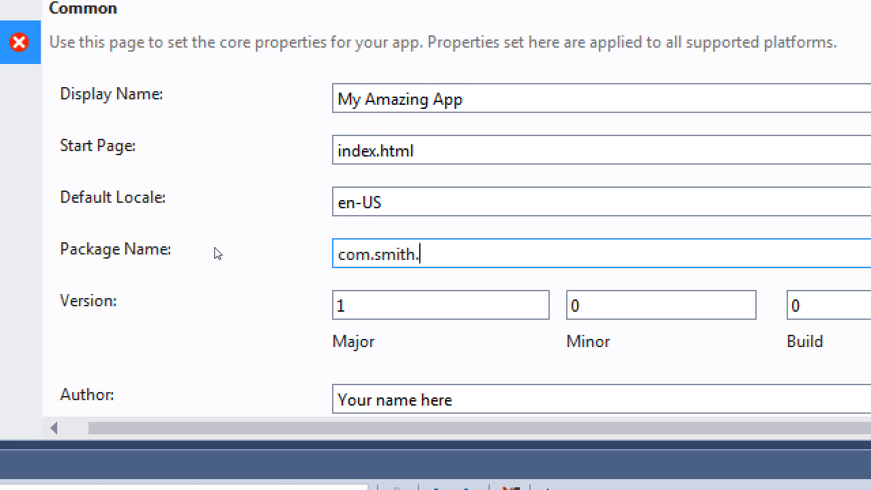
pyautogui.write('myapp')
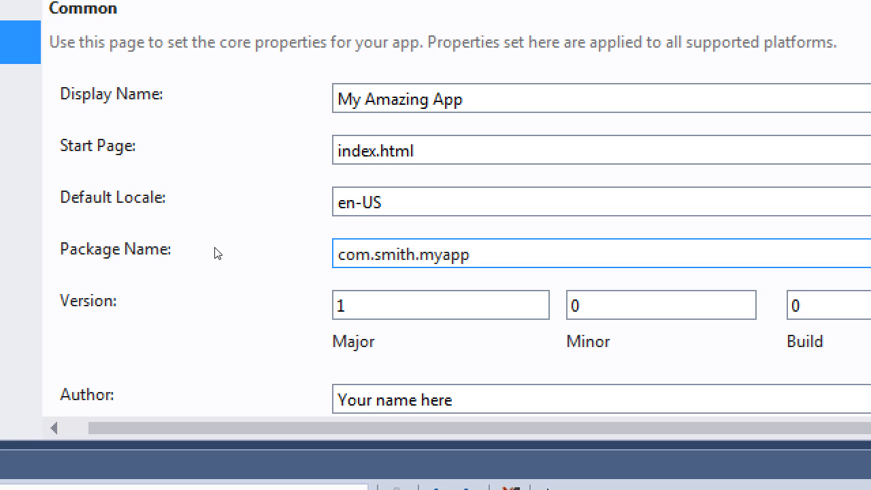
pyautogui.click(470, 255)
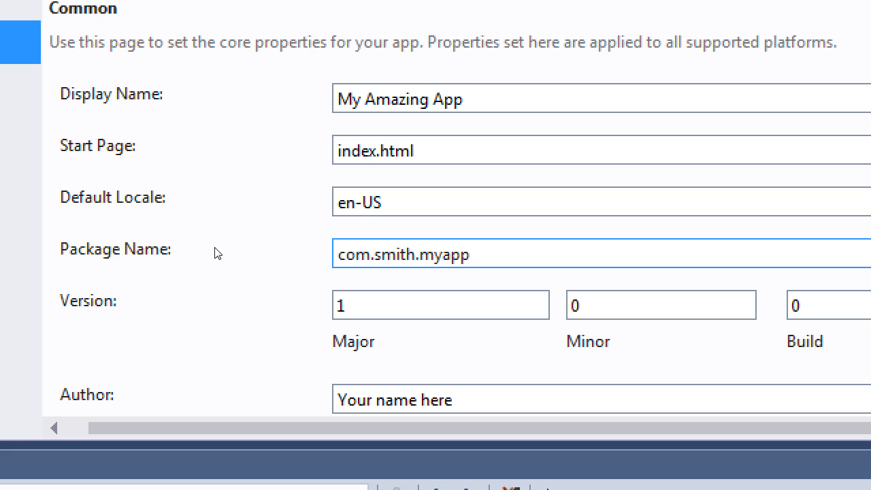
pyautogui.click(469, 254)
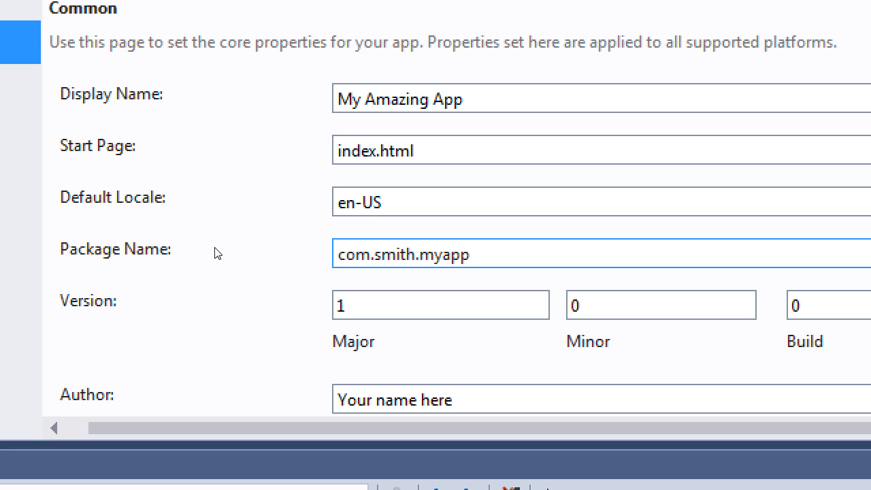
# Rename the package to end in calculator, trying jones and smith as the company part
pyautogui.doubleClick(446, 254)
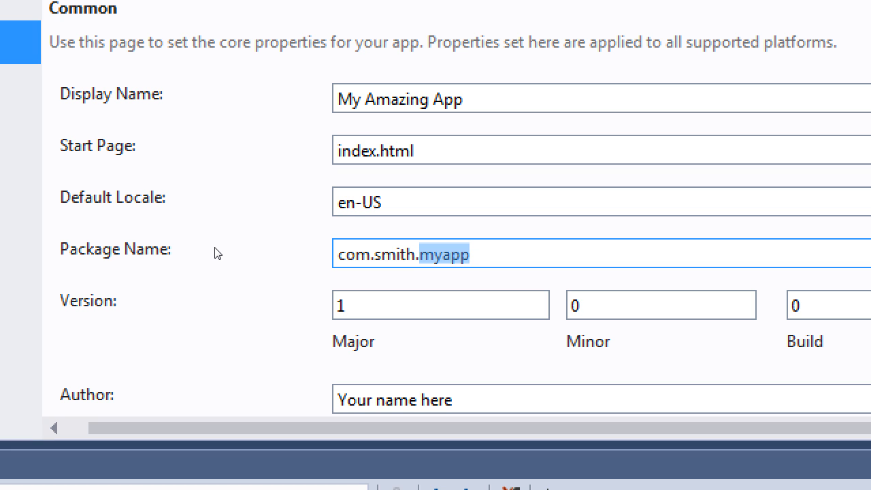
pyautogui.write('calcu')
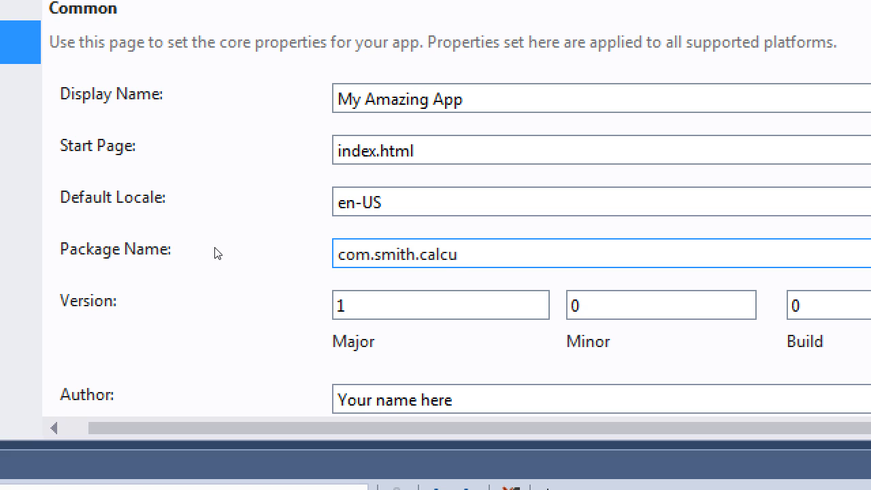
pyautogui.write('lator')
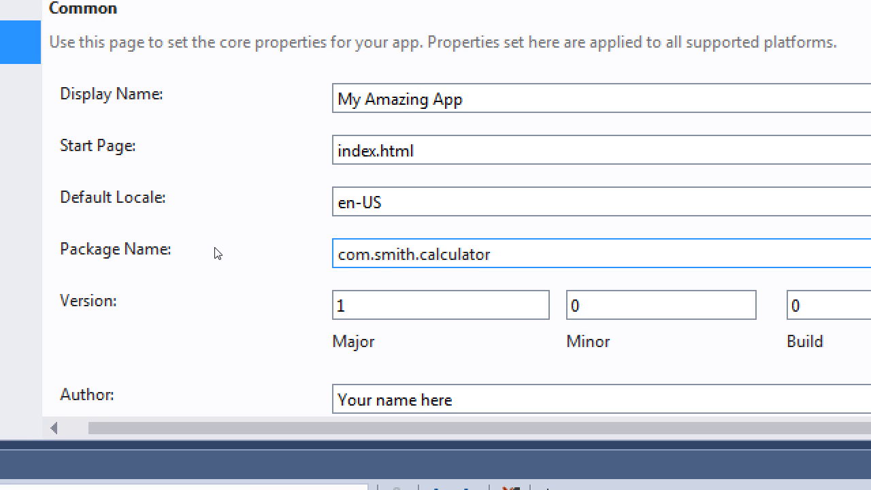
pyautogui.click(414, 254)
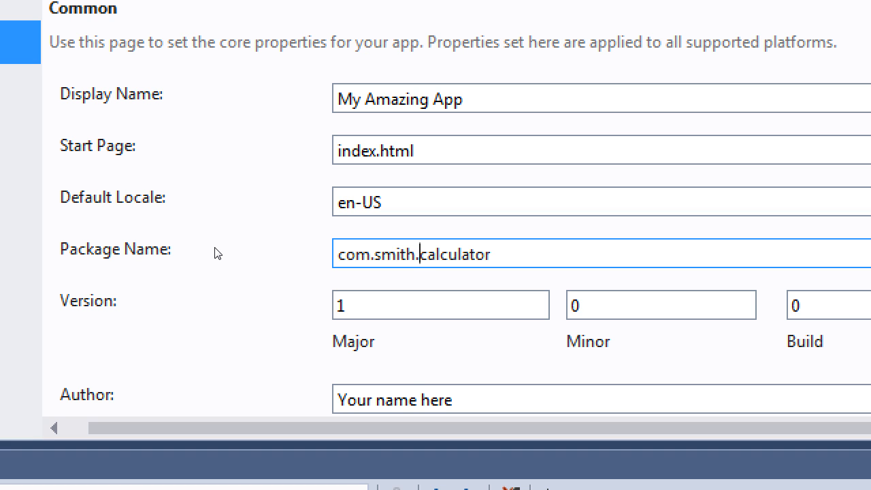
pyautogui.write('jones')
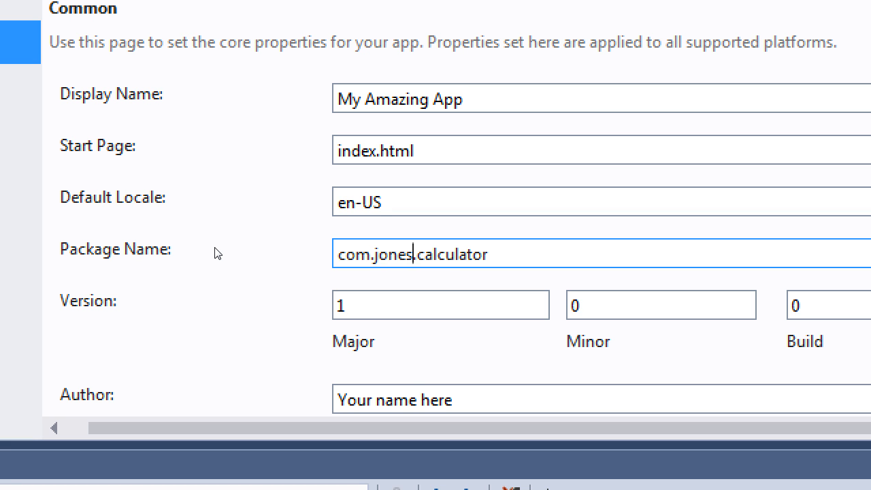
pyautogui.doubleClick(393, 254)
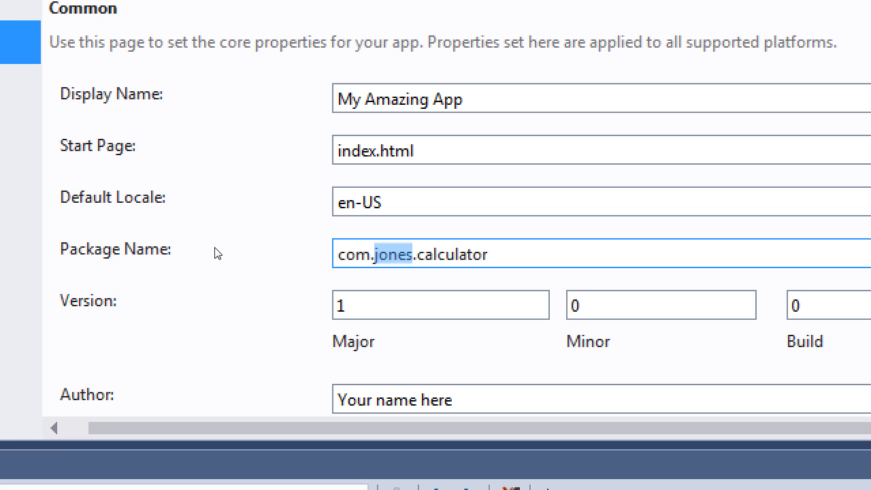
pyautogui.write('smi')
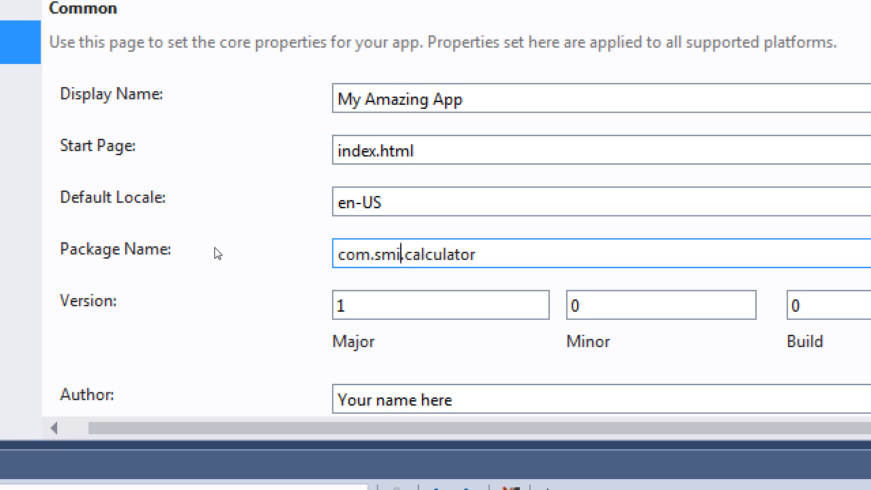
# Settle the Package Name on biz.camposapps.calculator
pyautogui.write('campos')
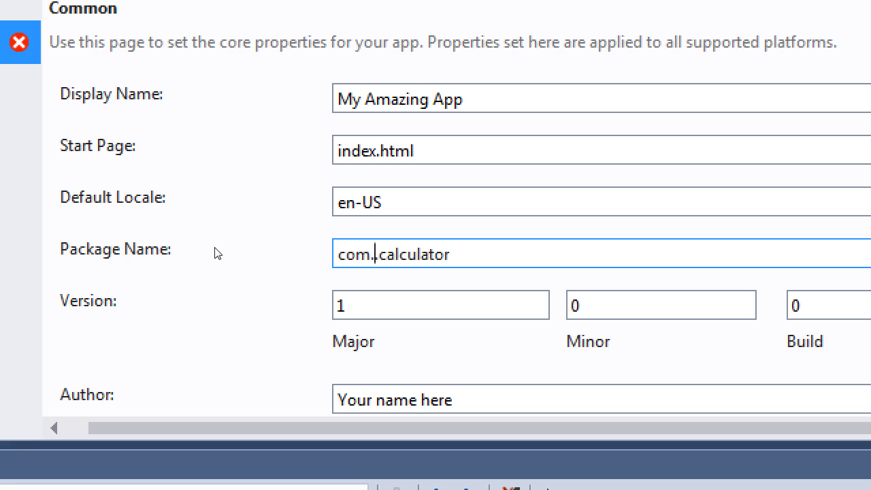
pyautogui.write('biz')
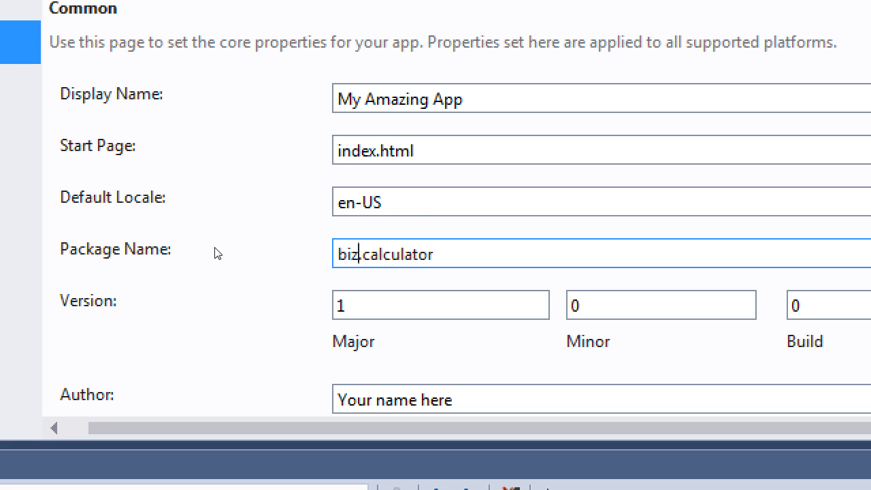
pyautogui.write('.camposapps')
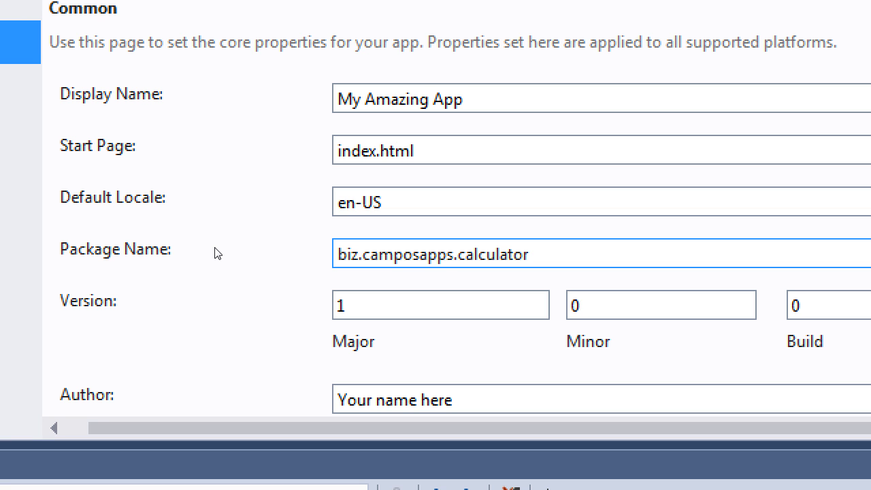
pyautogui.click(452, 255)
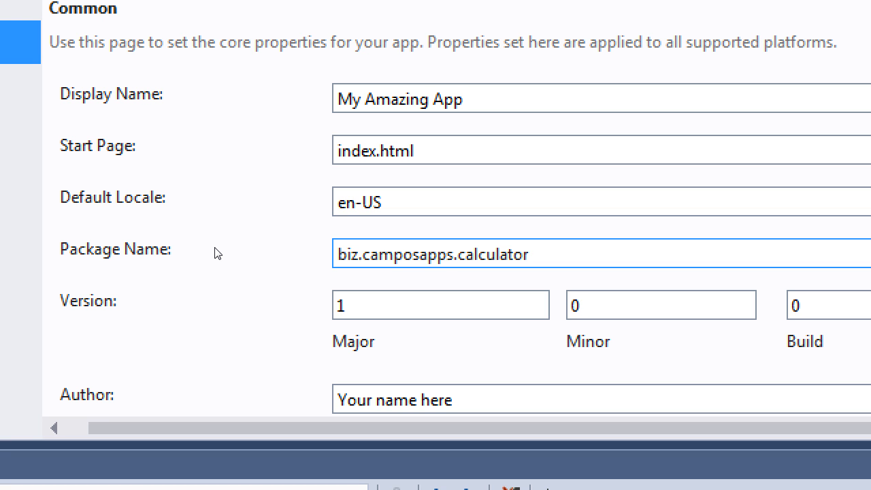
# Try package names com.campos.myapp, then a b variant and a jones segment
pyautogui.press('Backspace')
pyautogui.write('c')
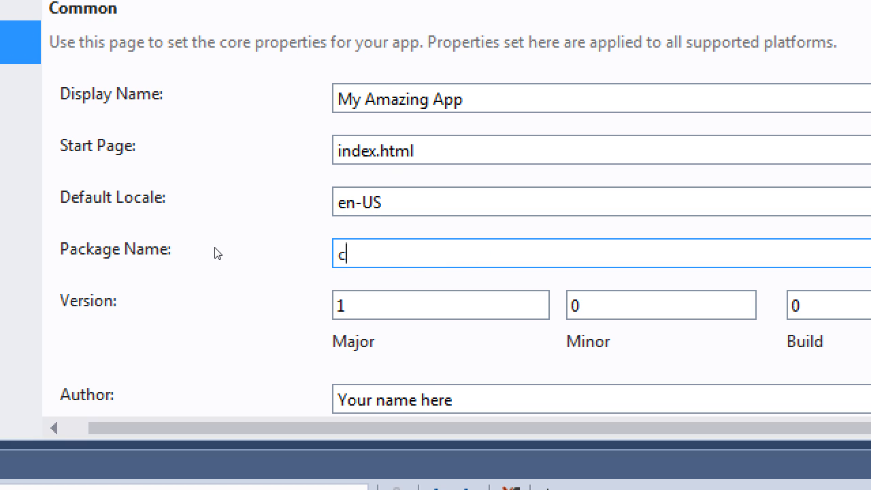
pyautogui.write('om.campos.')
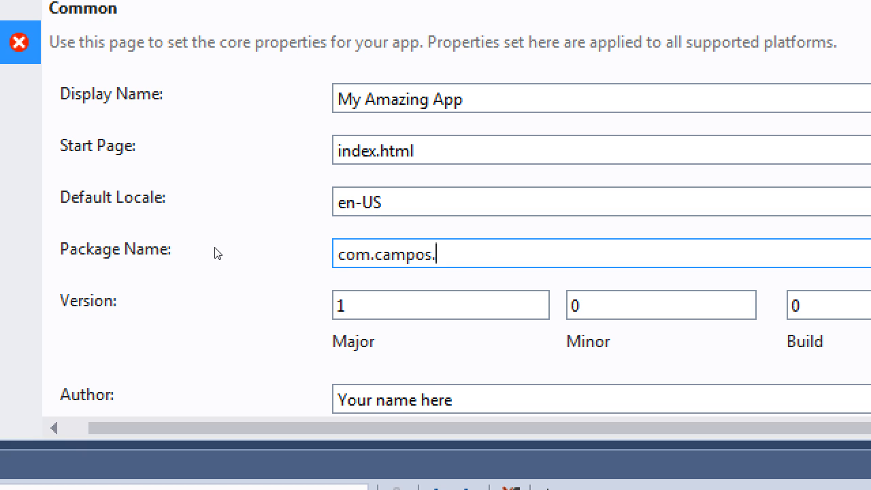
pyautogui.write('myapp')
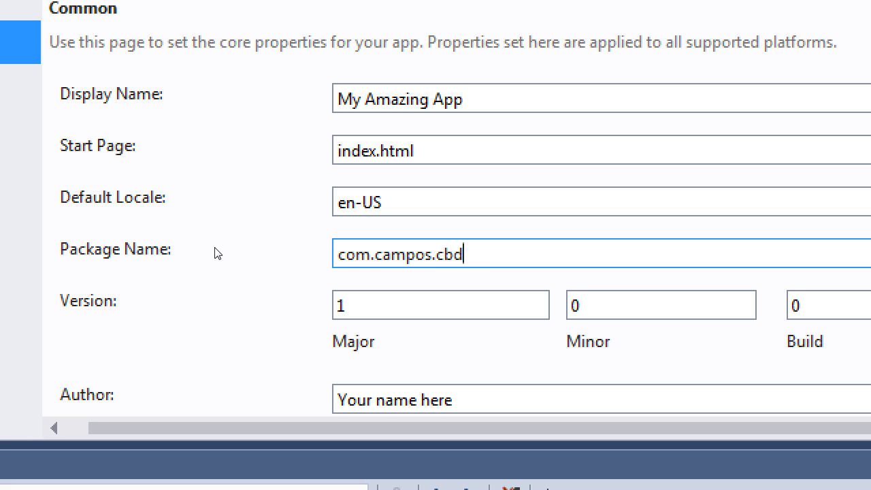
pyautogui.write('b')
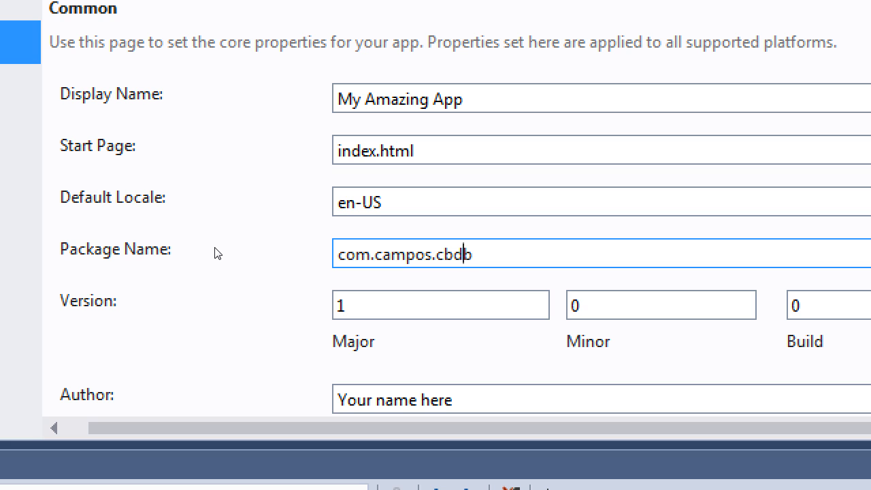
pyautogui.press('Backspace')
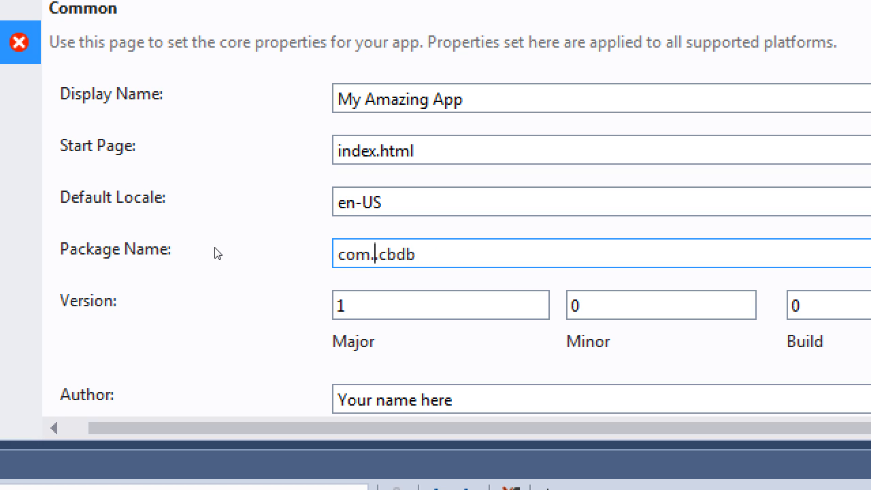
pyautogui.write('jones')
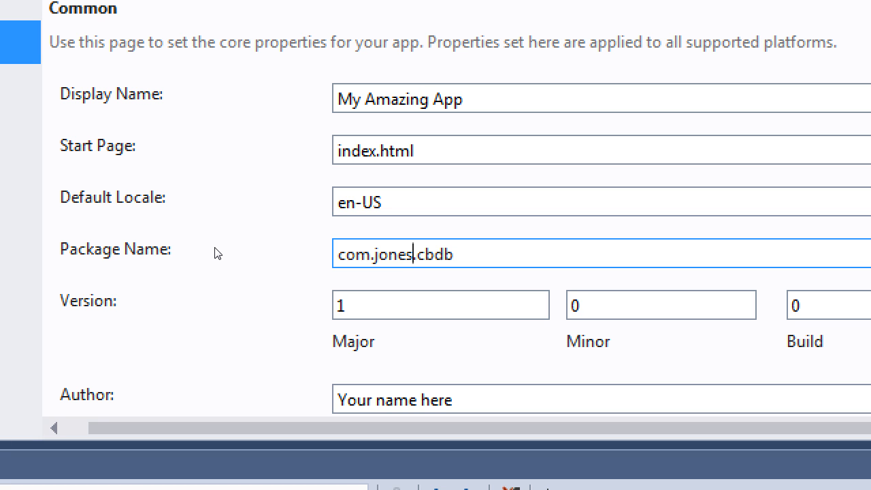
# Clear the field, try biz.c, then settle on com.smith.myapp as the package name
pyautogui.press('Backspace')
pyautogui.write('cam')
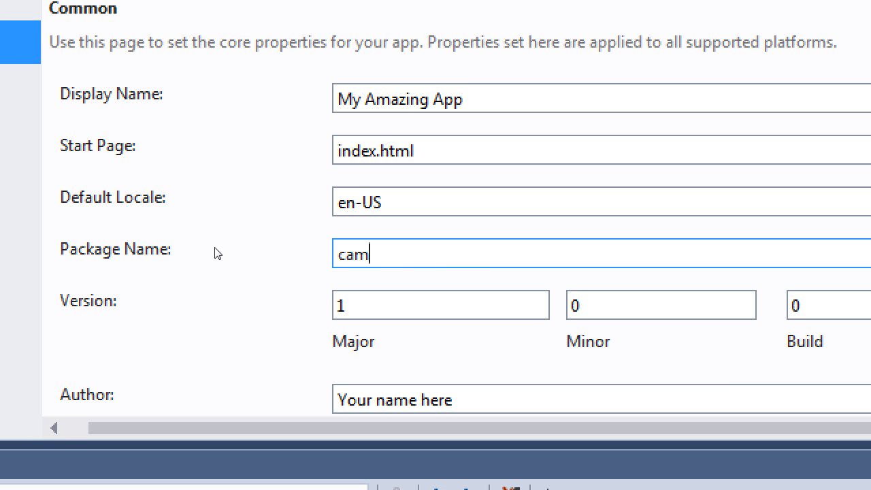
pyautogui.write('biz.c')
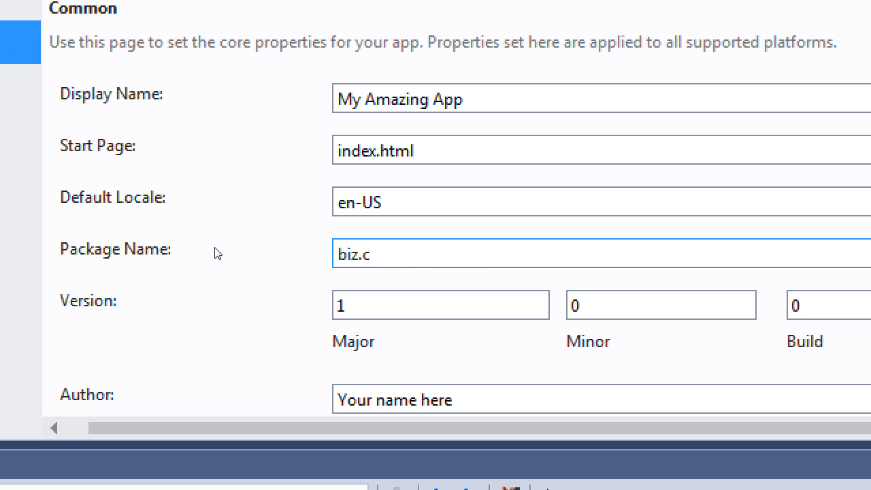
pyautogui.write('com.smit')
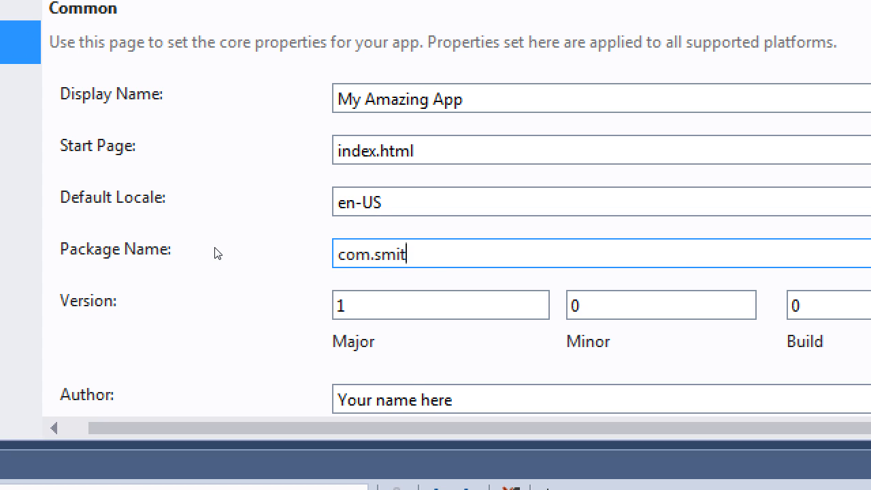
pyautogui.write('h.myapp')
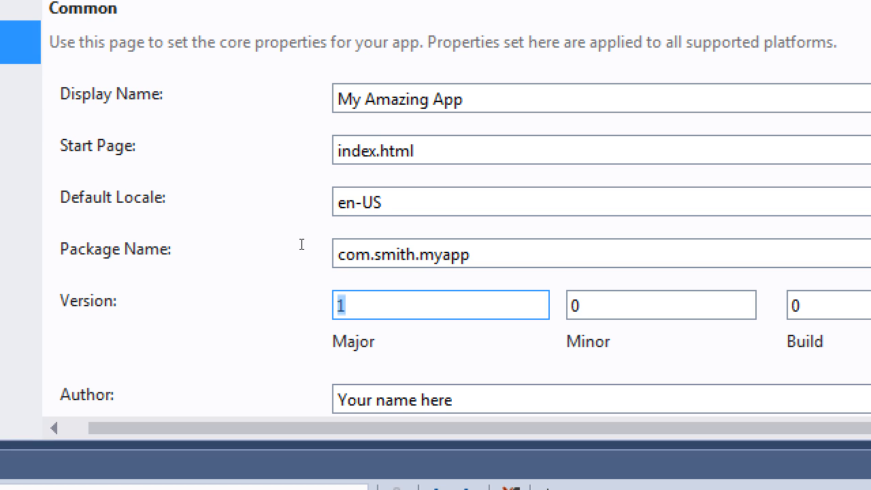
# Set the Major and Minor version numbers to 1
pyautogui.hscroll(3)
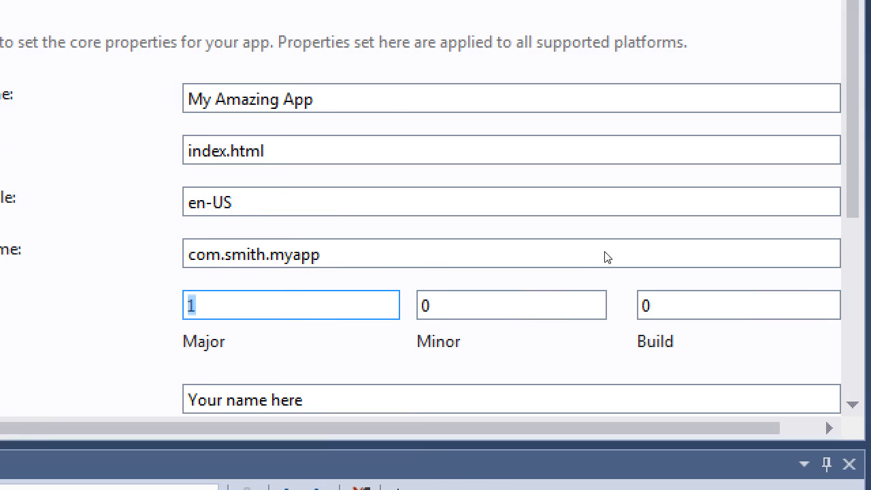
pyautogui.click(510, 304)
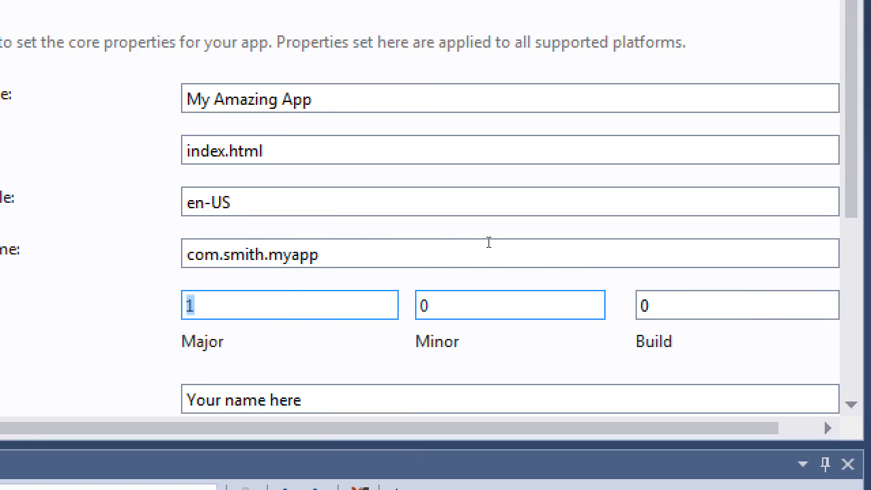
pyautogui.moveTo(391, 264)
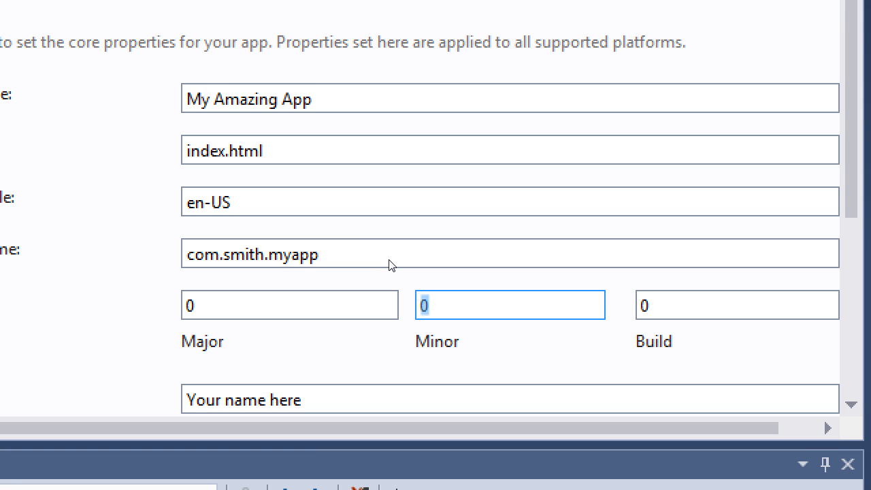
pyautogui.write('1')
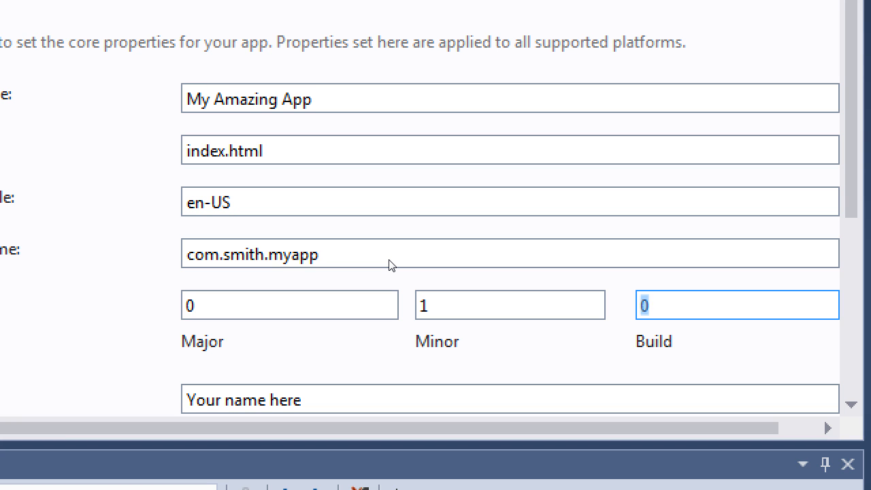
pyautogui.write('1')
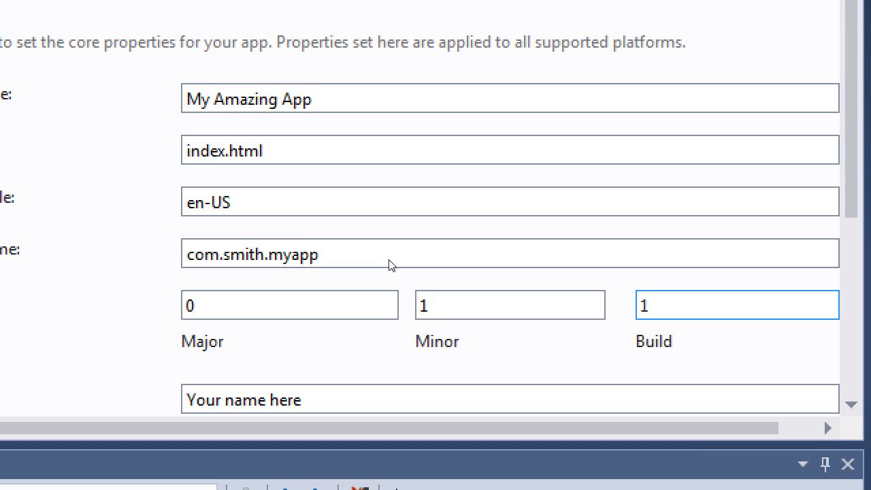
pyautogui.click(508, 305)
pyautogui.write('0')
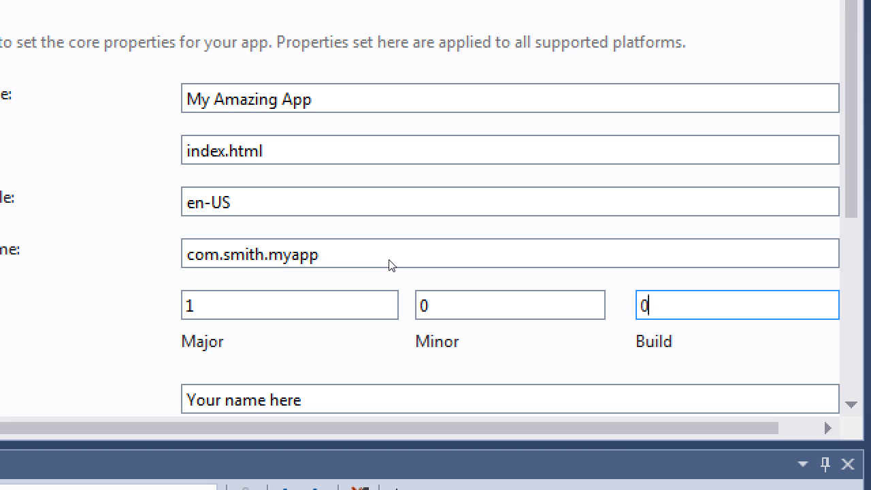
pyautogui.write('1')
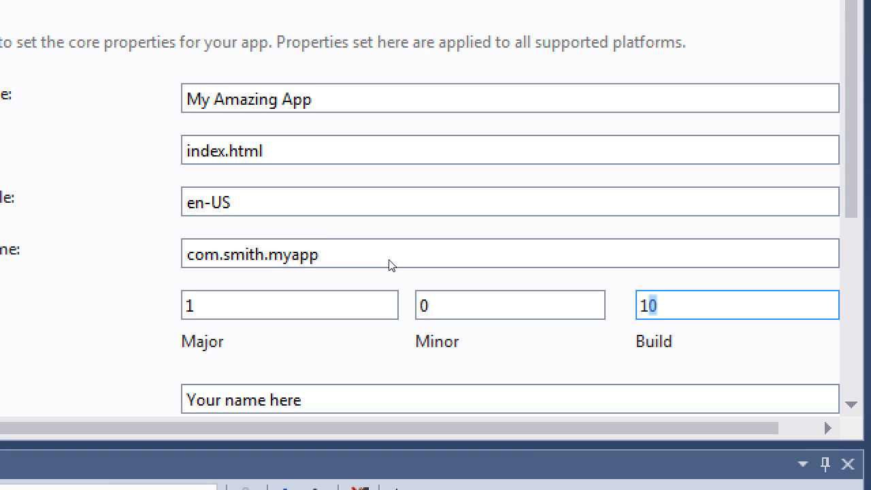
# Enter the date-style Build number 20180306, giving version 1.1.20180306
pyautogui.press('Backspace')
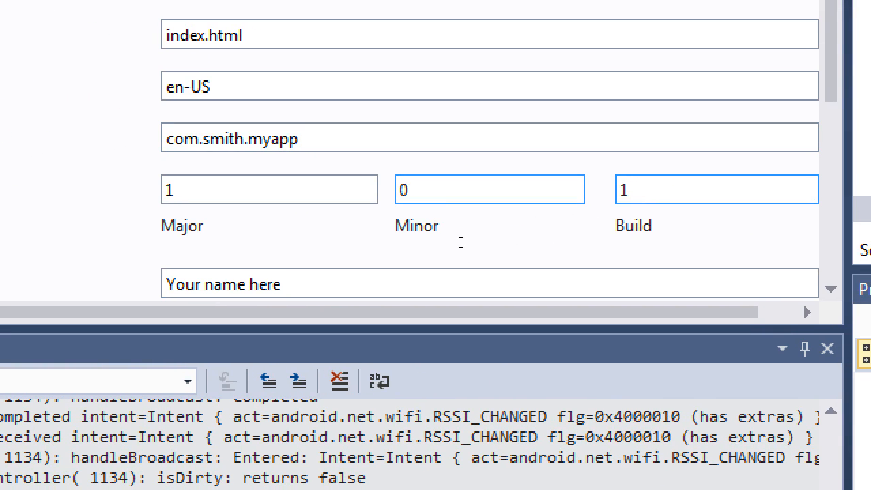
pyautogui.write('1')
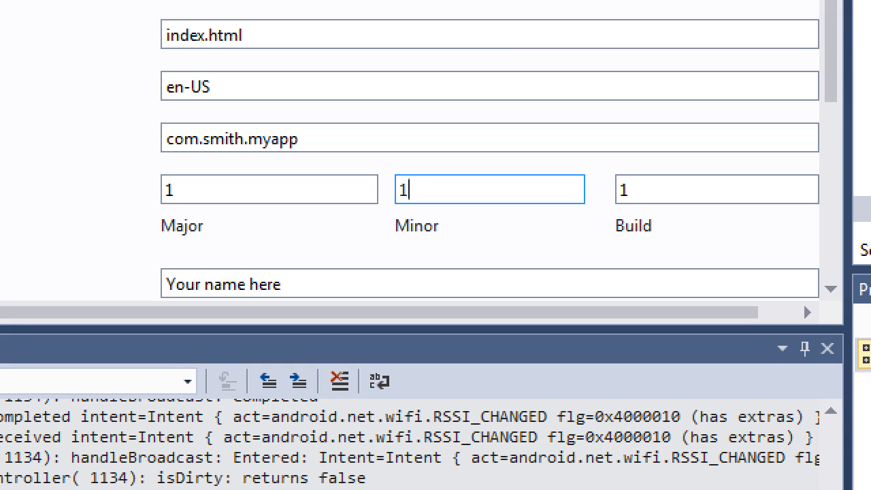
pyautogui.write('2018030')
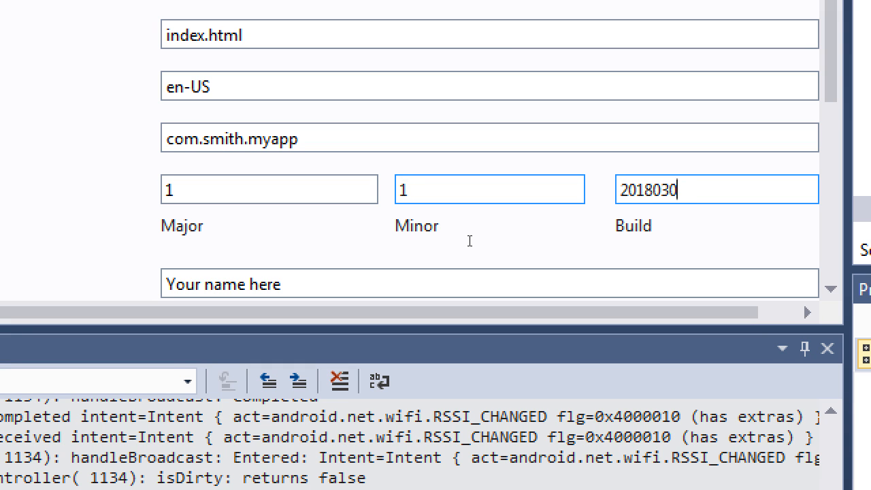
pyautogui.write('6')
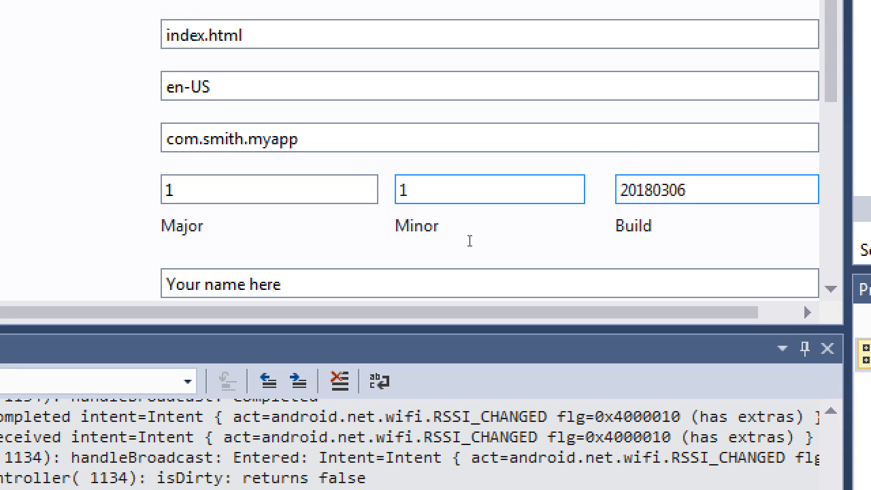
pyautogui.click(715, 189)
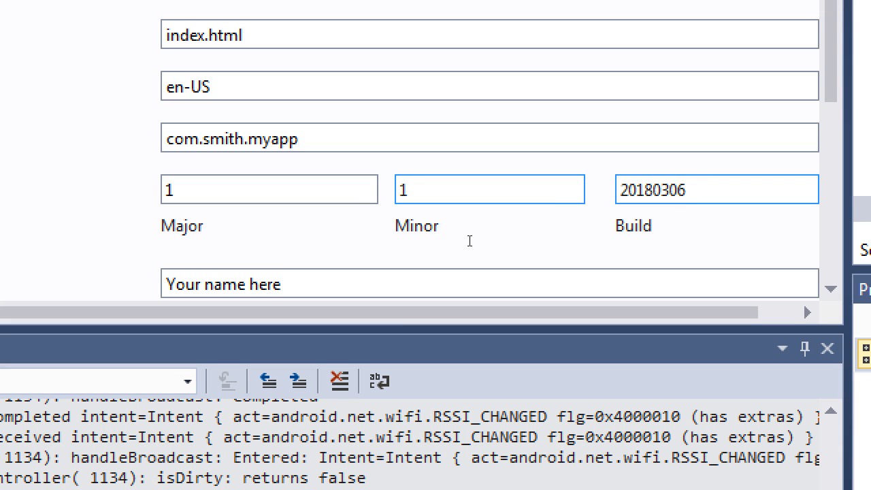
pyautogui.click(715, 189)
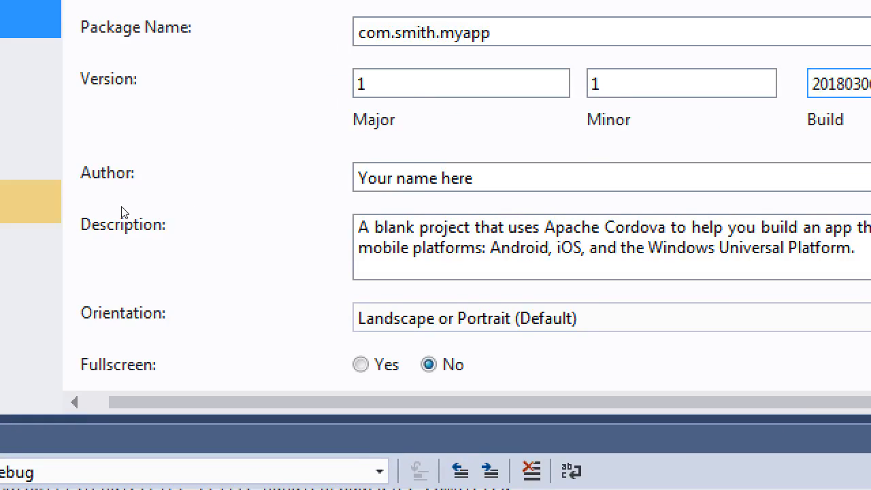
# Replace the placeholder author with Victor Campos, then change it to Victor Apps
pyautogui.tripleClick(414, 177)
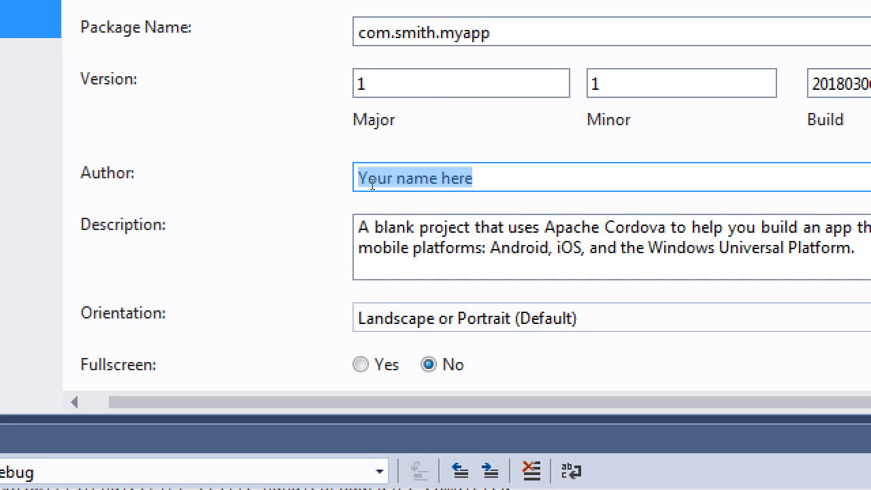
pyautogui.write('Victor')
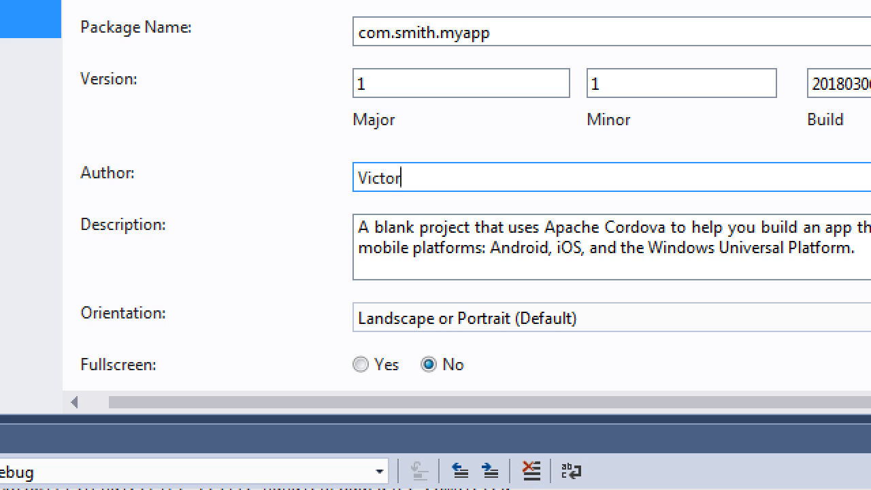
pyautogui.write('Campos')
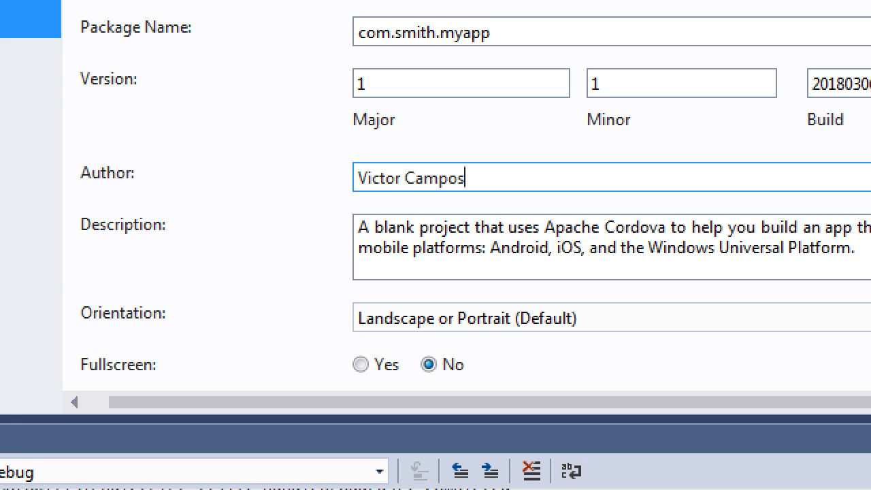
pyautogui.press('BackSpace')
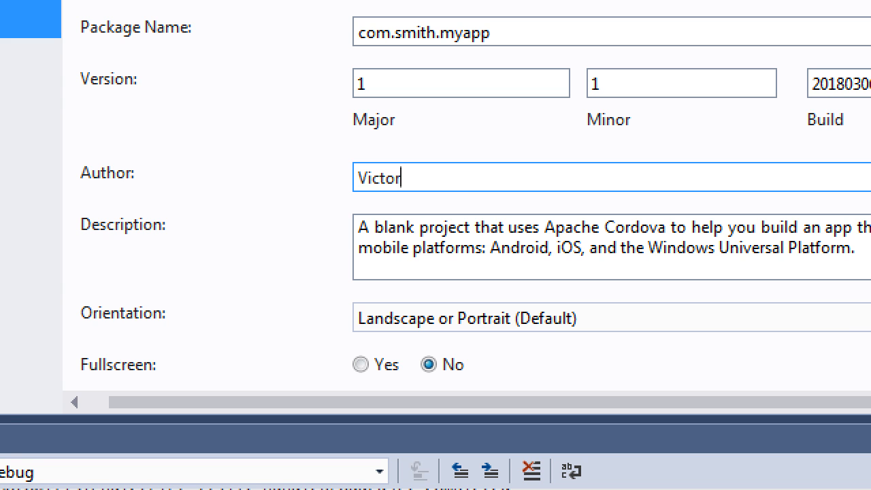
pyautogui.write('Apps')
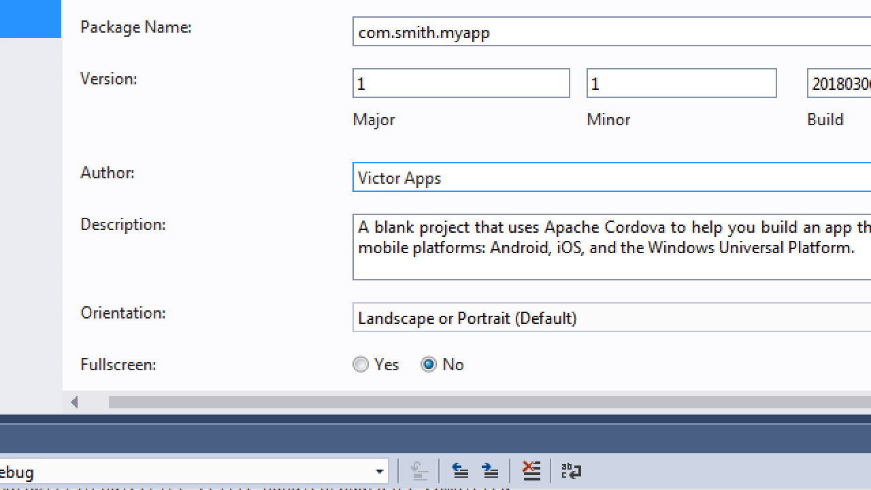
# Try Cool Apps 4U as author, then settle on Campos App
pyautogui.press('Backspace')
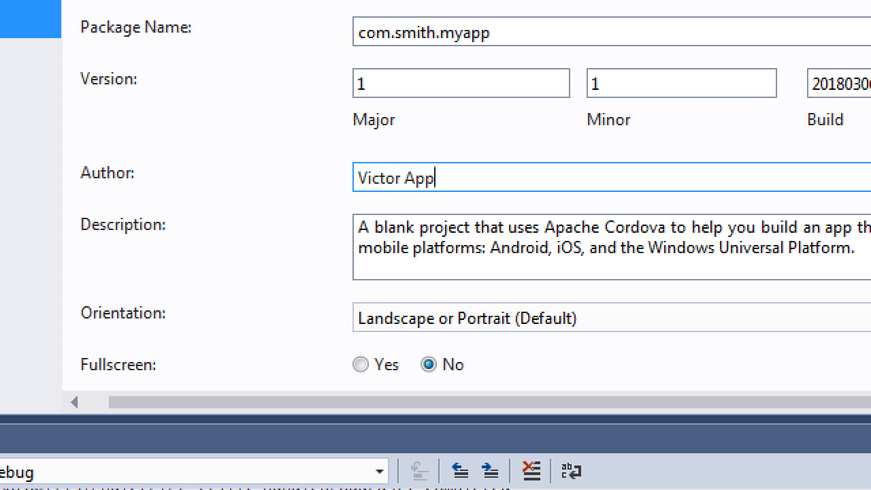
pyautogui.write('Cool')
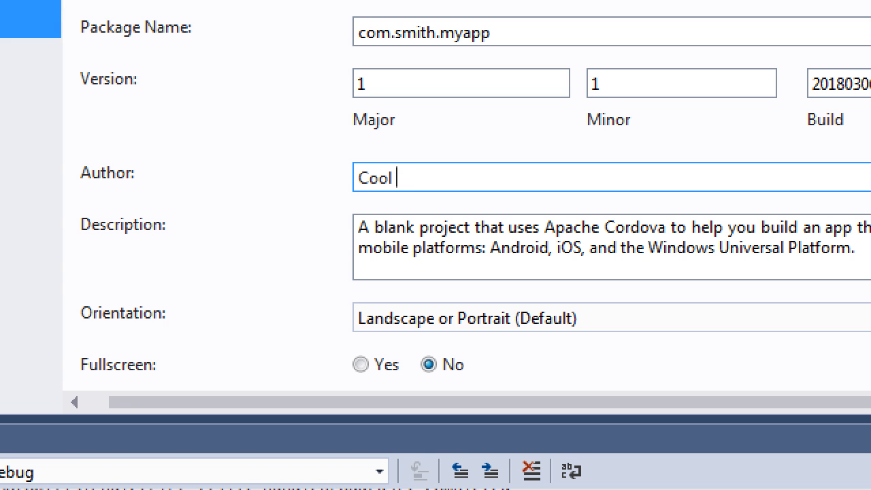
pyautogui.write('Apps 4')
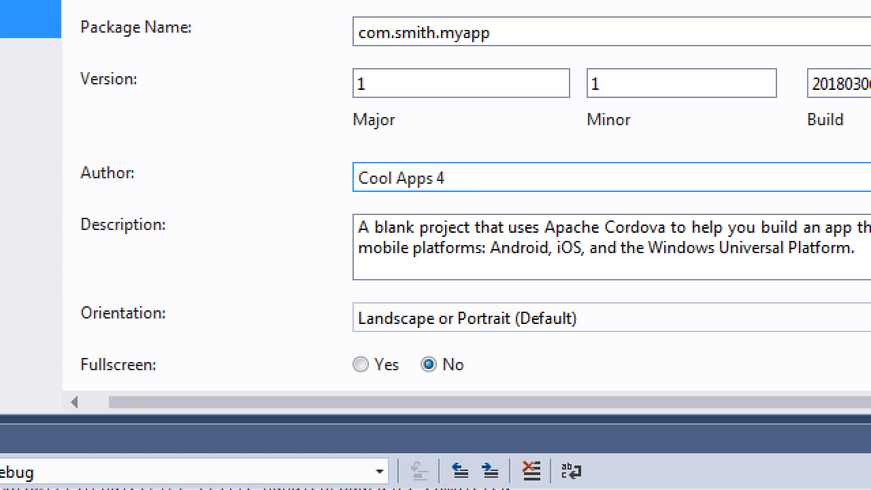
pyautogui.write('U')
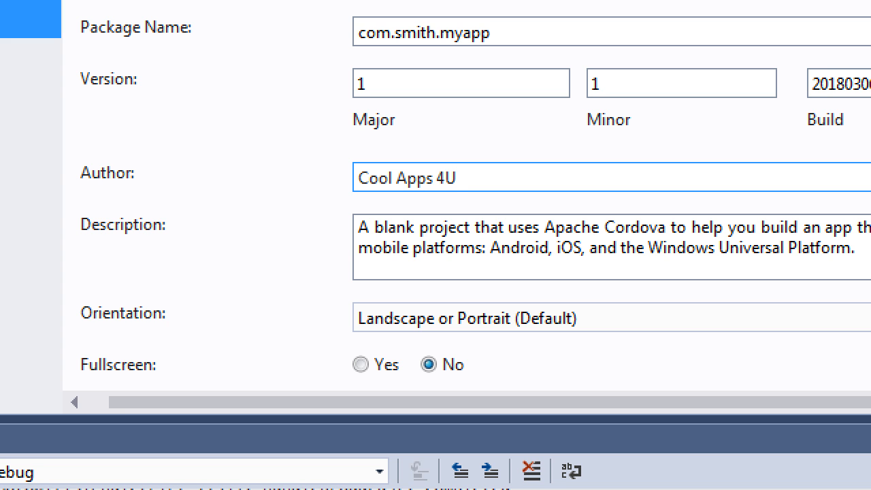
pyautogui.click(456, 177)
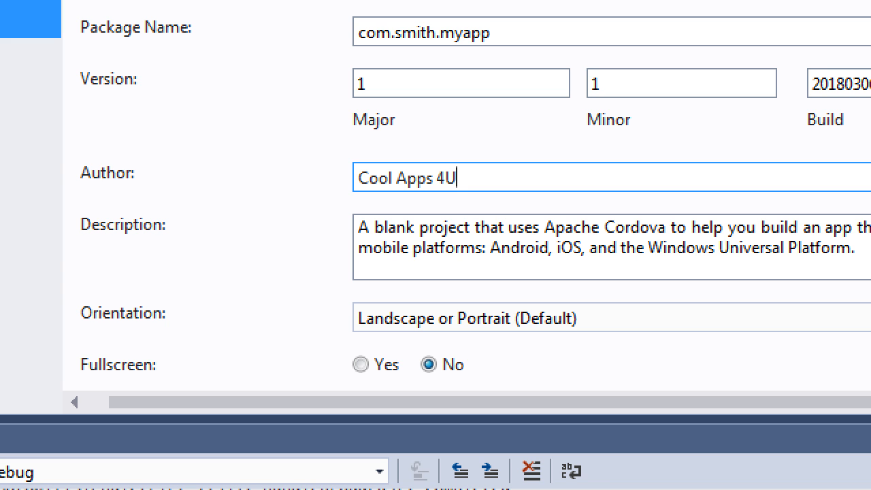
pyautogui.write('Ca')
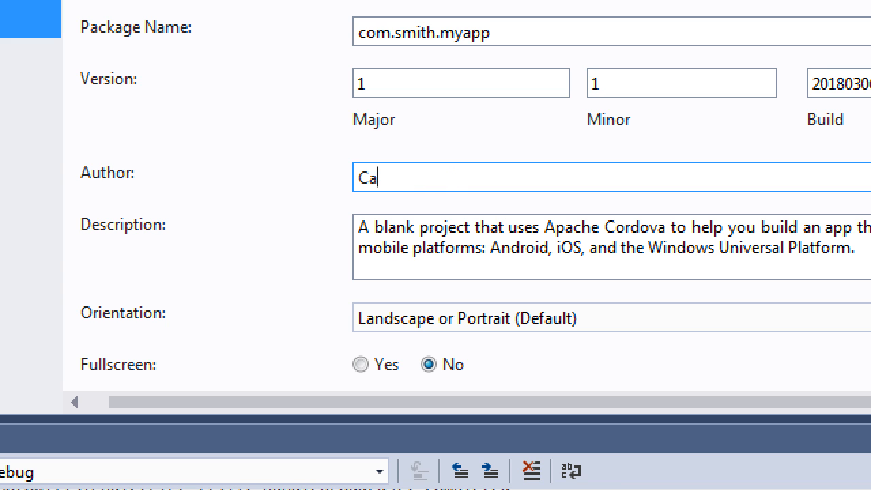
pyautogui.write('mpos App')
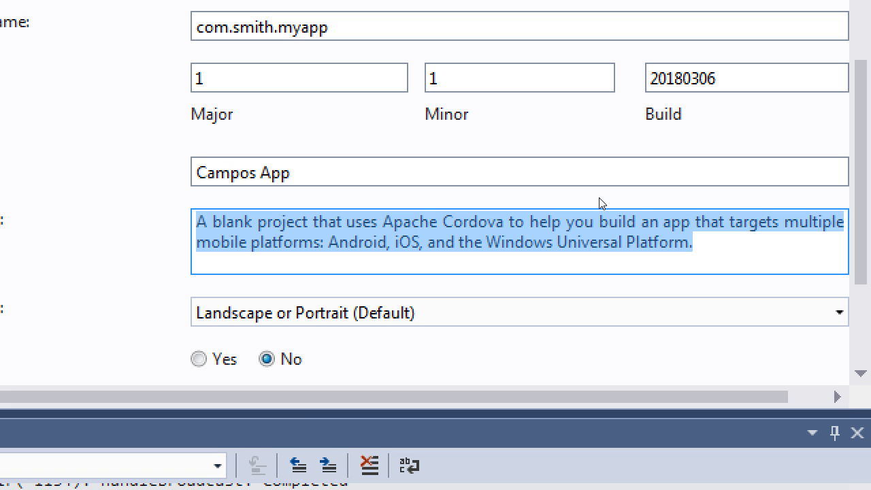
# Type My first app as the new app description
pyautogui.write('My')
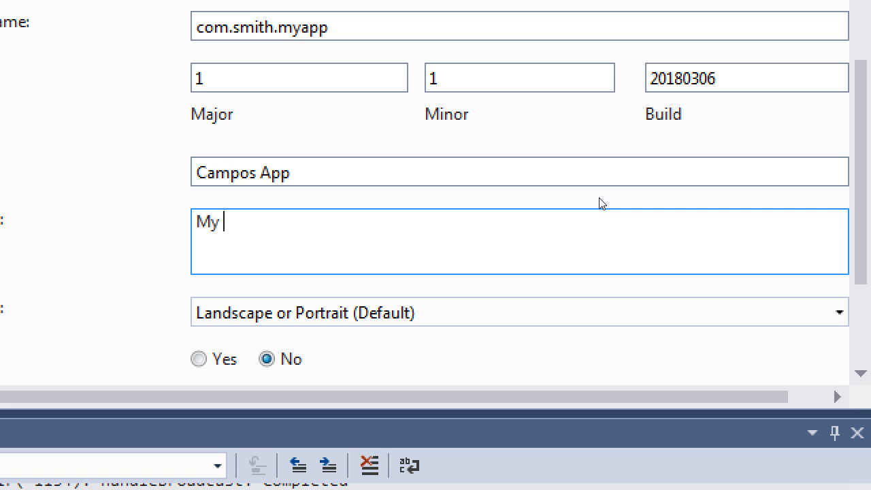
pyautogui.write('firstr')
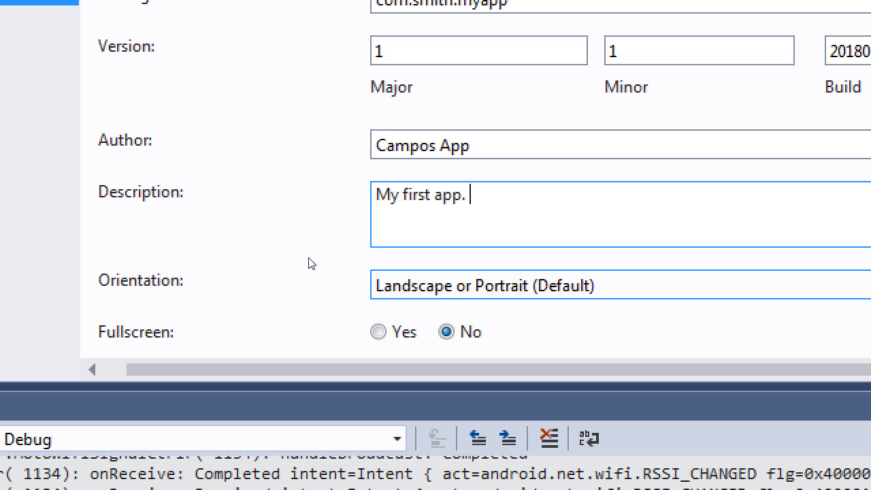
pyautogui.click(612, 286)
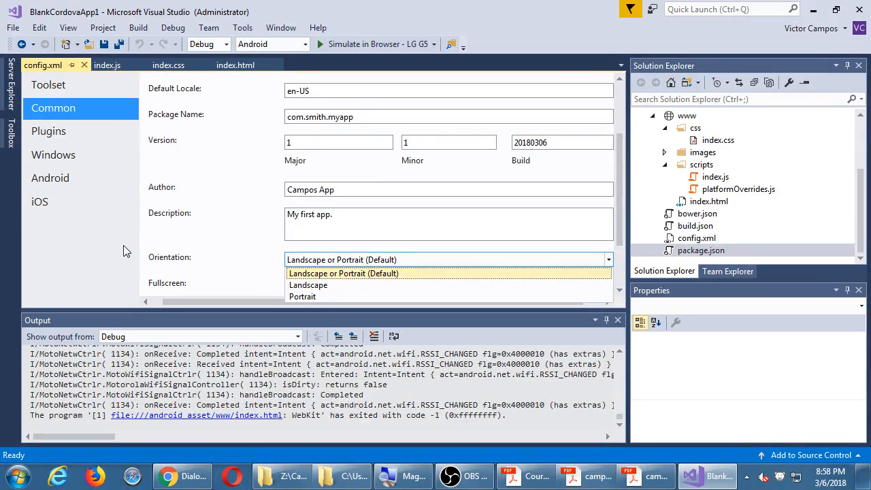
pyautogui.moveTo(302, 296)
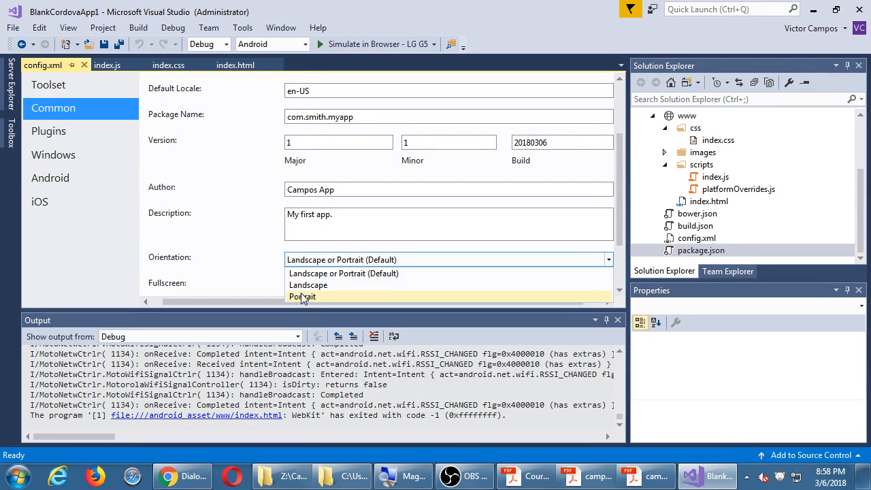
# Set Orientation to Portrait and switch the run target from LG G5 simulator to Device
pyautogui.click(302, 296)
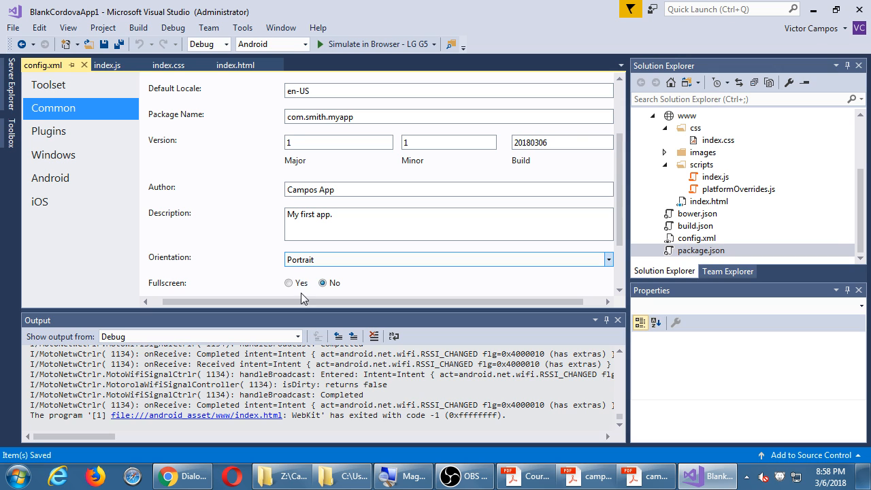
pyautogui.moveTo(375, 43)
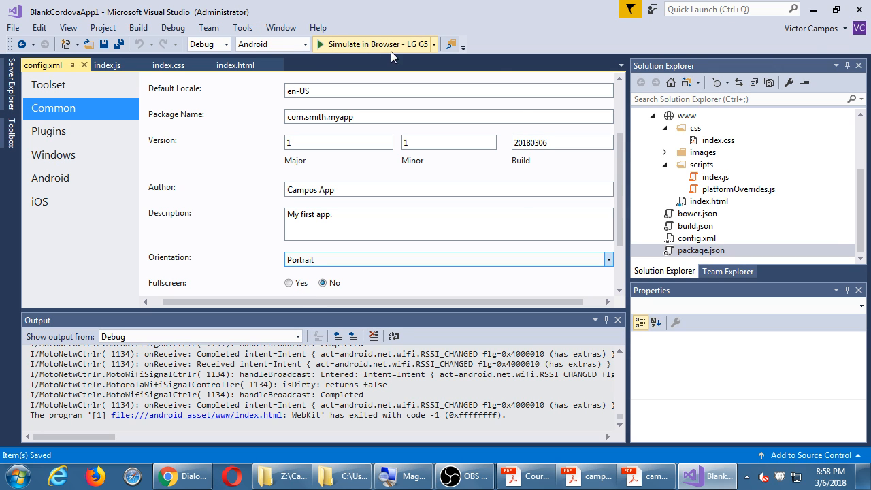
pyautogui.click(433, 44)
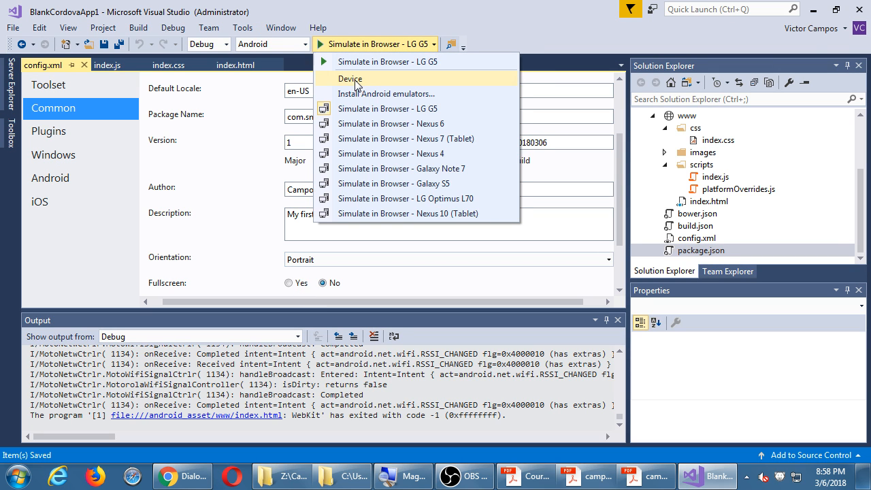
pyautogui.click(350, 78)
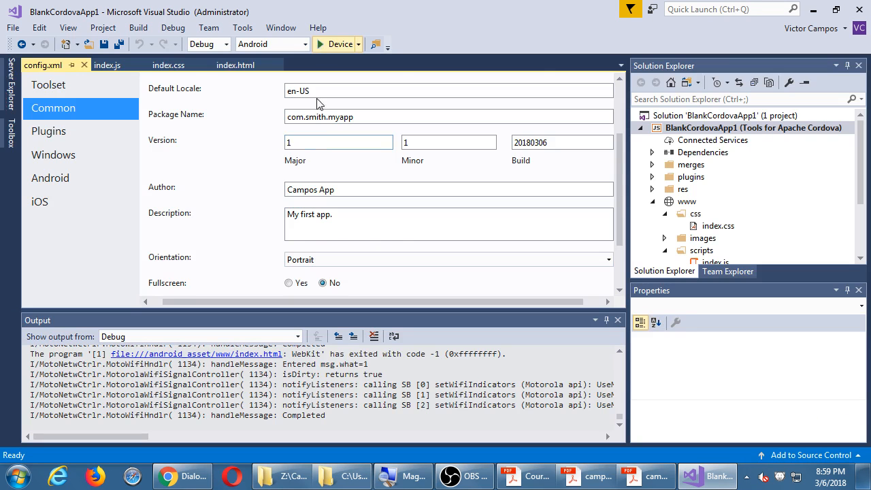
# Review Fullscreen and Domain Access settings, then select the Build number for editing
pyautogui.scroll(-3)
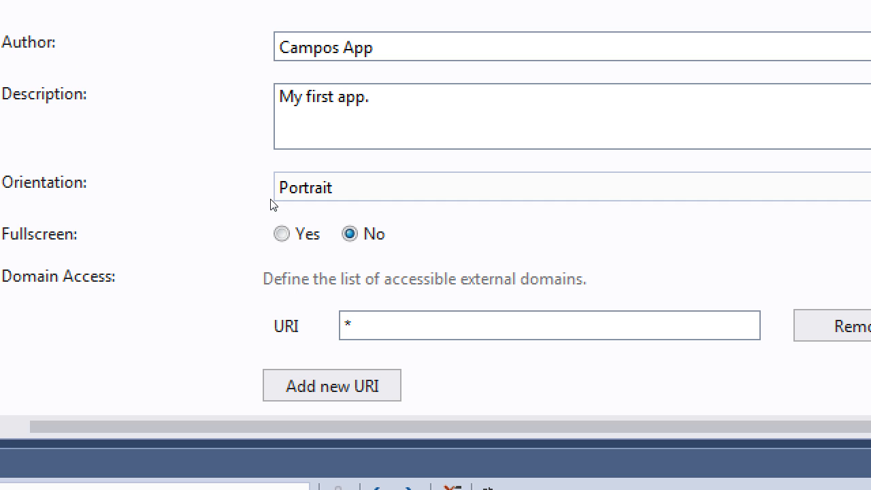
pyautogui.scroll(3)
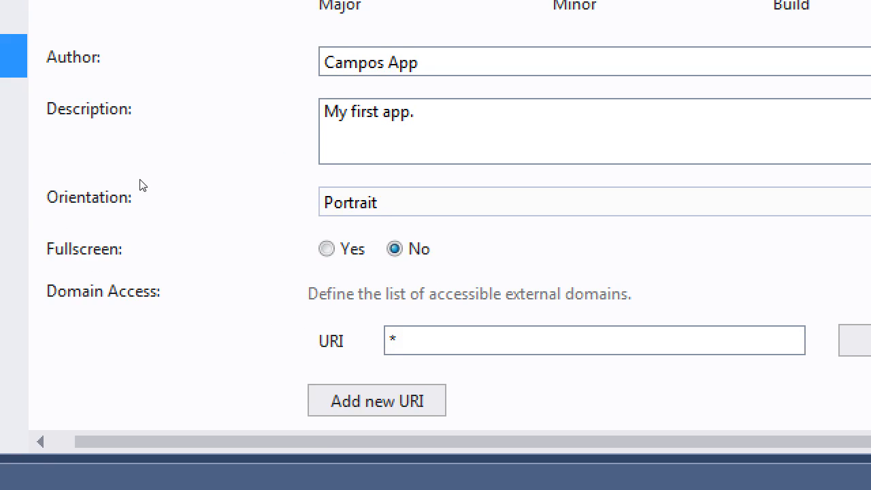
pyautogui.scroll(3)
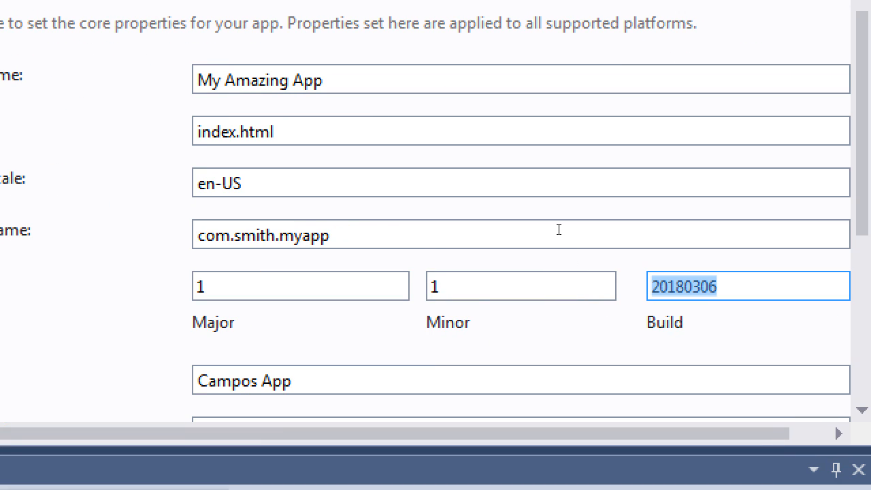
pyautogui.click(747, 286)
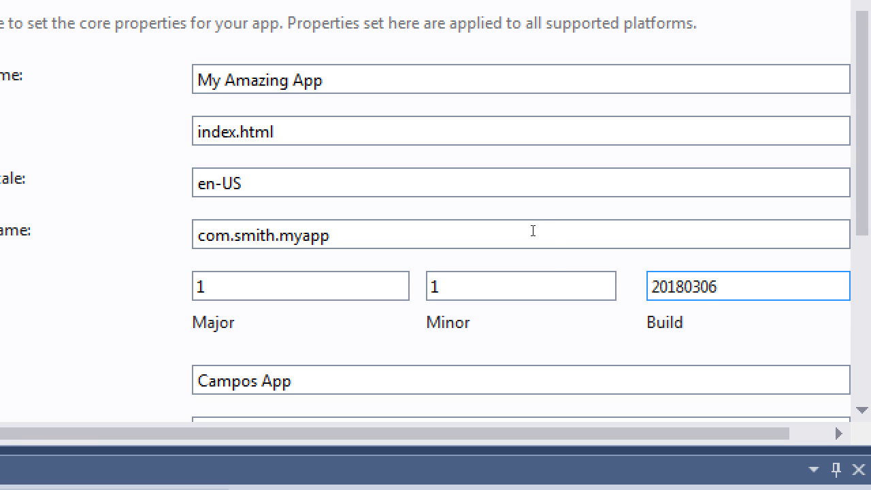
pyautogui.tripleClick(747, 285)
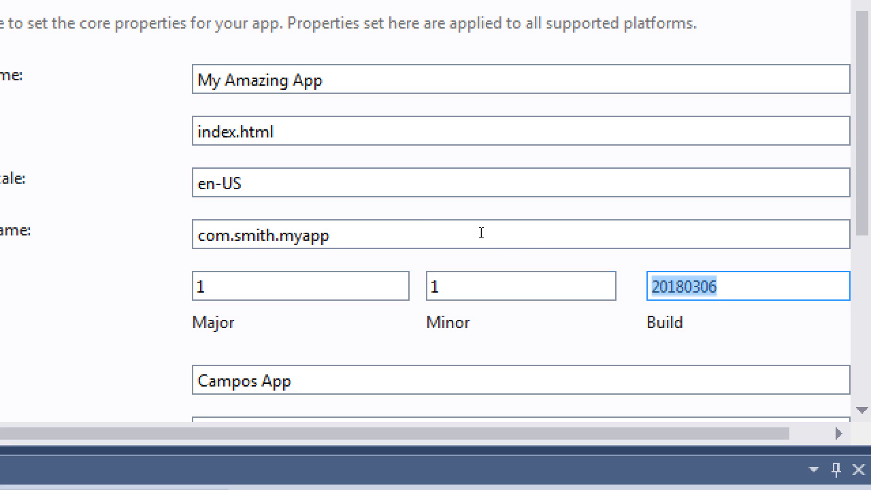
pyautogui.click(519, 285)
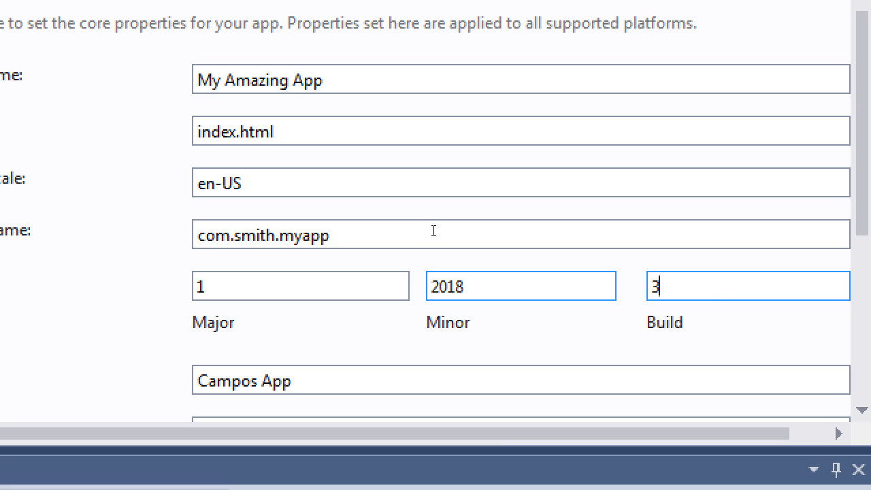
# Retype the build as 20180306, leaving the Minor version showing 2018
pyautogui.write('06')
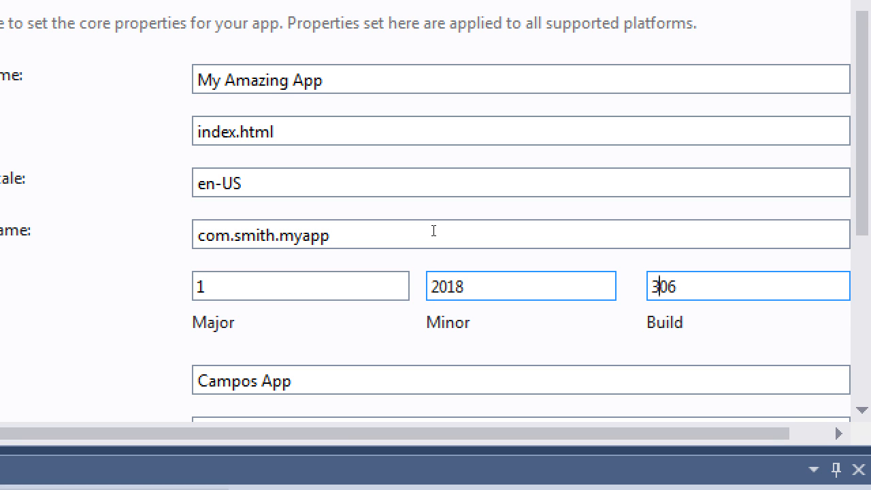
pyautogui.moveTo(663, 286)
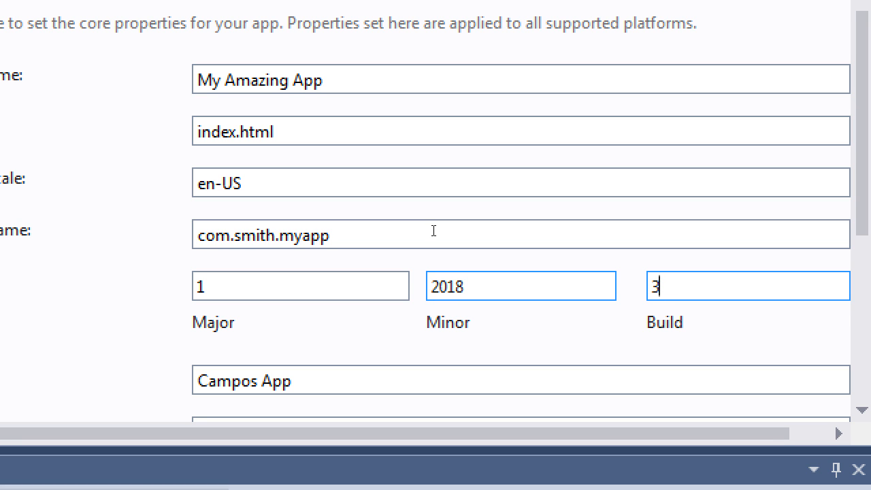
pyautogui.write('20180')
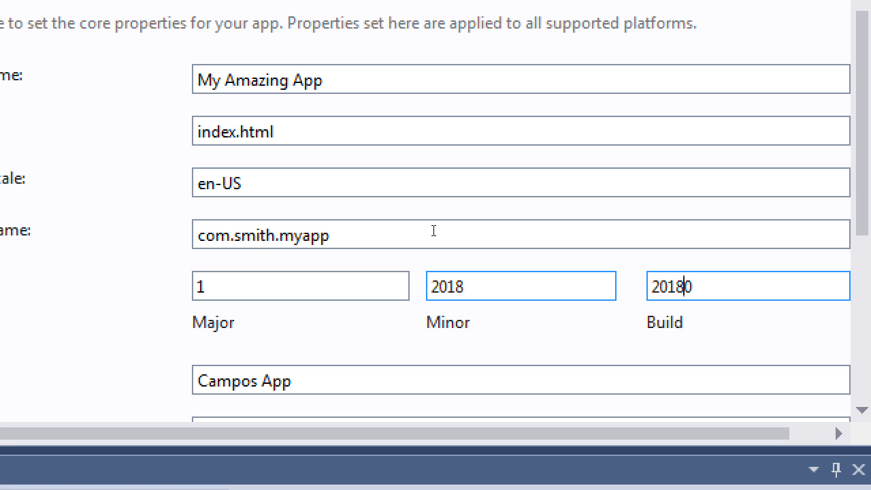
pyautogui.write('306')
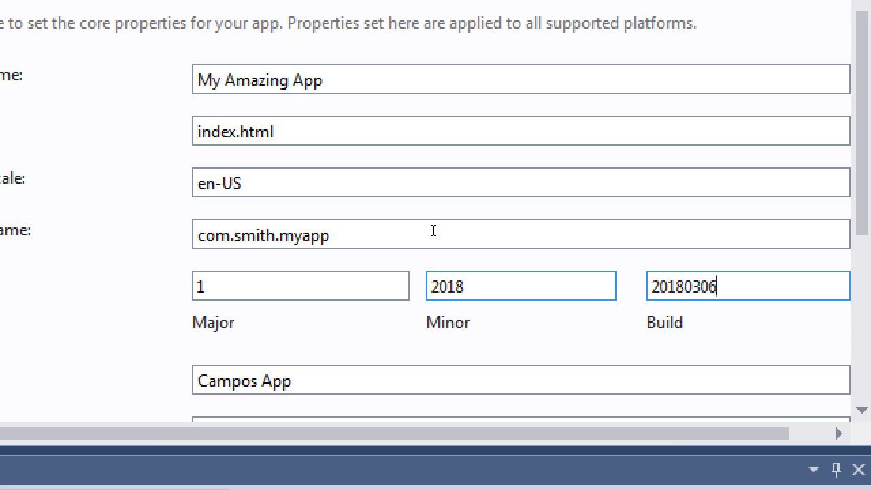
pyautogui.scroll(-3)
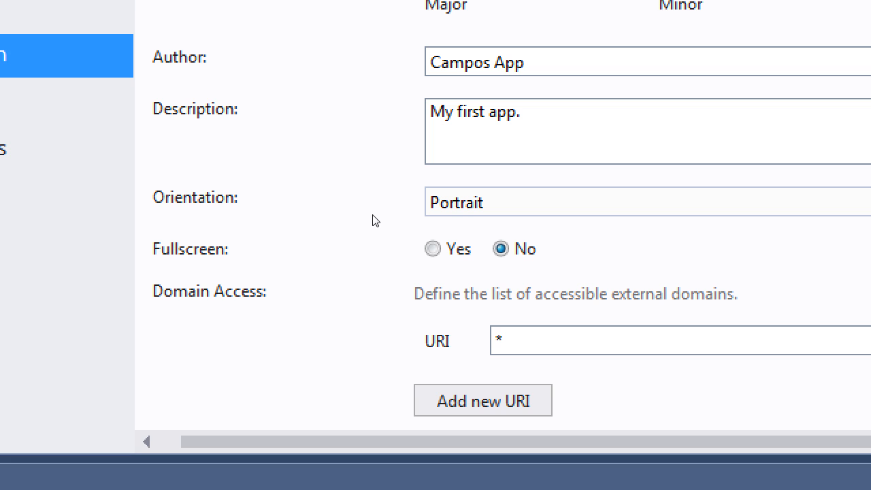
pyautogui.moveTo(302, 215)
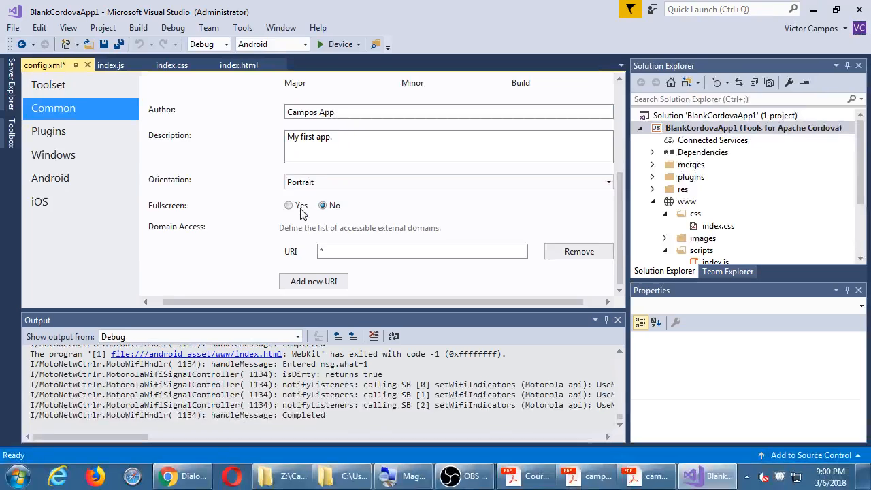
# Return the Minor version to 1 and scroll back to the top of Common settings
pyautogui.click(373, 250)
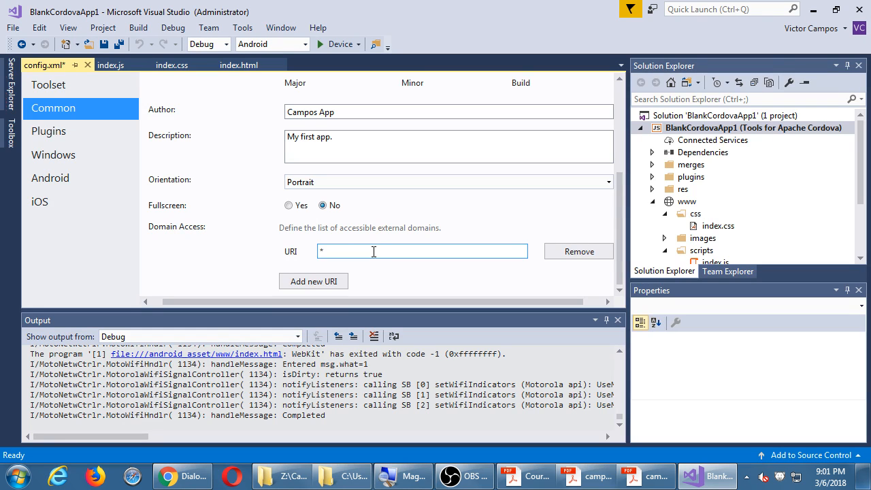
pyautogui.scroll(3)
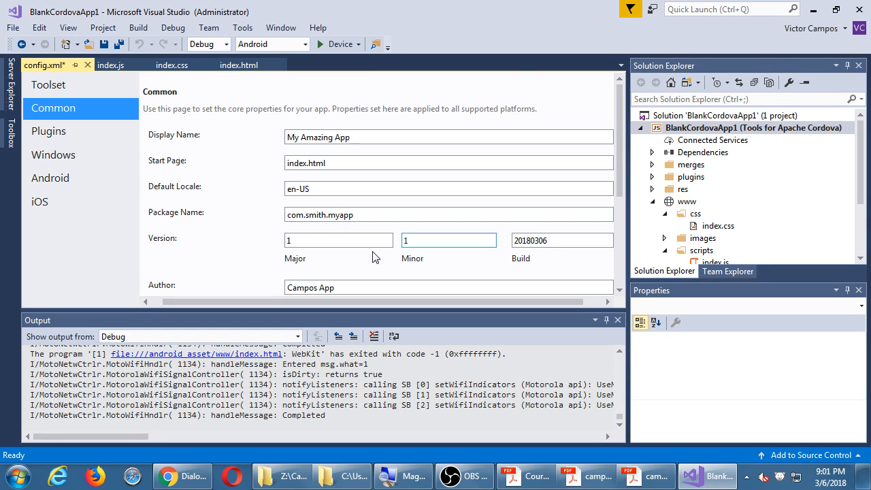
# Browse the Plugins page Core list and land on the Custom plugin install tab
pyautogui.click(49, 130)
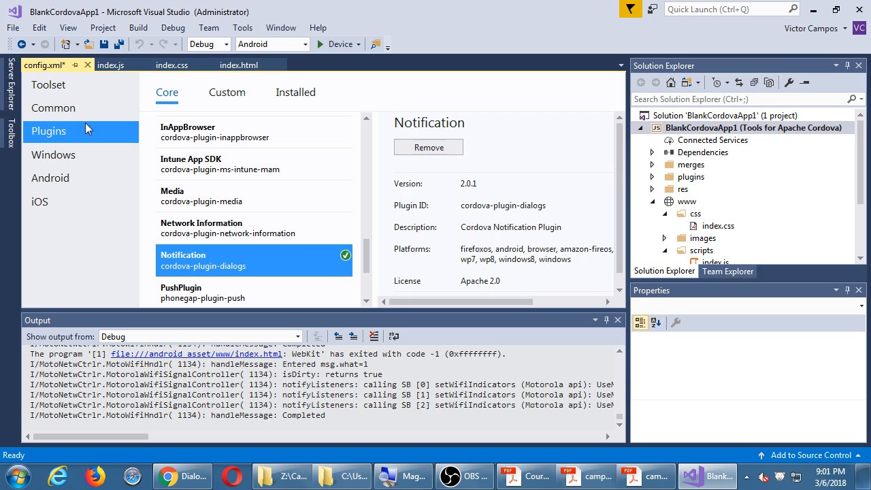
pyautogui.moveTo(163, 102)
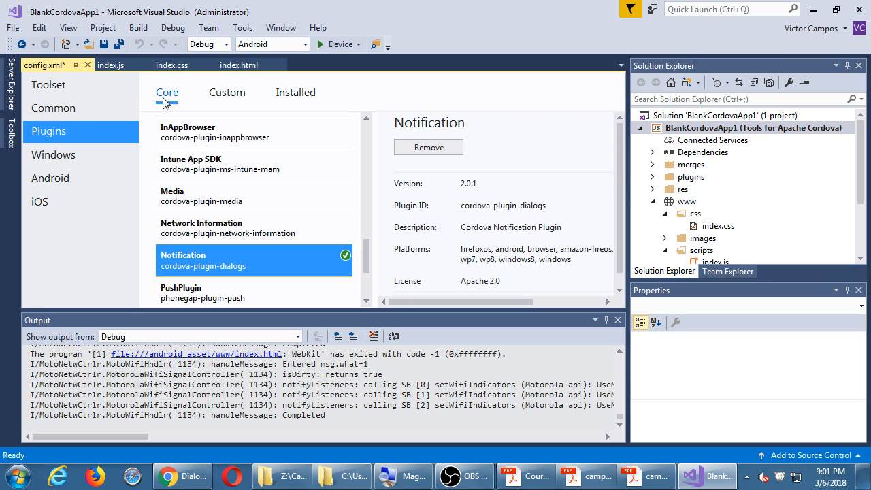
pyautogui.click(226, 93)
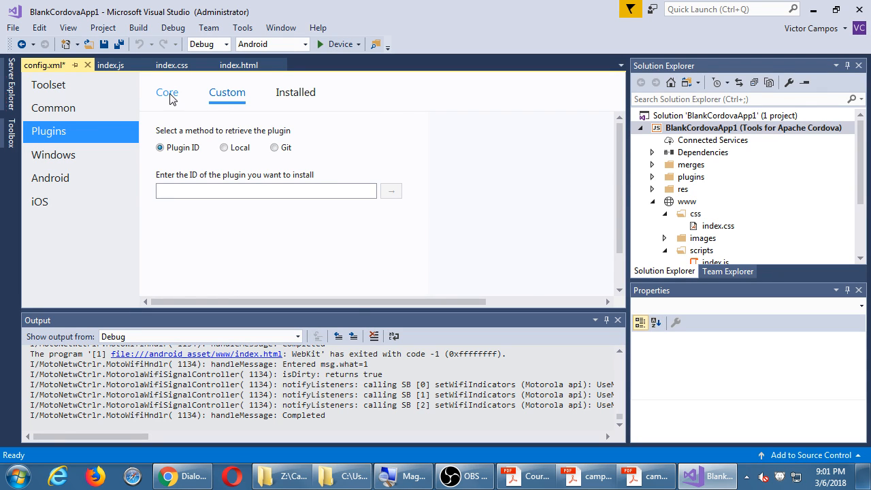
pyautogui.click(166, 92)
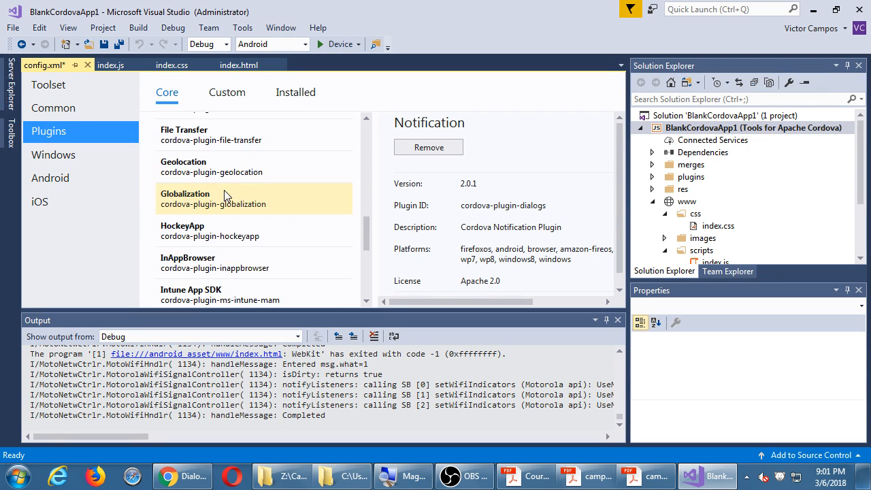
pyautogui.click(225, 93)
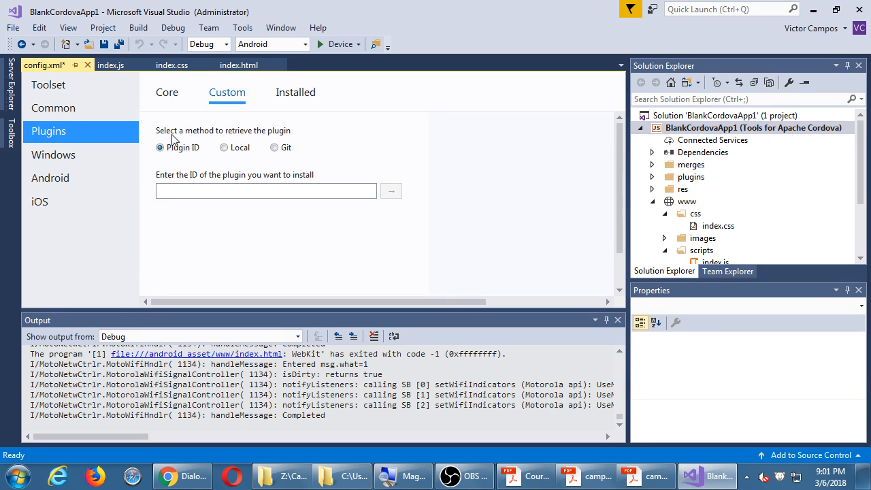
pyautogui.moveTo(82, 155)
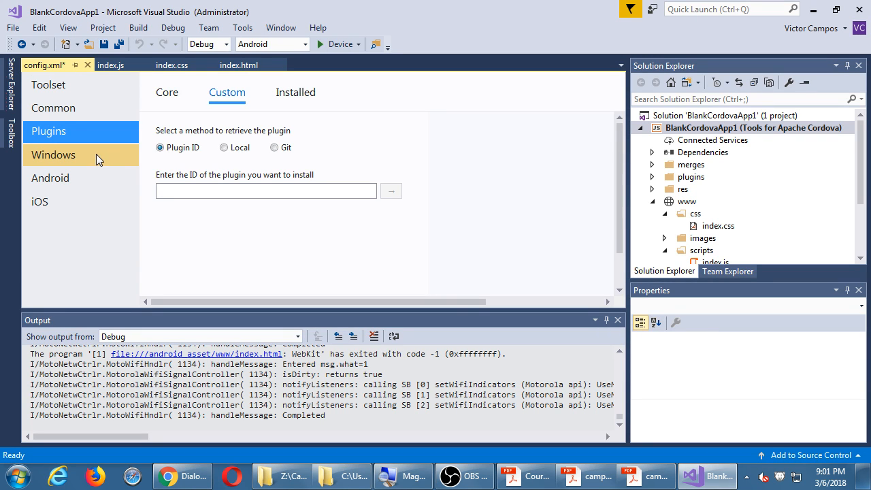
# View the Windows platform settings and Target Version choices, then switch to the syllabus PDF
pyautogui.click(53, 156)
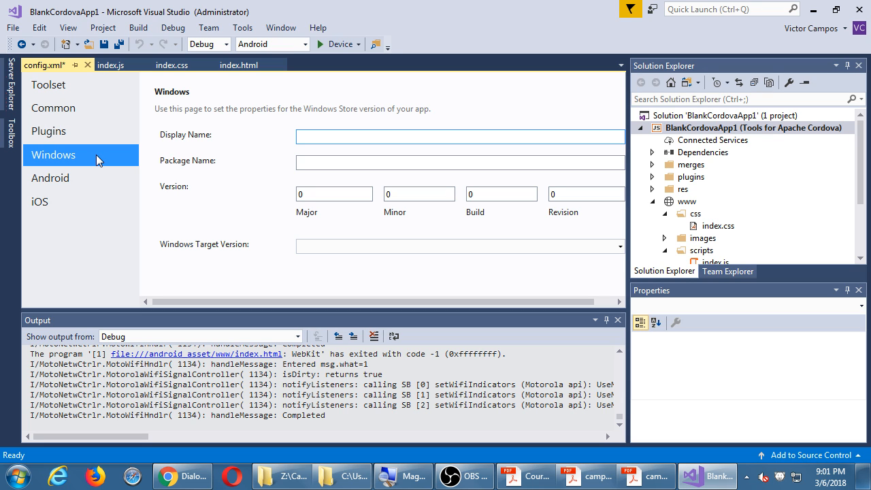
pyautogui.click(460, 136)
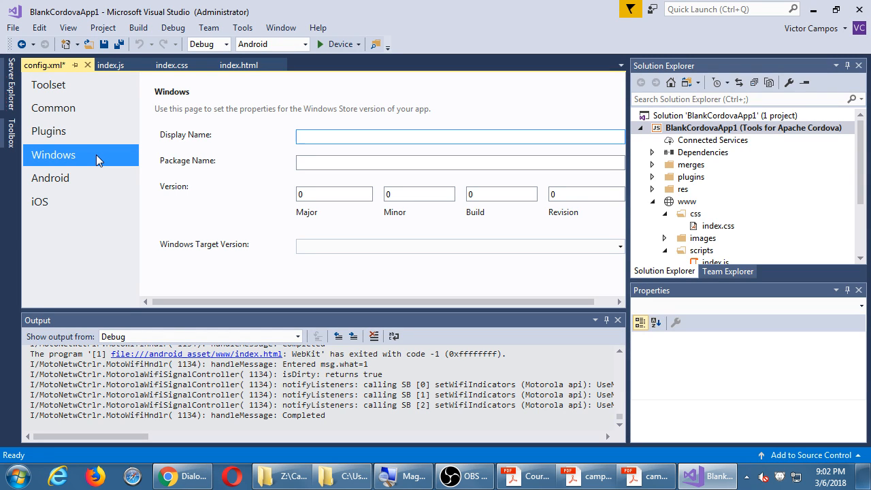
pyautogui.click(459, 136)
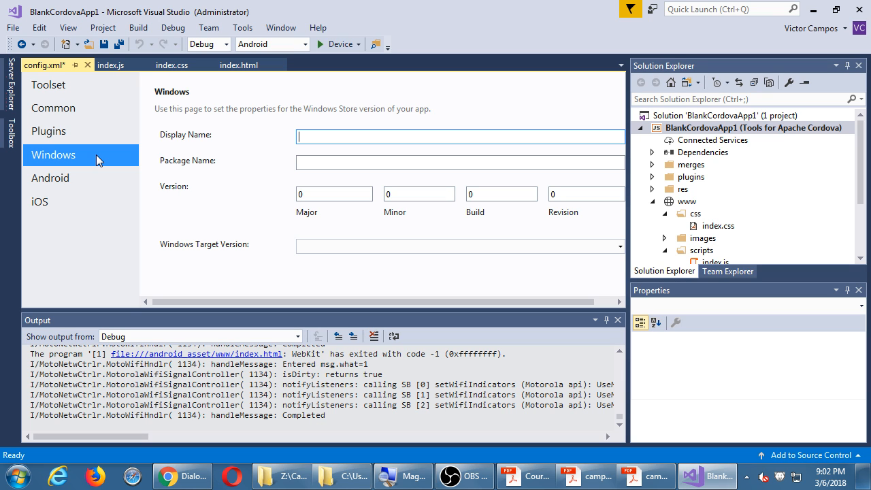
pyautogui.click(460, 246)
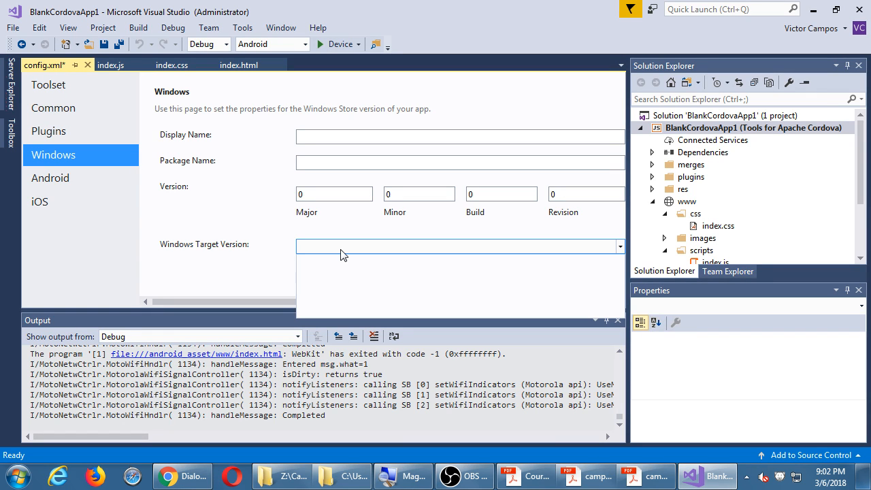
pyautogui.click(525, 476)
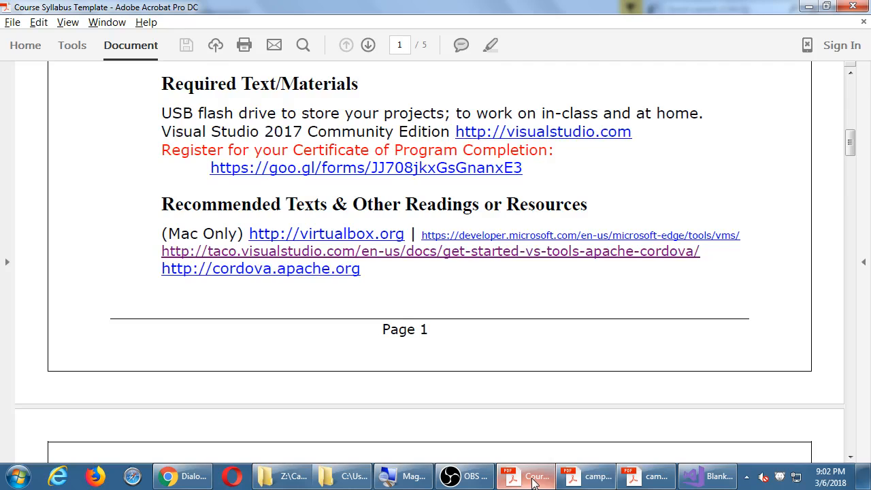
# Skim the setup handout and the project anatomy handout, then return to Visual Studio
pyautogui.click(587, 476)
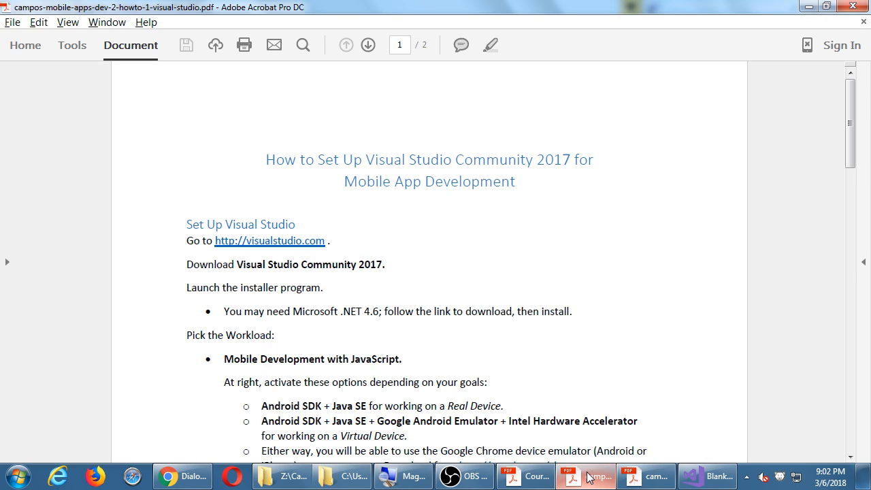
pyautogui.scroll(-3)
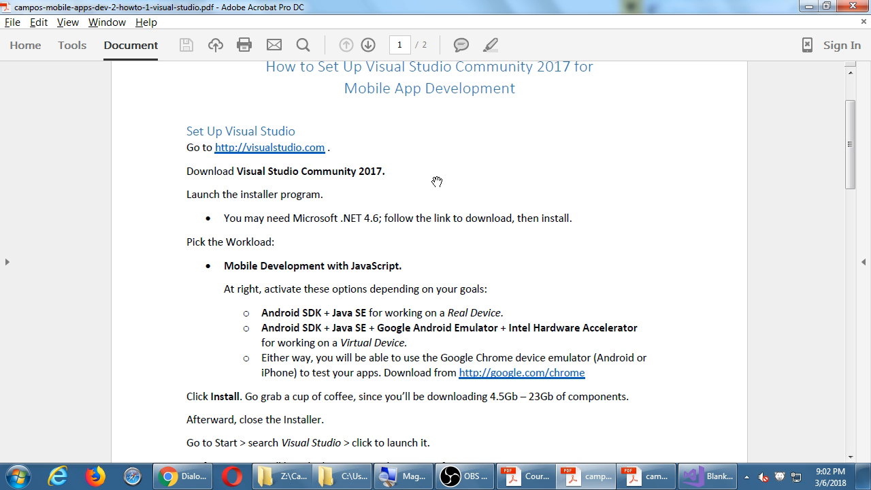
pyautogui.click(827, 6)
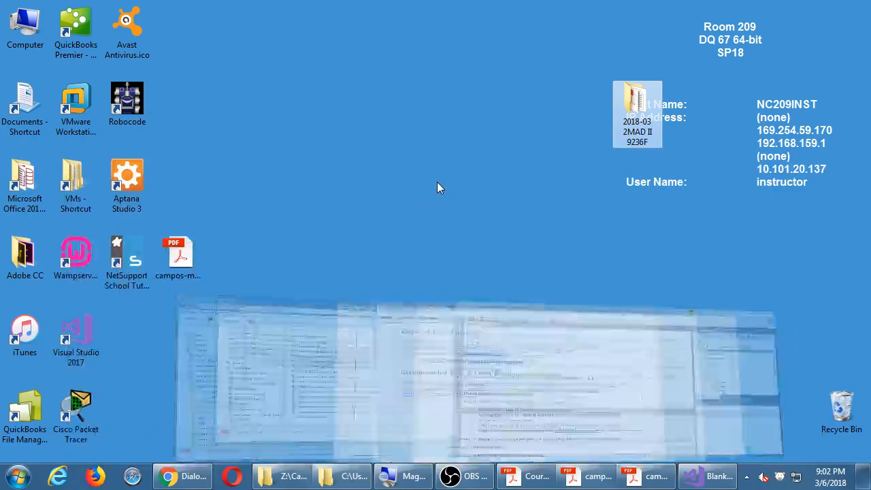
pyautogui.click(643, 476)
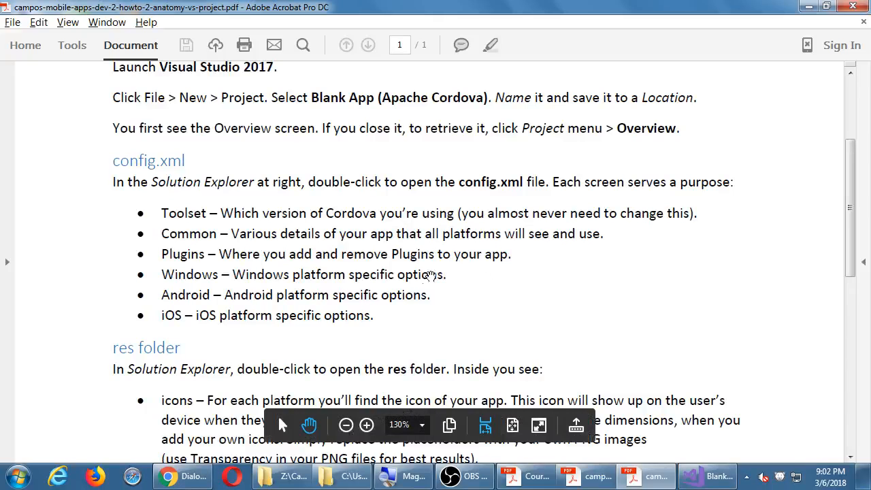
pyautogui.moveTo(713, 476)
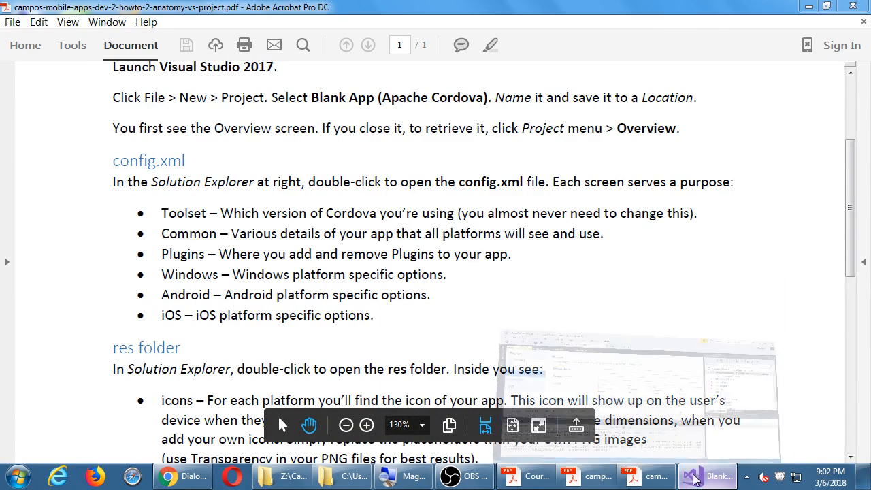
pyautogui.click(707, 476)
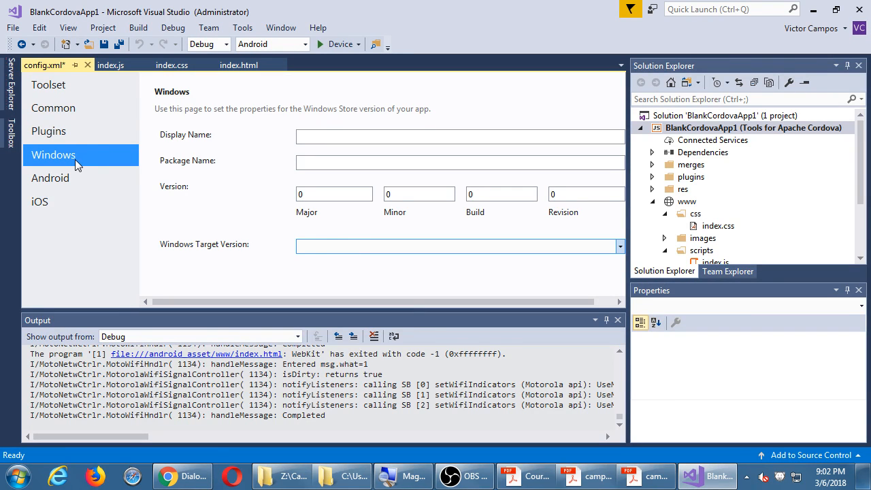
pyautogui.moveTo(40, 201)
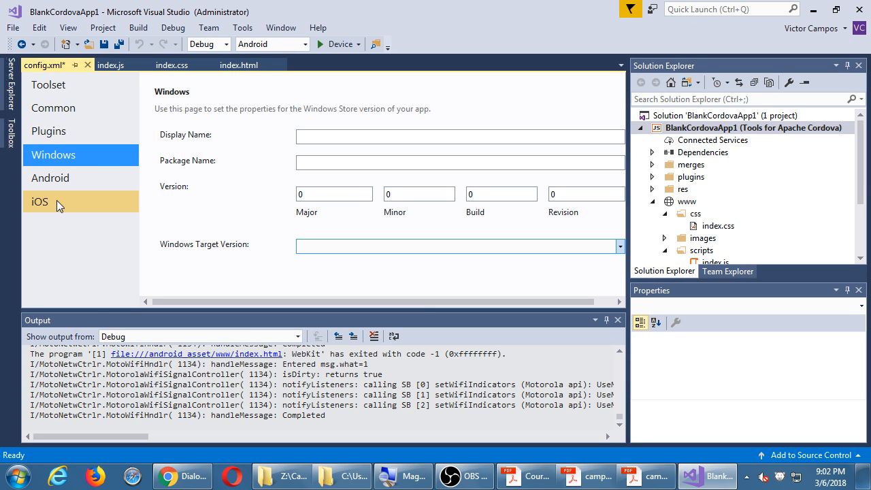
# Review the iOS settings, keeping Target Device Universal and Web Storage Backup Cloud (default)
pyautogui.click(39, 202)
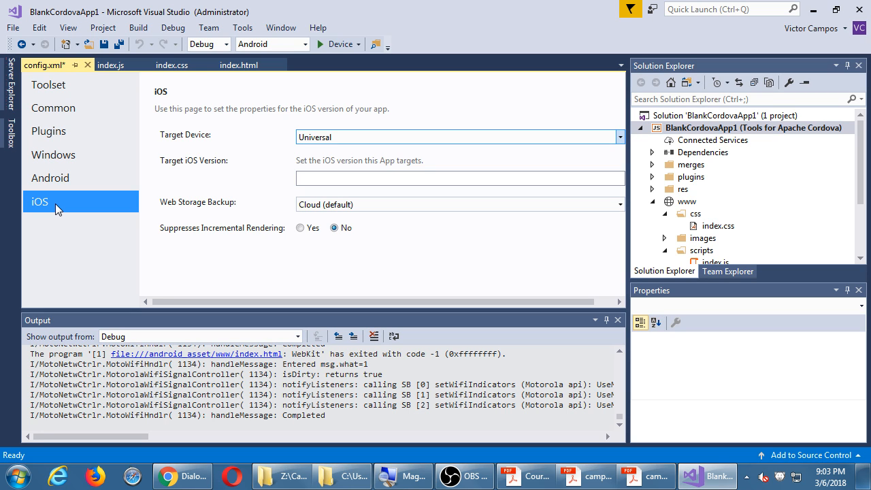
pyautogui.click(618, 136)
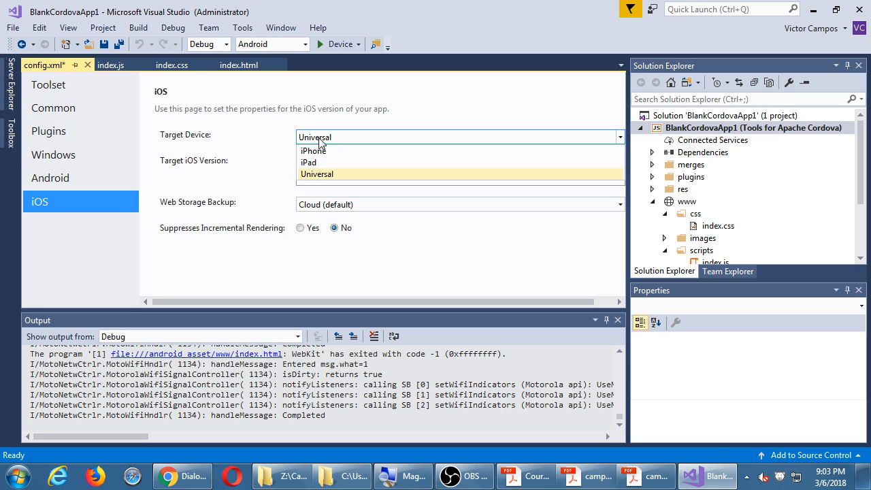
pyautogui.click(316, 174)
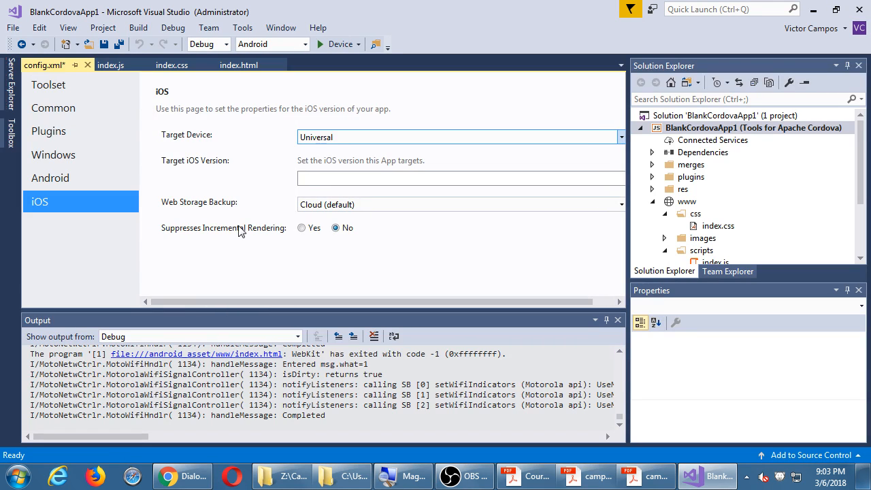
pyautogui.click(617, 204)
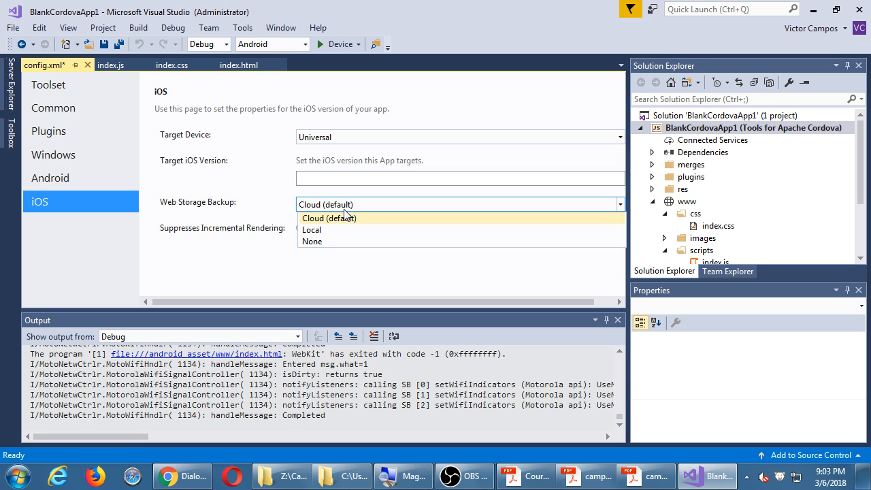
pyautogui.click(329, 218)
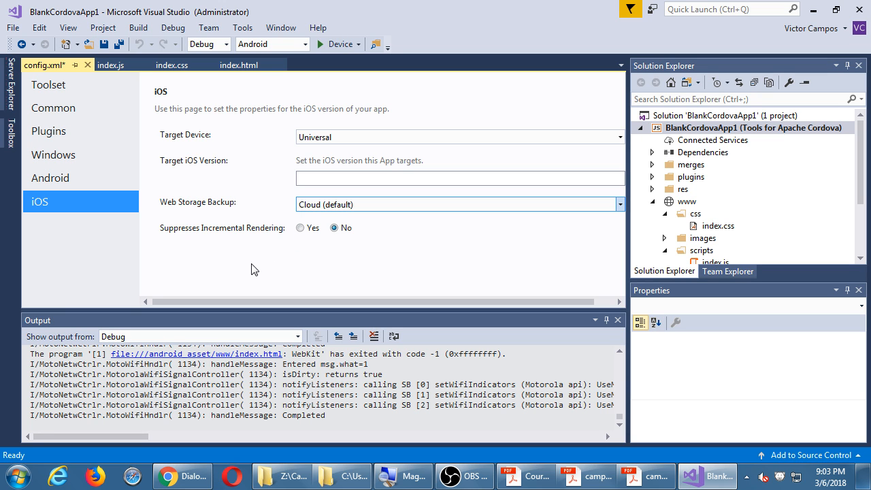
# Switch to the Android platform settings page
pyautogui.click(49, 177)
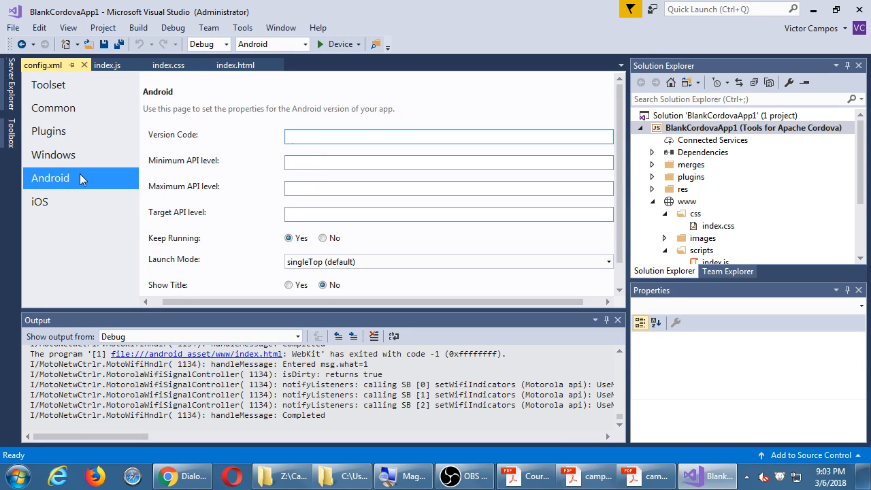
# Visit the Version Code field, then the Common, Toolset and Windows pages, ending on iOS
pyautogui.click(449, 136)
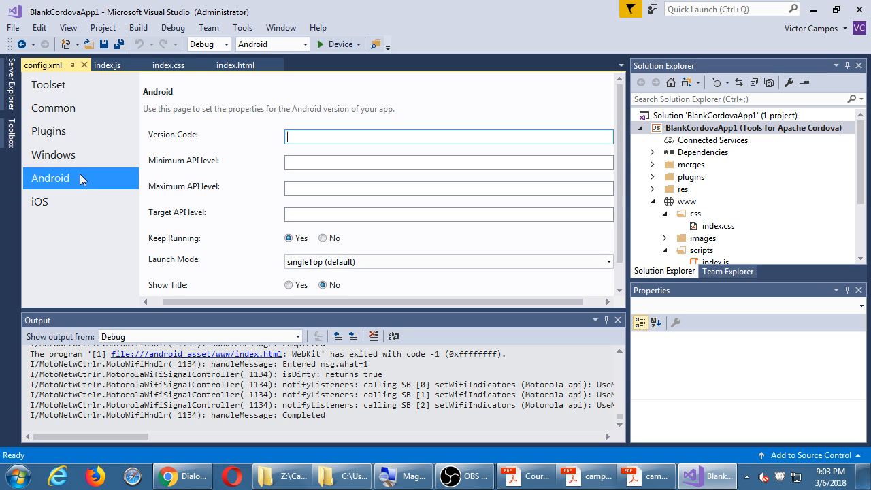
pyautogui.moveTo(151, 244)
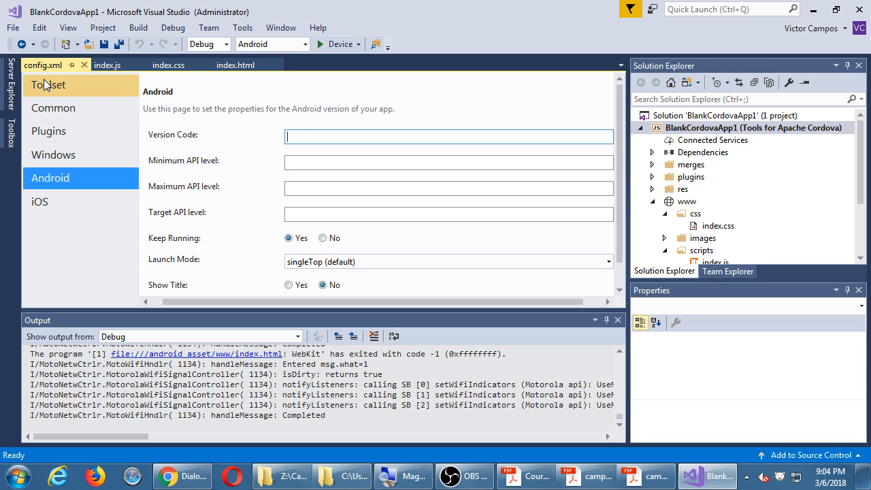
pyautogui.click(53, 108)
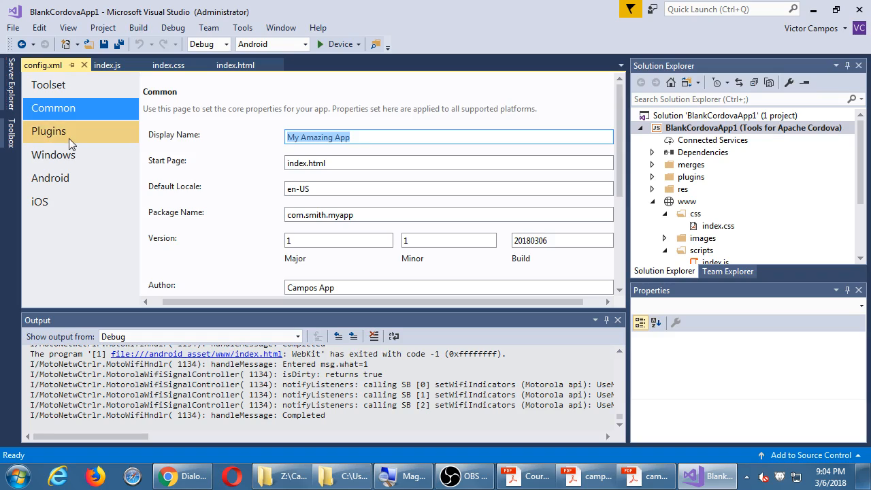
pyautogui.click(49, 131)
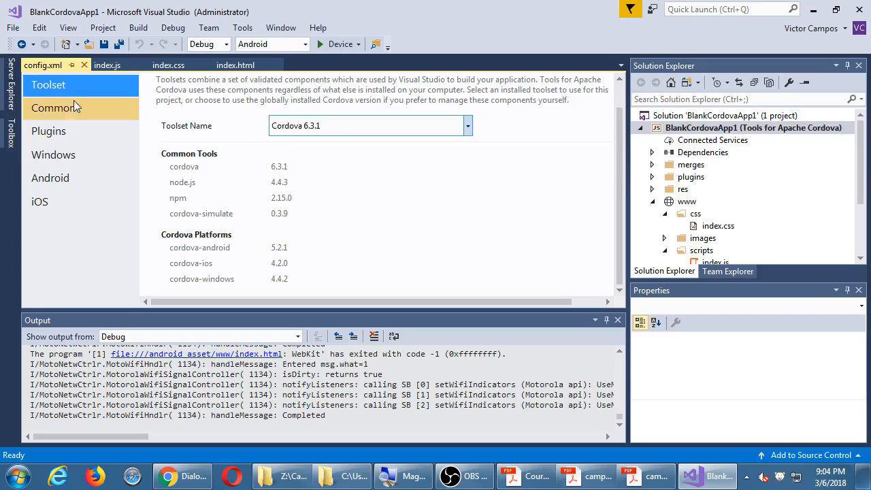
pyautogui.click(53, 156)
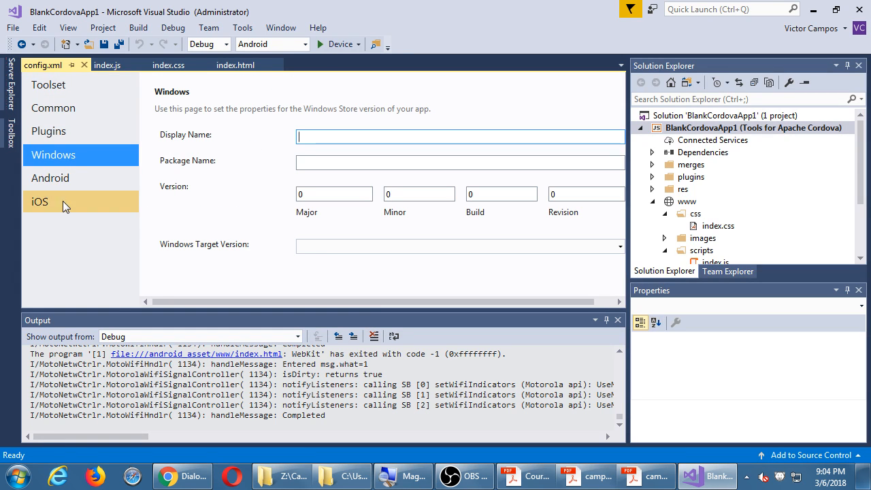
pyautogui.click(40, 202)
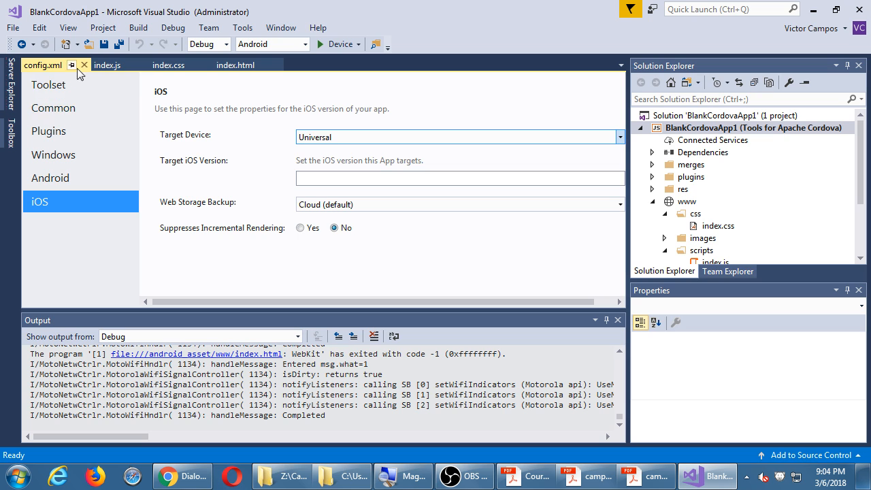
pyautogui.moveTo(147, 183)
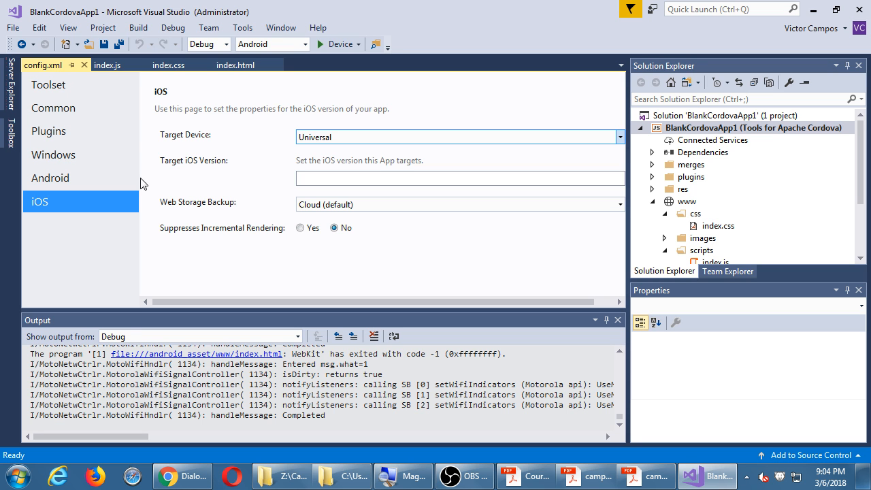
pyautogui.moveTo(49, 177)
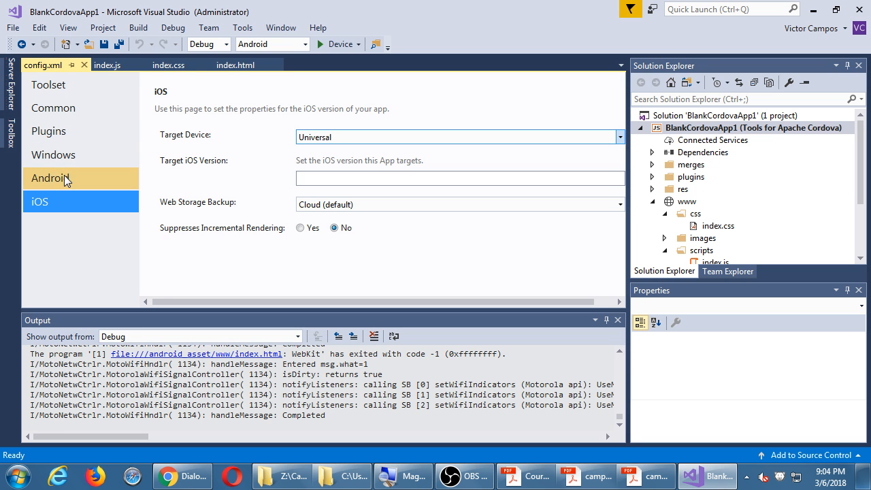
# On the Android page, try entering 75 as the Minimum API level
pyautogui.click(49, 178)
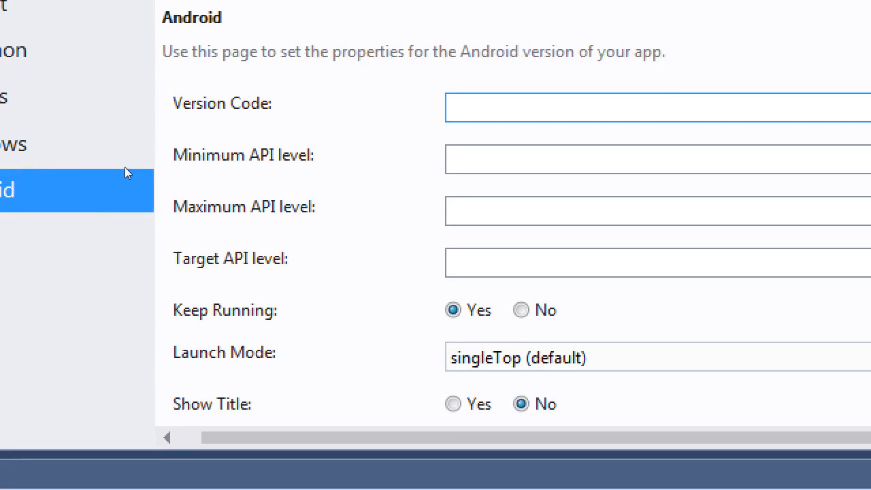
pyautogui.click(653, 159)
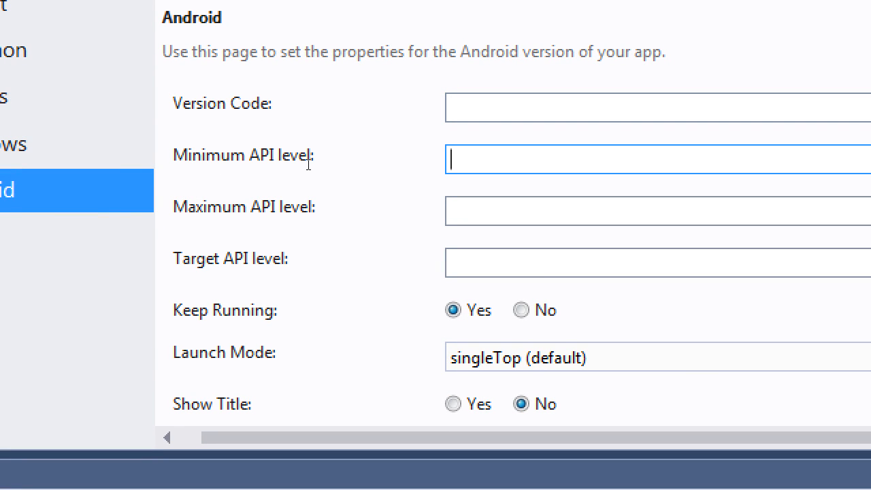
pyautogui.write('7')
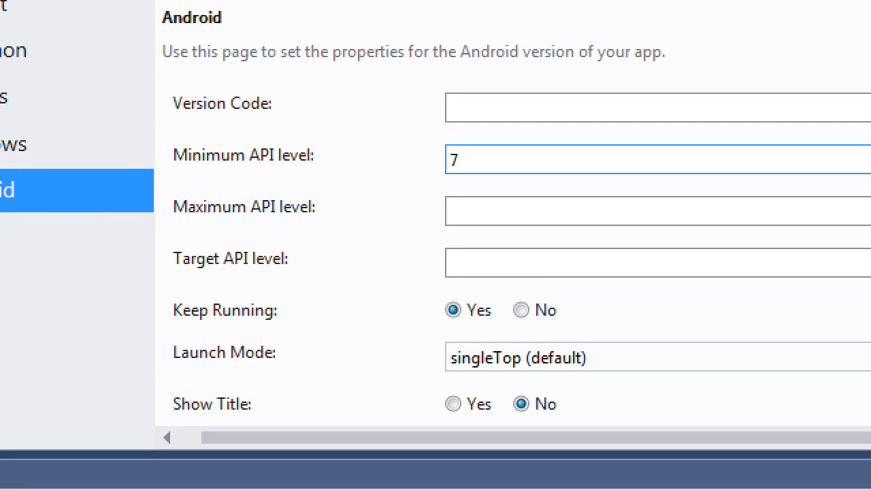
pyautogui.write('5')
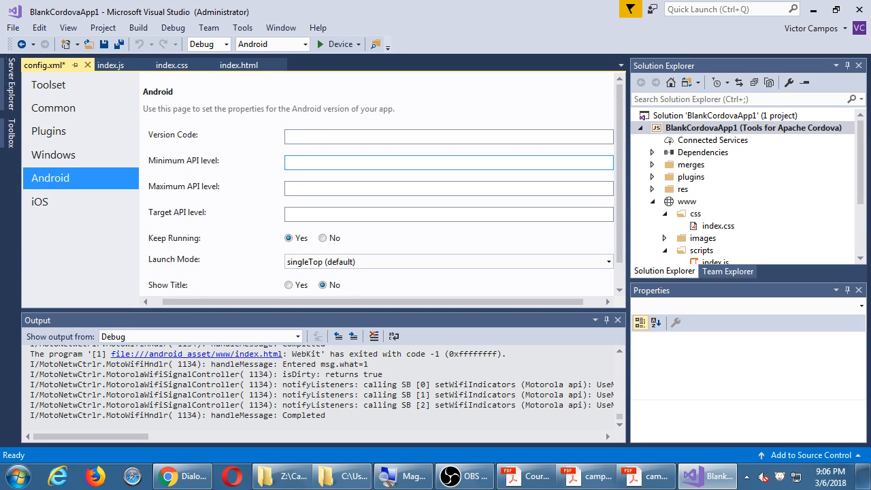
pyautogui.moveTo(66, 100)
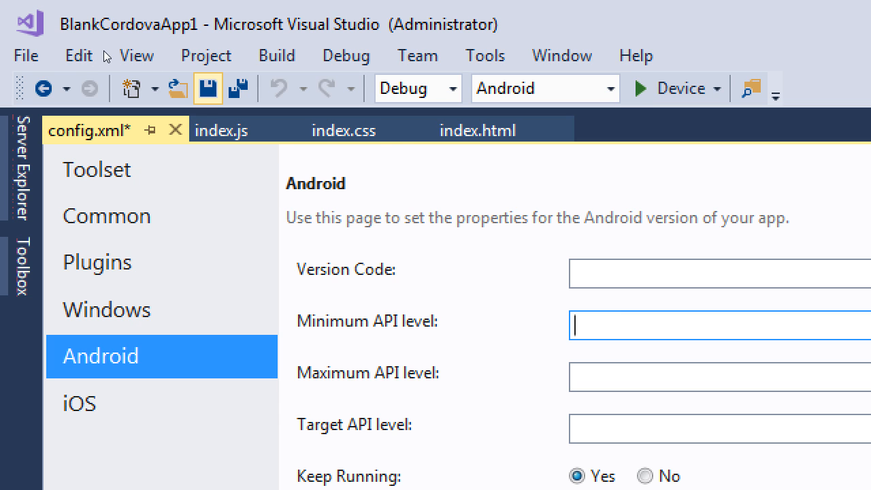
pyautogui.click(206, 88)
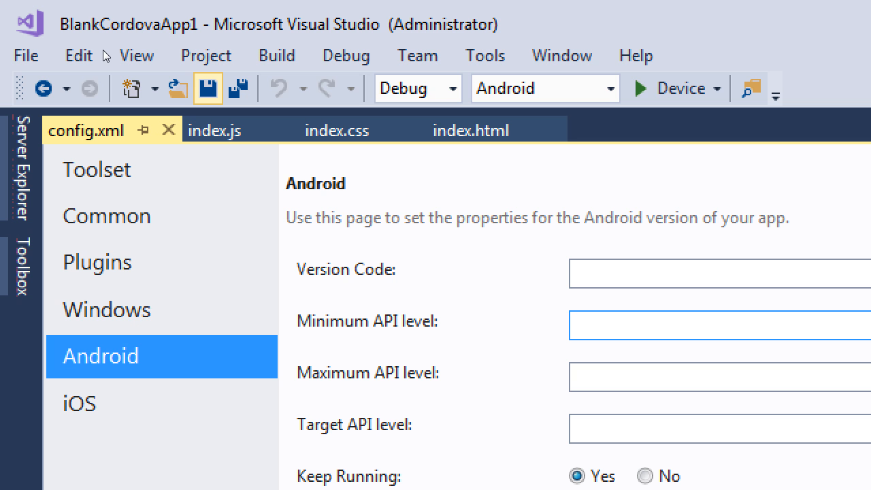
pyautogui.moveTo(168, 129)
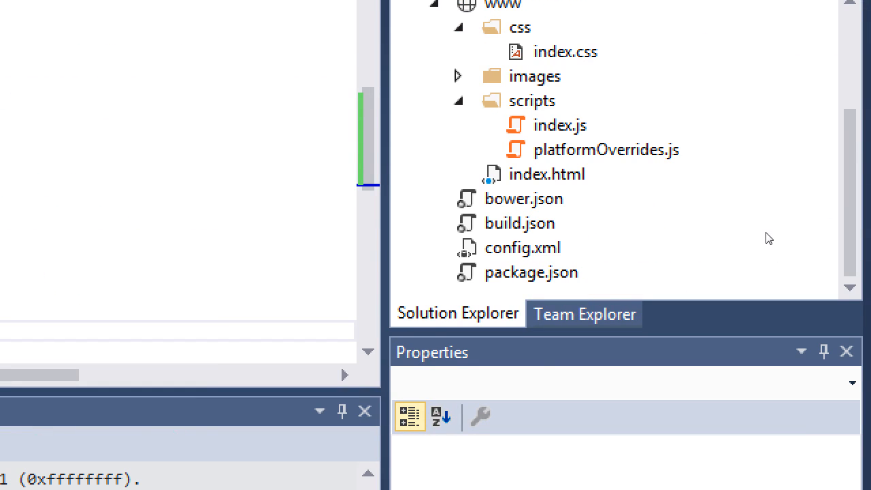
# View config.xml as raw XML code via Solution Explorer's View Code
pyautogui.rightClick(522, 247)
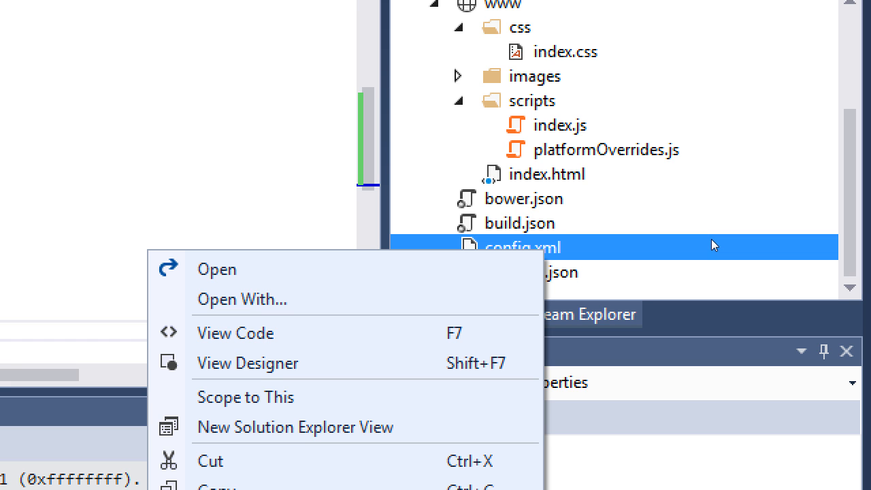
pyautogui.moveTo(242, 300)
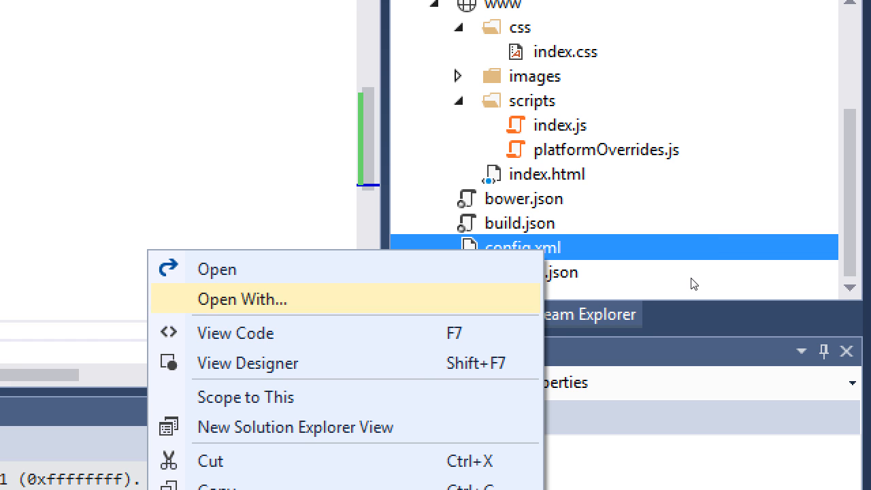
pyautogui.click(217, 269)
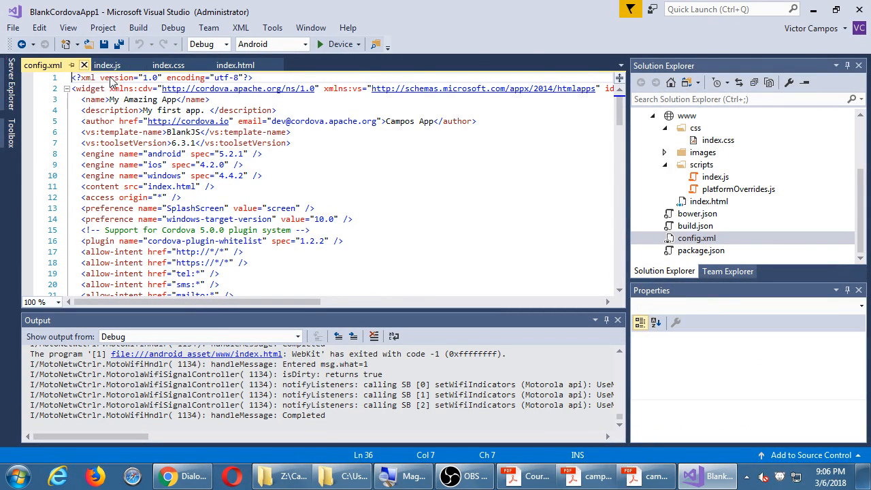
pyautogui.rightClick(697, 237)
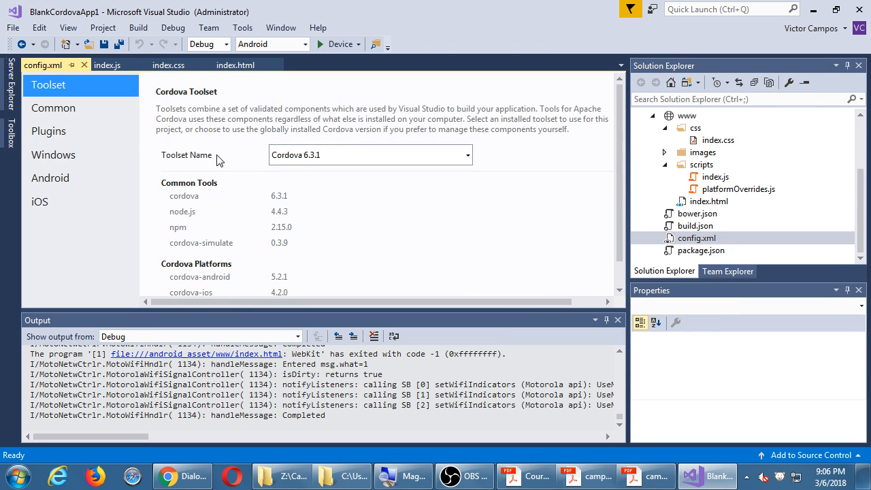
pyautogui.click(50, 177)
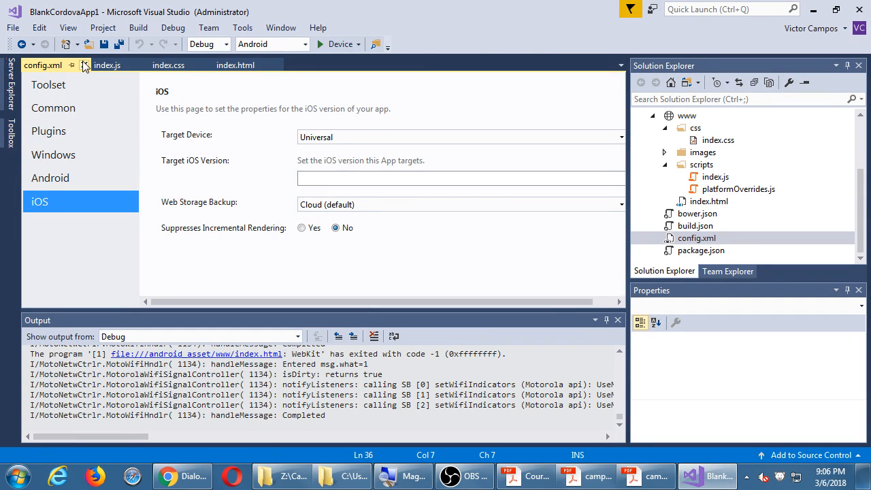
pyautogui.click(85, 65)
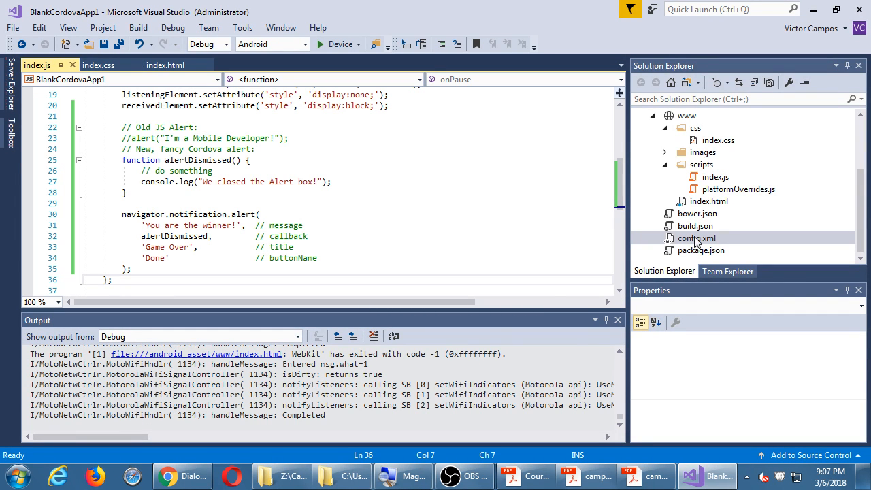
pyautogui.rightClick(697, 237)
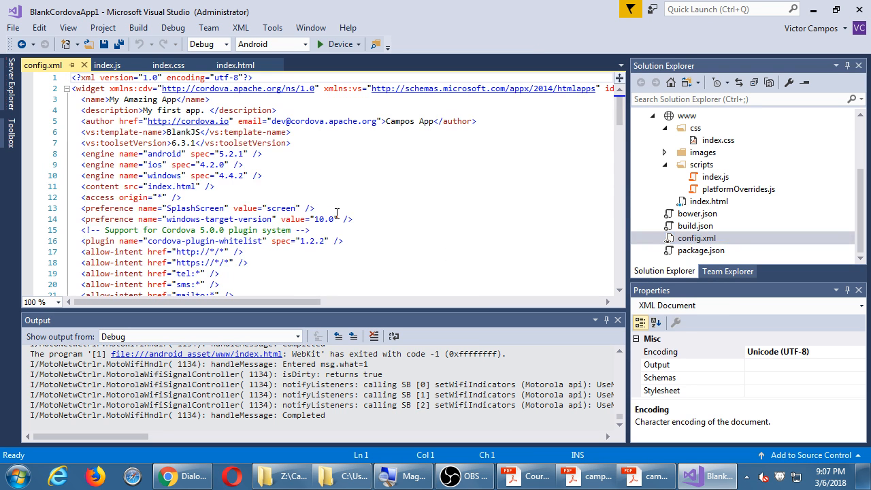
pyautogui.rightClick(697, 237)
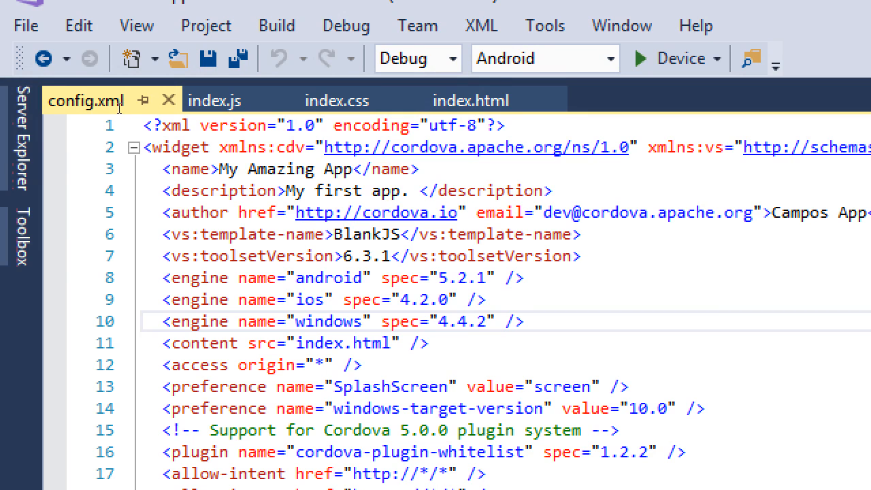
pyautogui.click(419, 169)
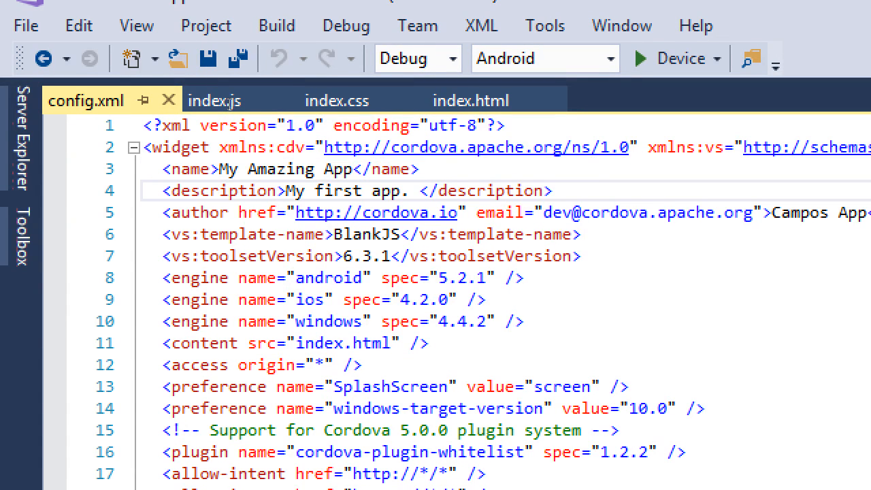
pyautogui.click(421, 190)
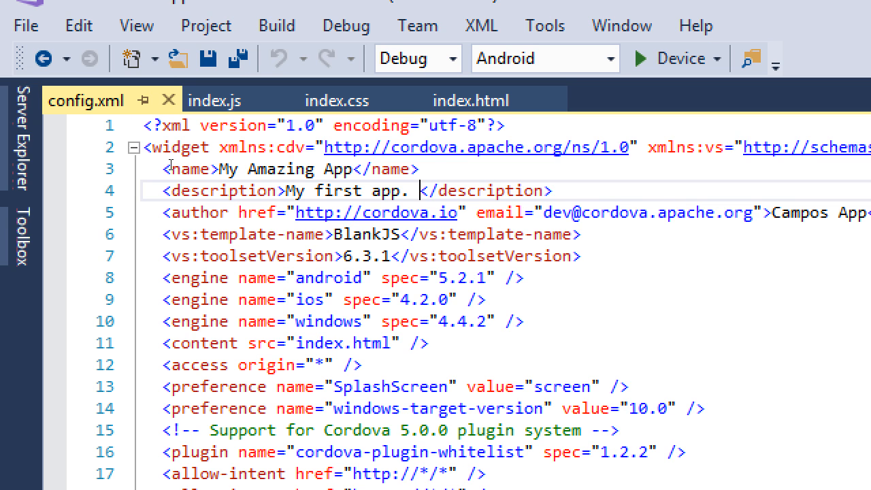
pyautogui.doubleClick(327, 277)
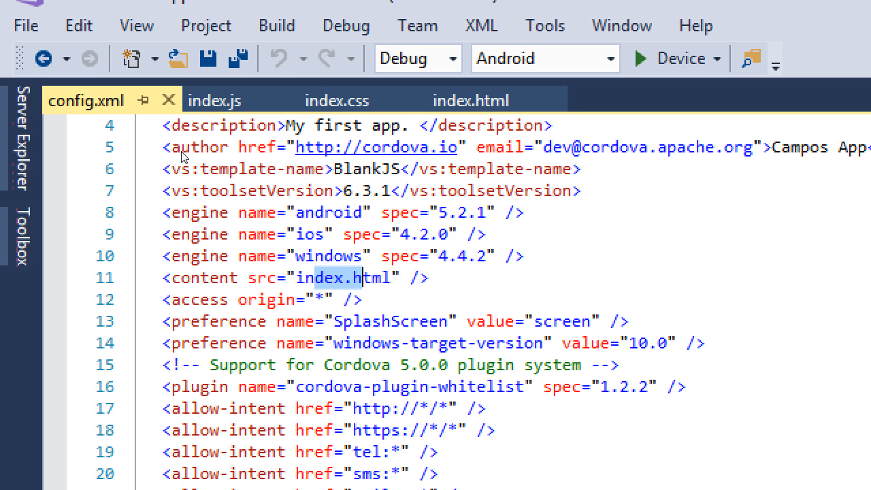
pyautogui.moveTo(326, 183)
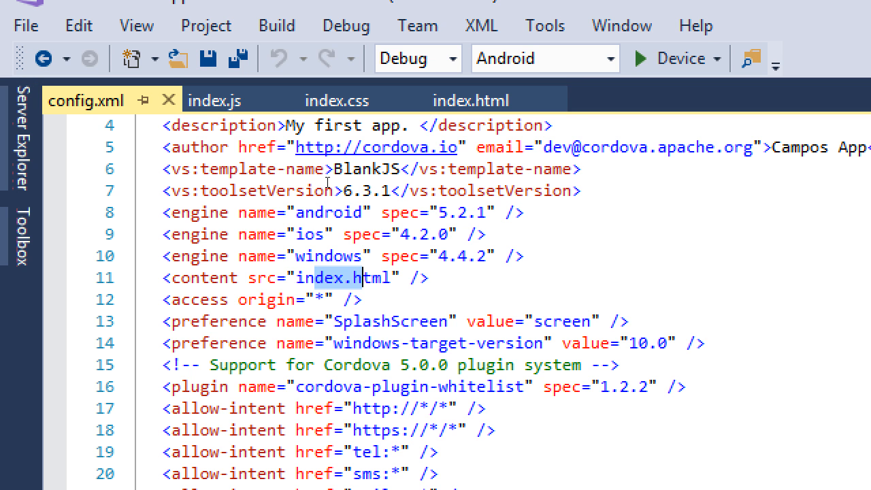
pyautogui.scroll(-3)
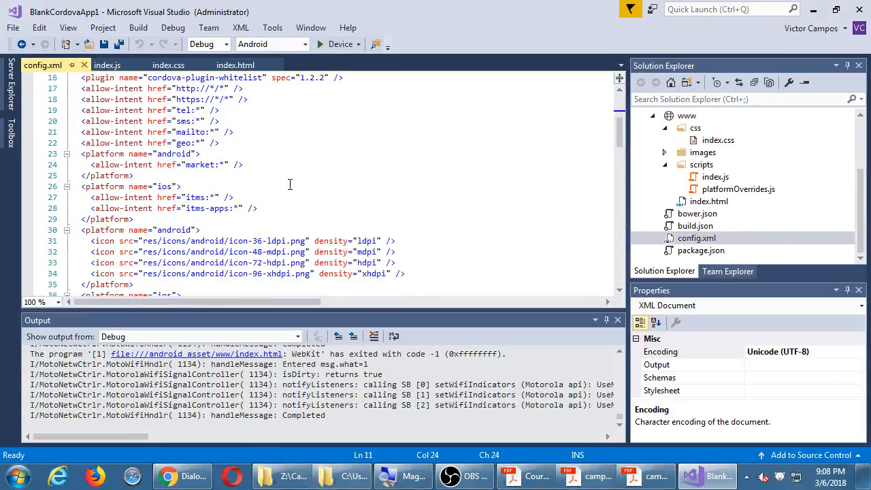
pyautogui.scroll(-3)
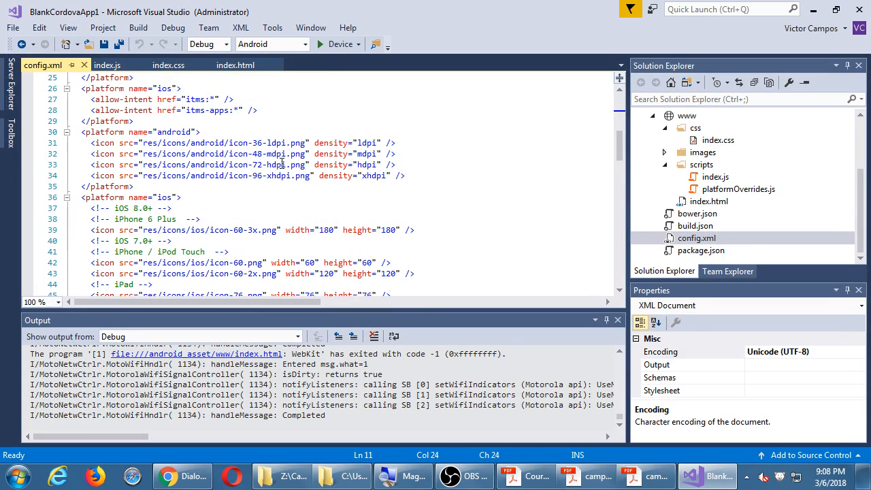
pyautogui.scroll(-3)
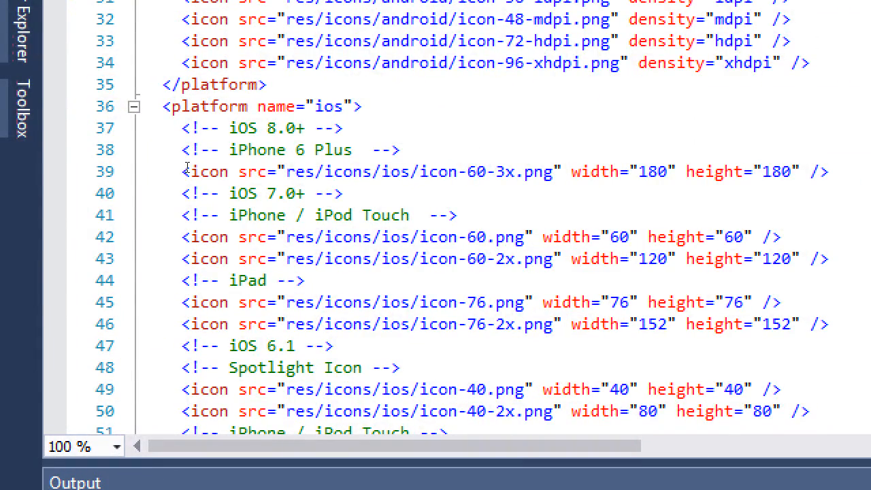
pyautogui.doubleClick(442, 171)
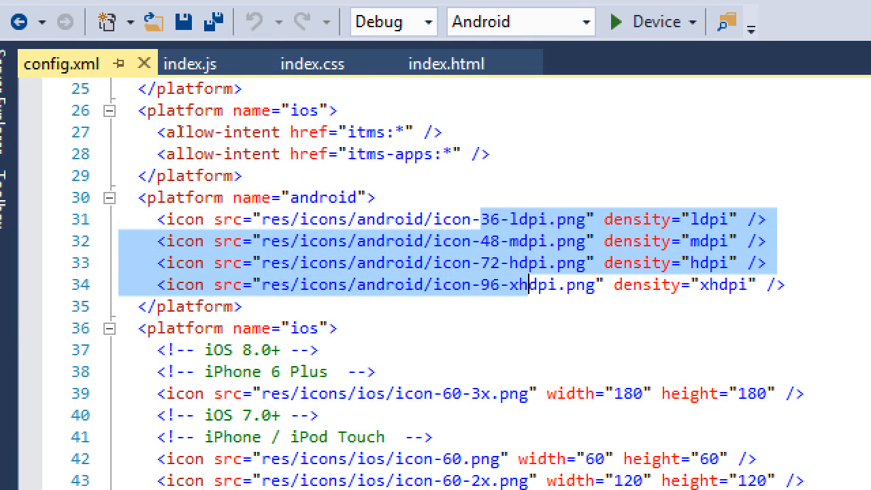
pyautogui.doubleClick(323, 197)
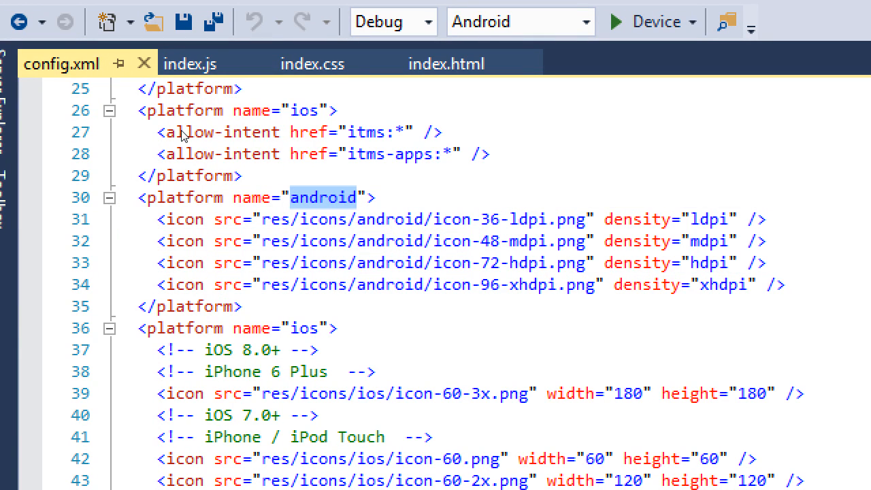
pyautogui.scroll(-3)
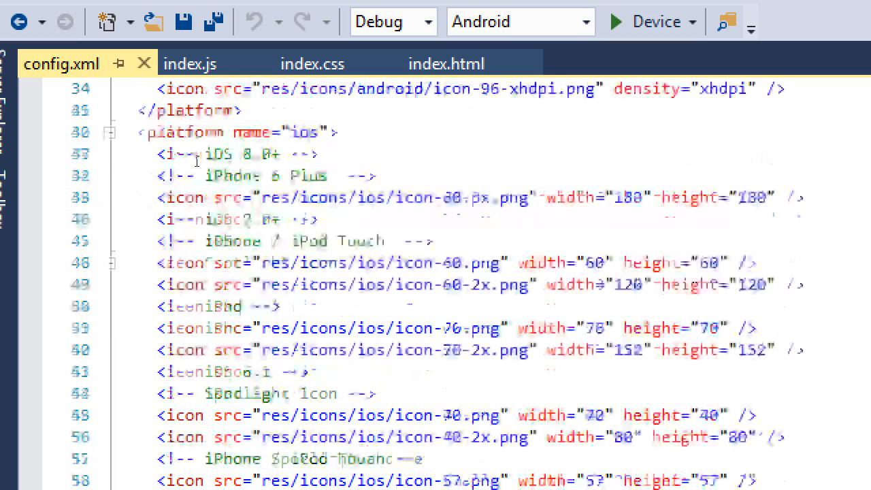
pyautogui.scroll(-3)
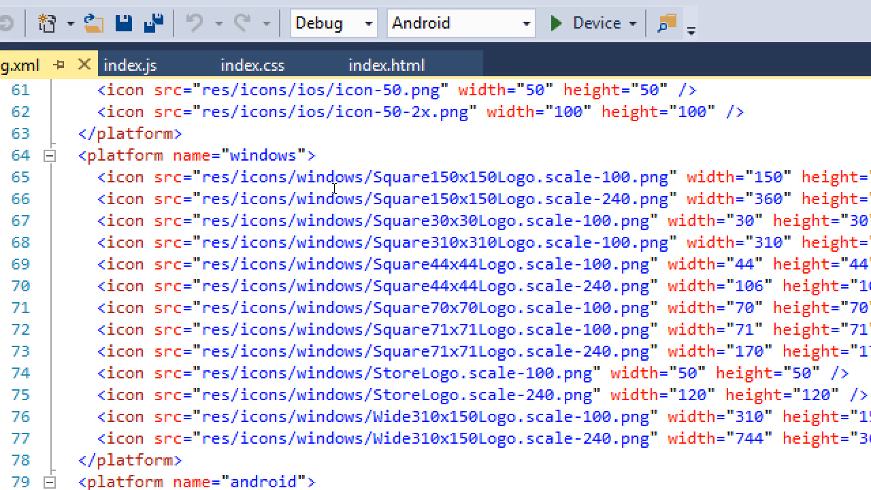
pyautogui.scroll(3)
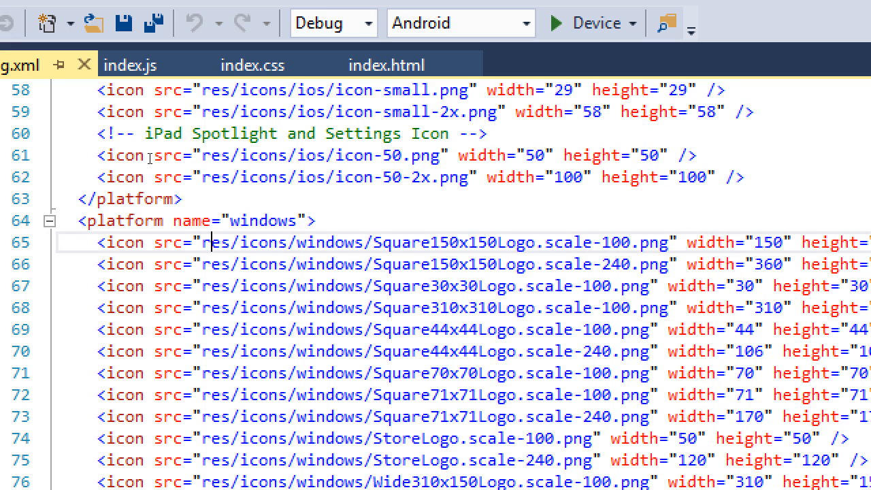
pyautogui.doubleClick(261, 242)
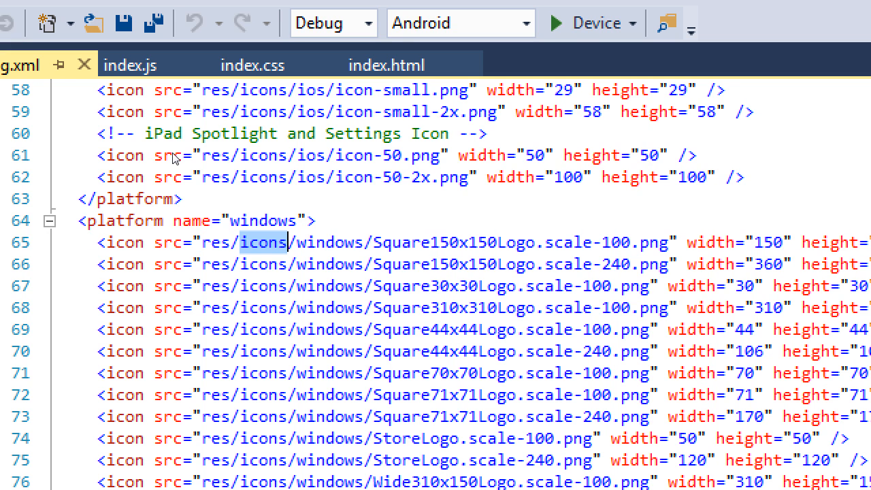
pyautogui.doubleClick(329, 242)
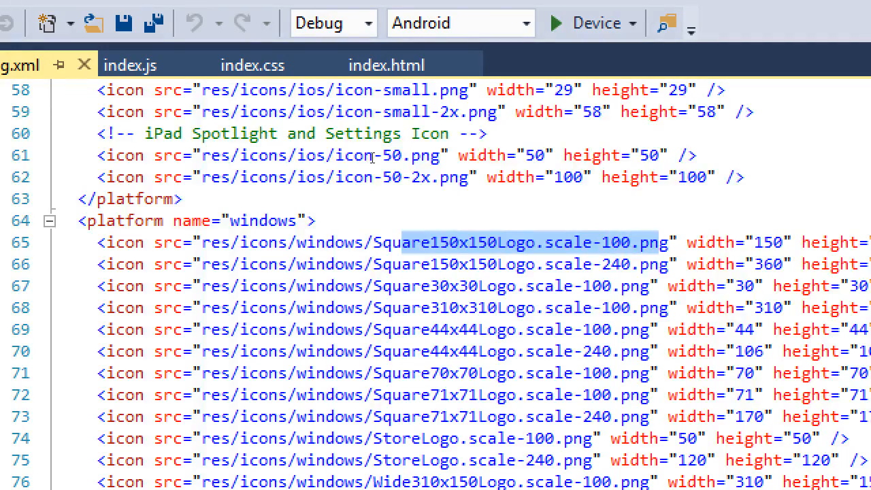
pyautogui.scroll(3)
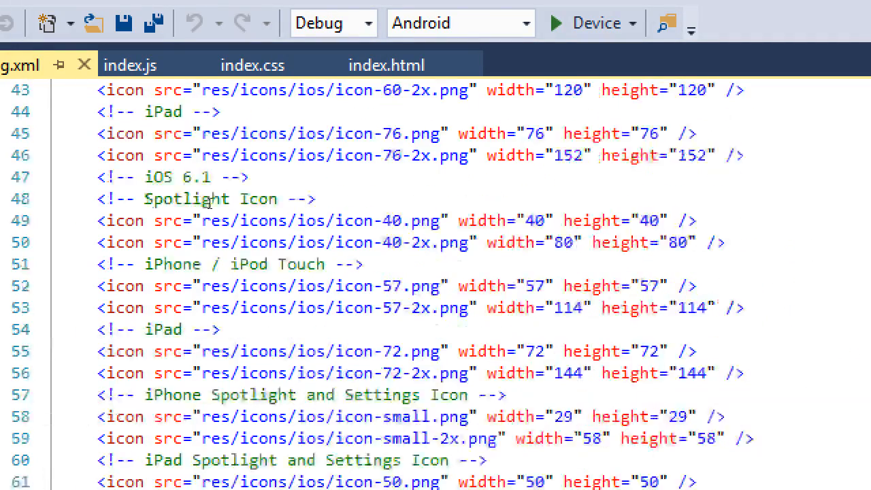
pyautogui.scroll(3)
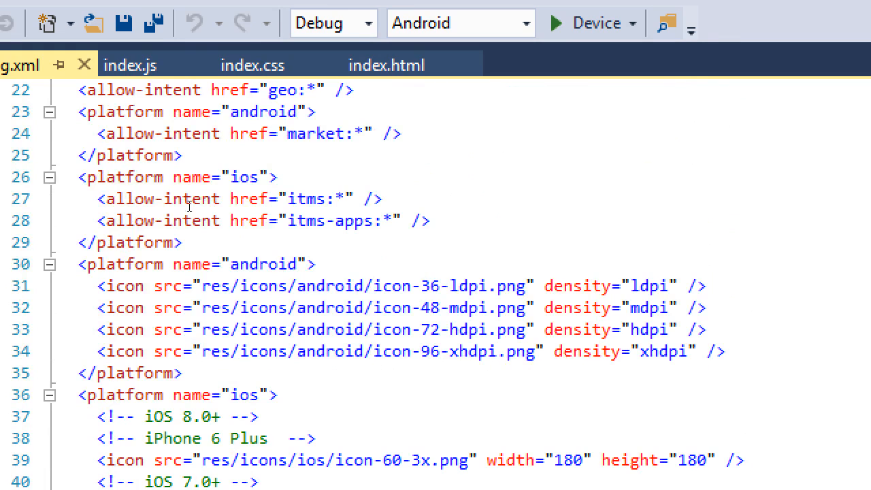
pyautogui.doubleClick(214, 286)
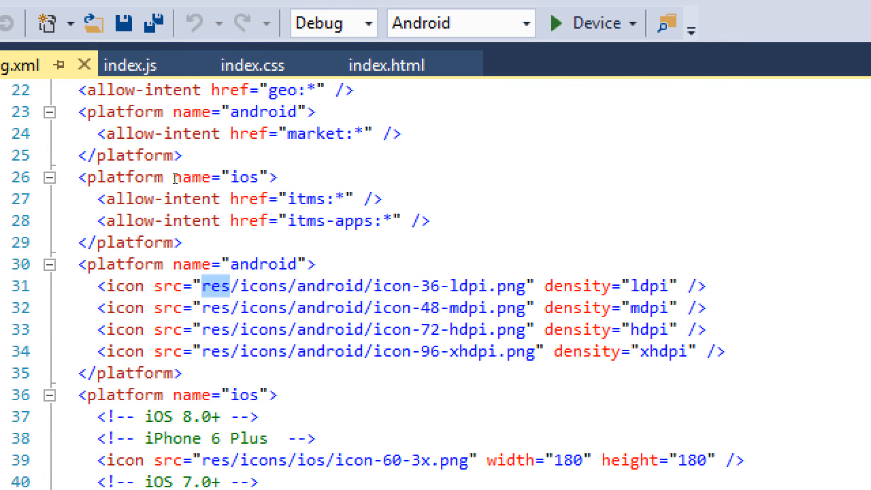
pyautogui.doubleClick(330, 286)
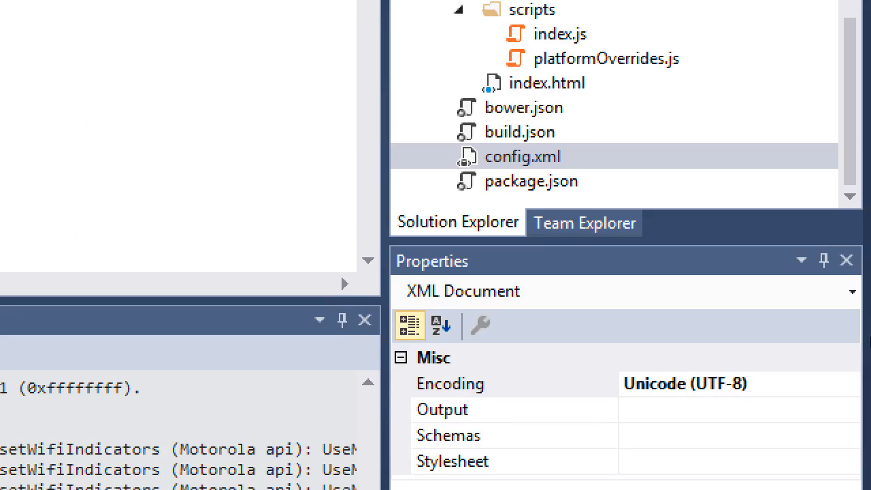
pyautogui.scroll(3)
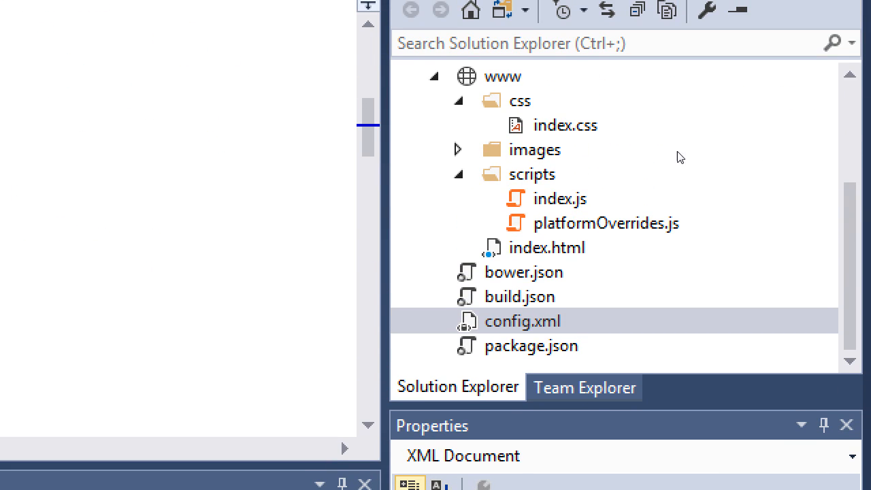
pyautogui.click(523, 321)
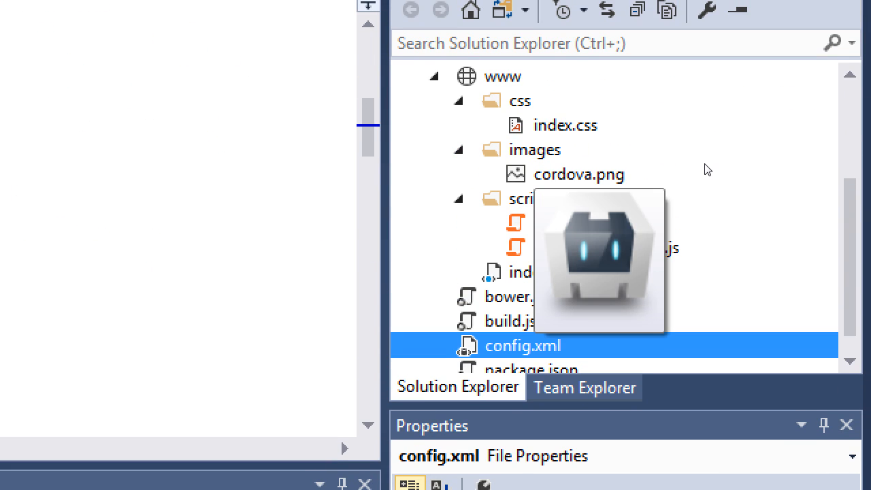
pyautogui.doubleClick(523, 346)
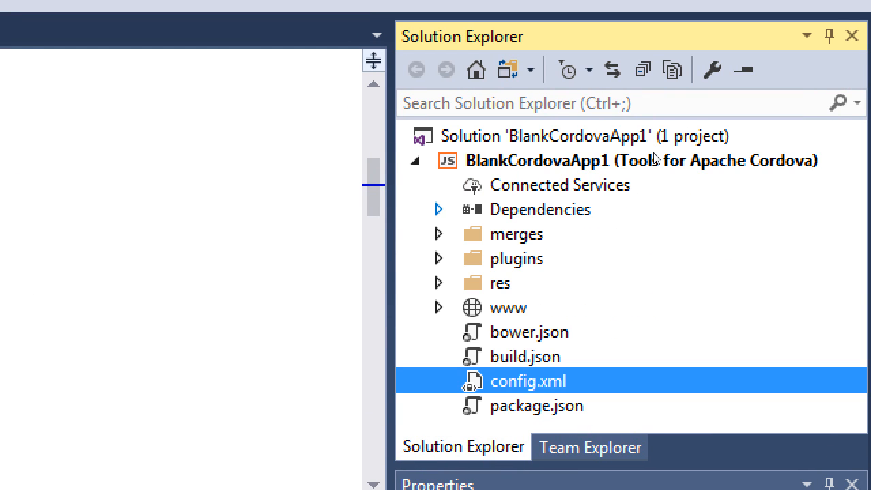
# Expand res > icons > android to list its four icon PNG files
pyautogui.click(501, 282)
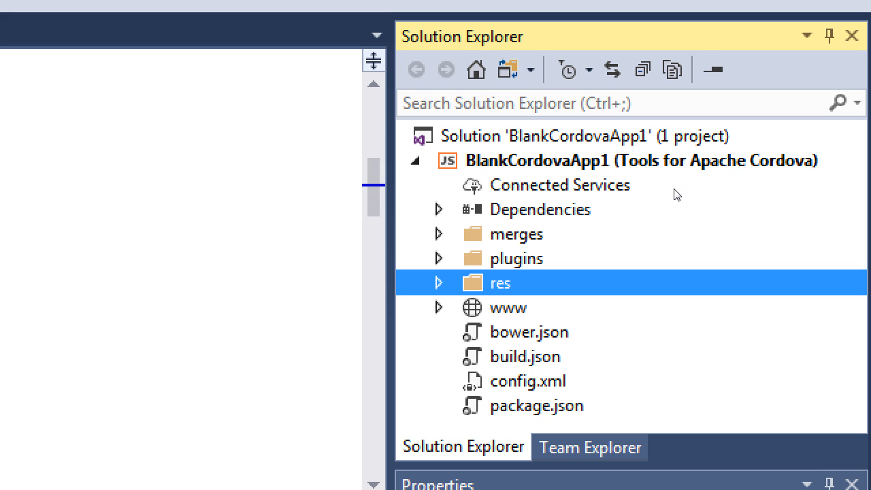
pyautogui.click(438, 281)
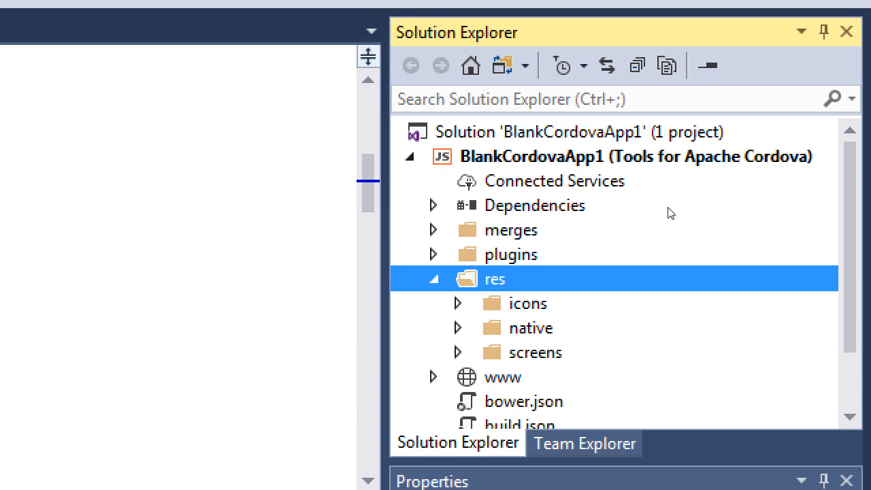
pyautogui.click(457, 302)
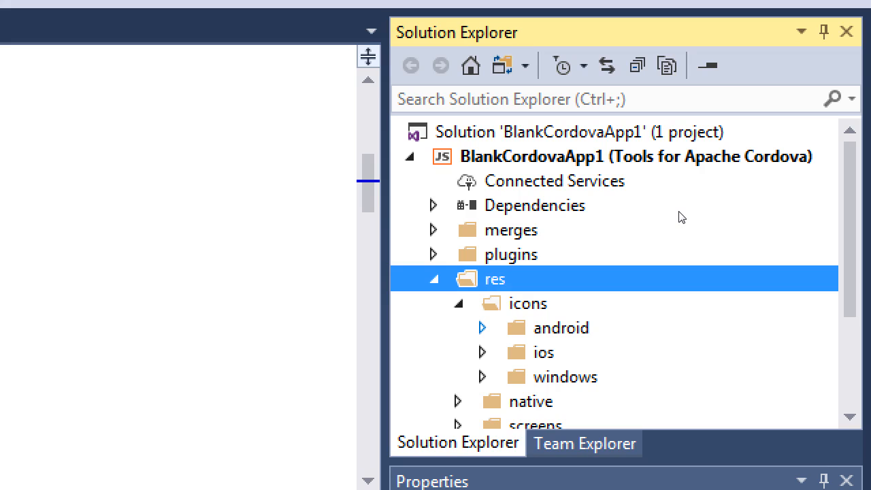
pyautogui.moveTo(680, 220)
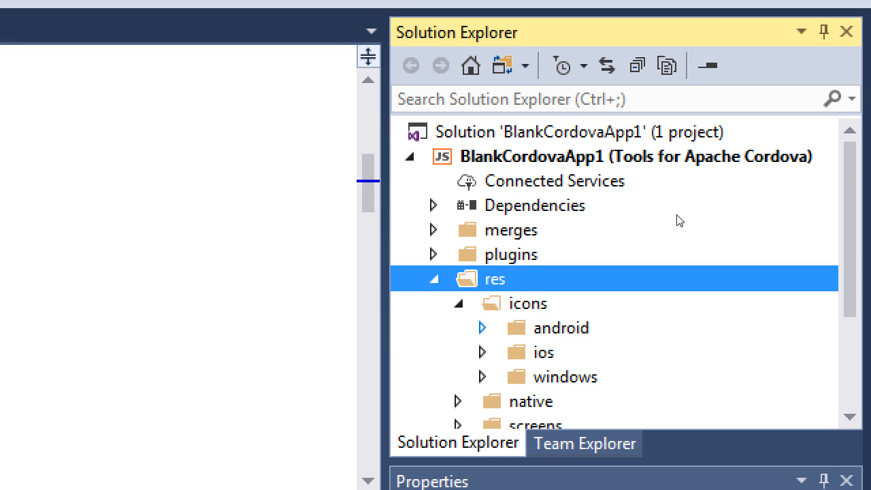
pyautogui.click(482, 326)
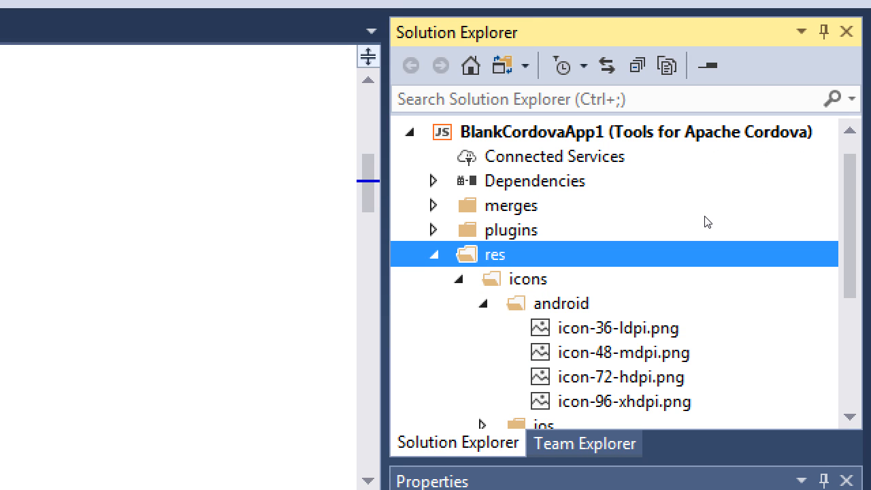
pyautogui.moveTo(763, 234)
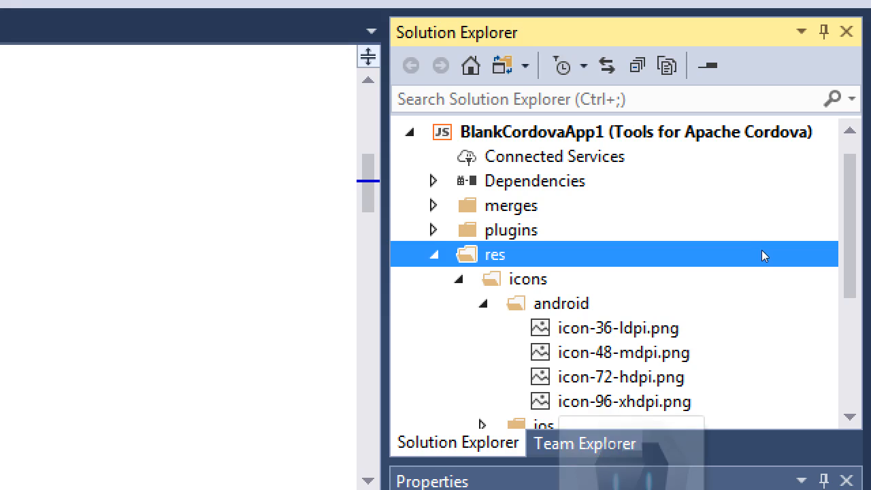
pyautogui.scroll(-3)
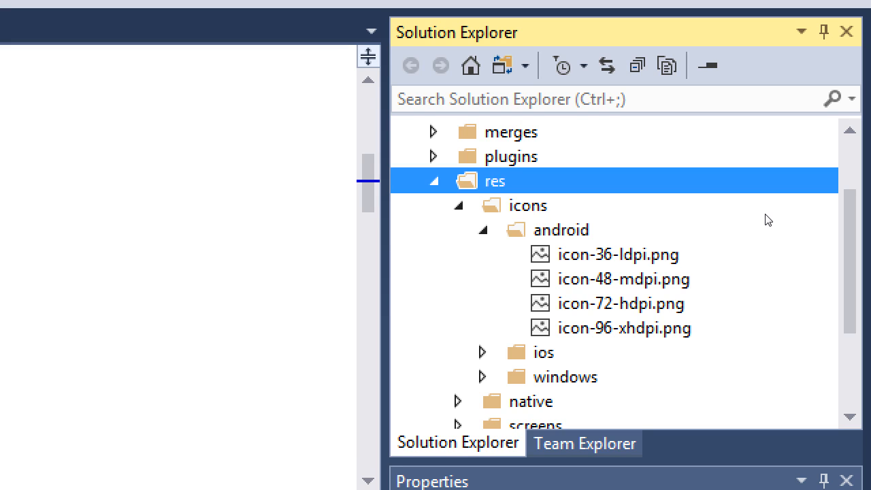
pyautogui.moveTo(760, 187)
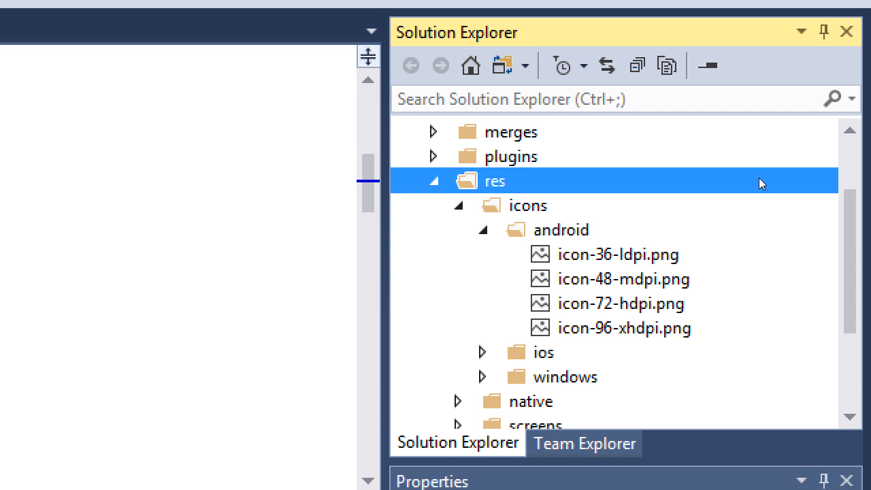
pyautogui.moveTo(761, 197)
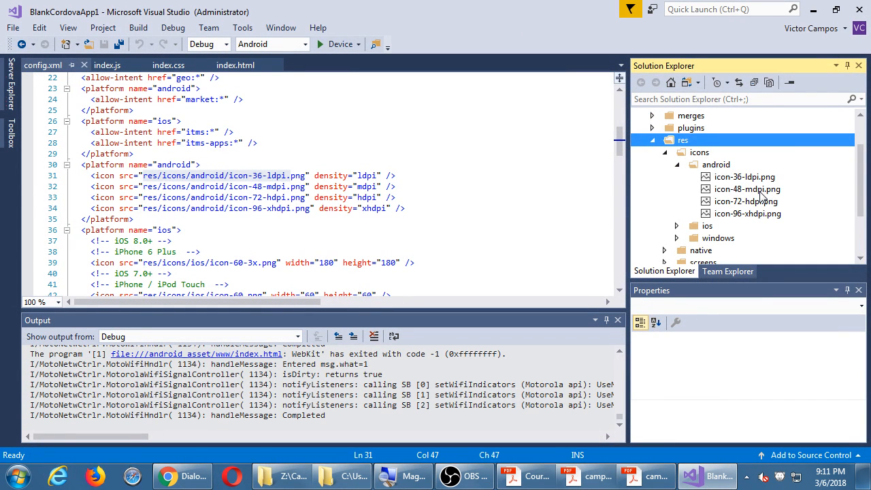
pyautogui.moveTo(729, 163)
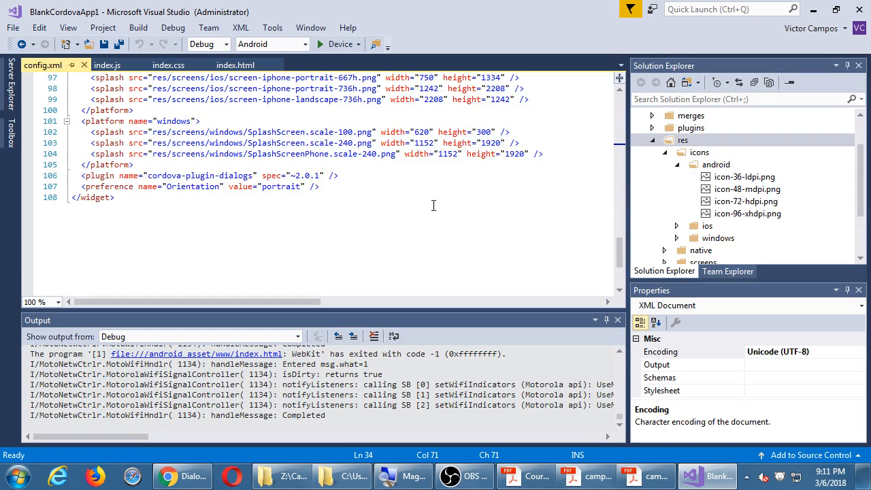
# Scroll to the end of config.xml and start a stray line 'sda' before the closing widget tag
pyautogui.scroll(3)
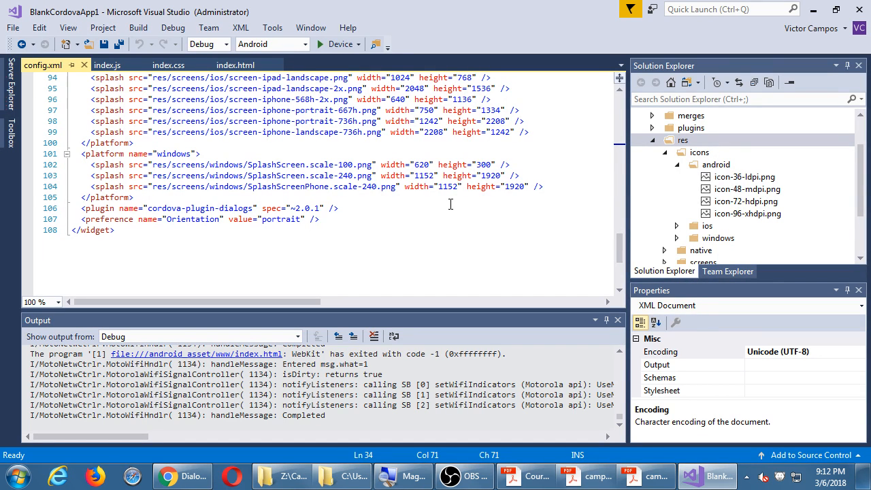
pyautogui.click(384, 186)
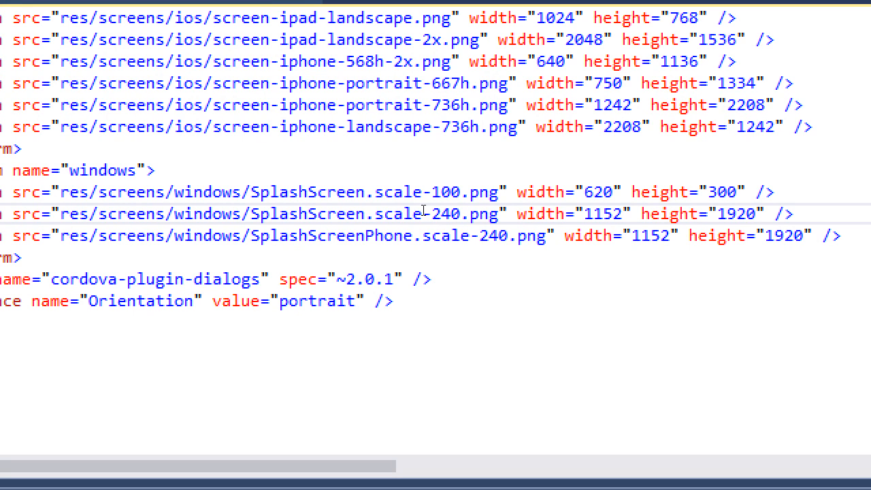
pyautogui.click(604, 212)
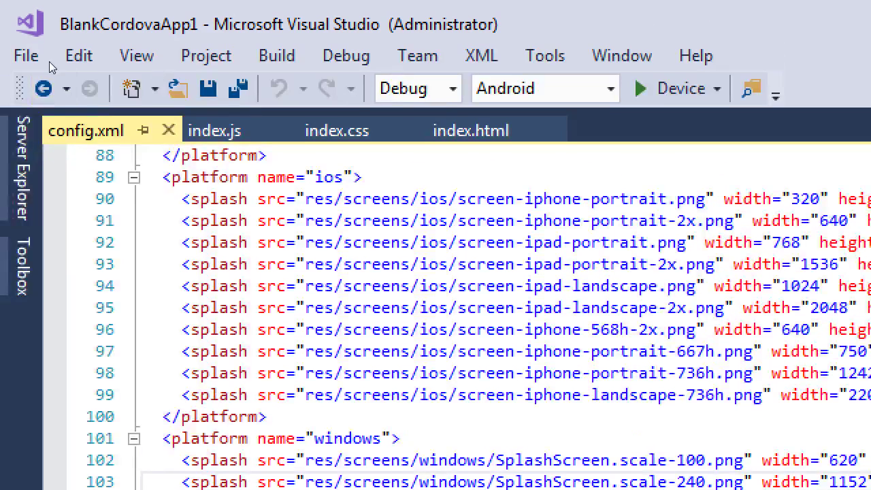
pyautogui.moveTo(162, 166)
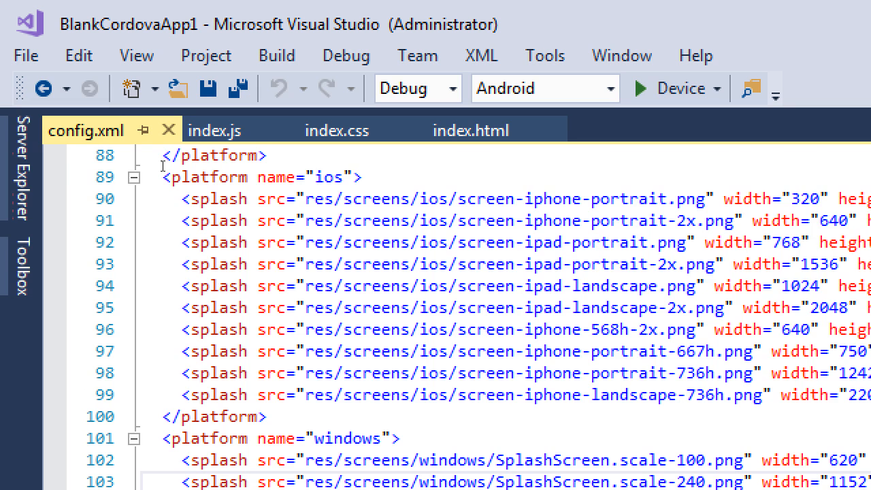
pyautogui.scroll(-3)
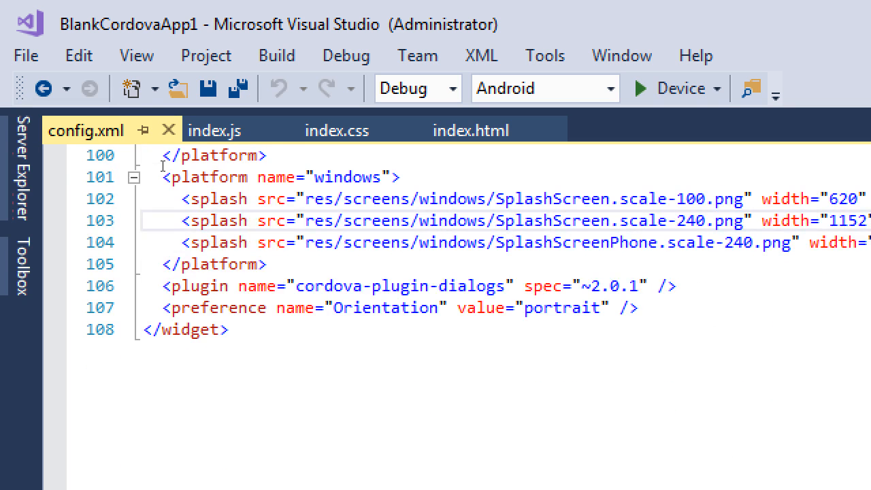
pyautogui.write('sda')
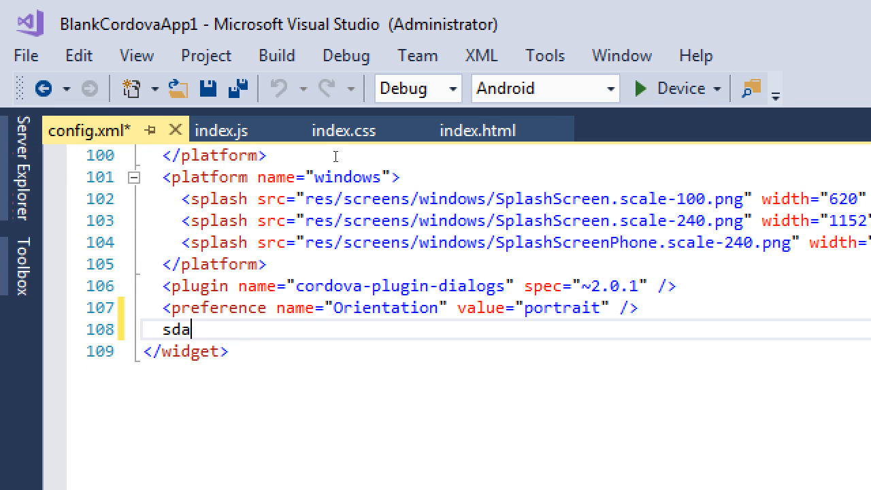
# Type stray text 'kjsklasjklfds' before bringing up the anatomy handout PDF
pyautogui.write('kjsklasjklfds')
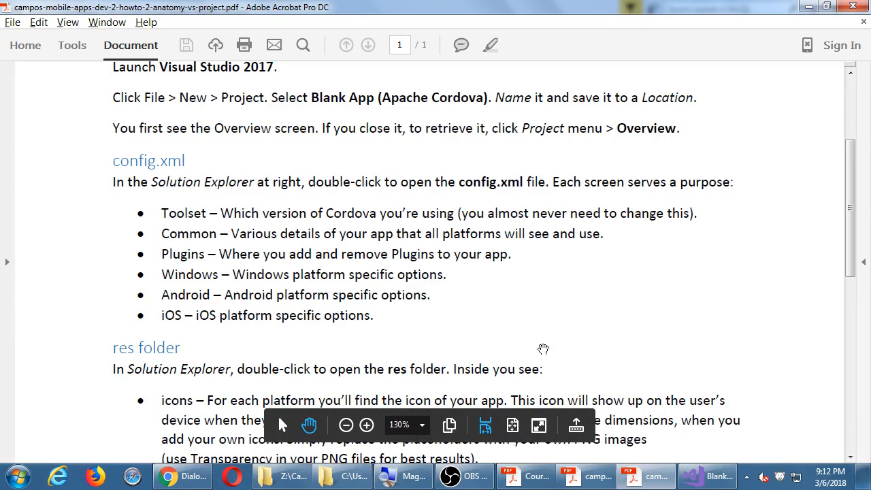
# Scroll the handout to the www Folder and Further Reading sections, then return to Visual Studio
pyautogui.scroll(-3)
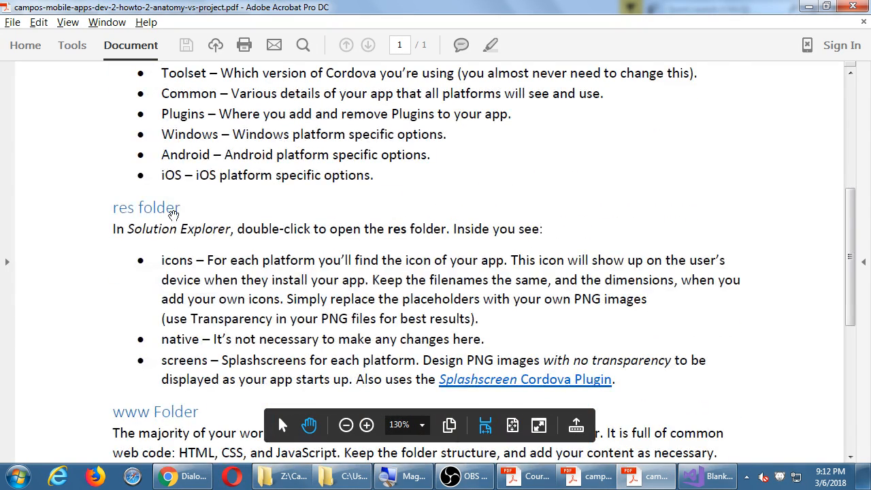
pyautogui.scroll(-3)
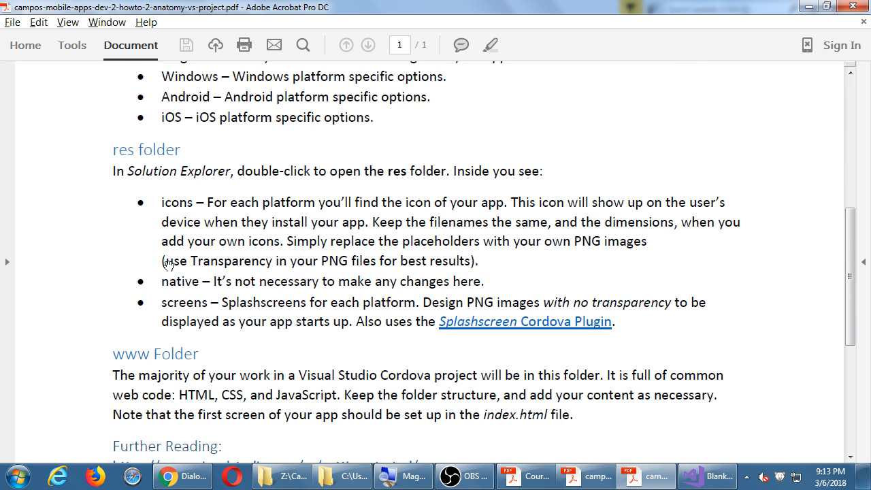
pyautogui.moveTo(197, 314)
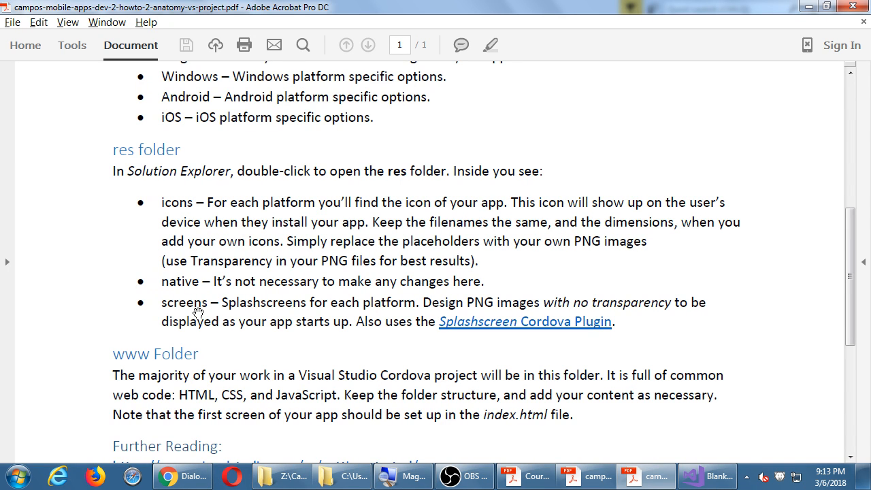
pyautogui.scroll(-3)
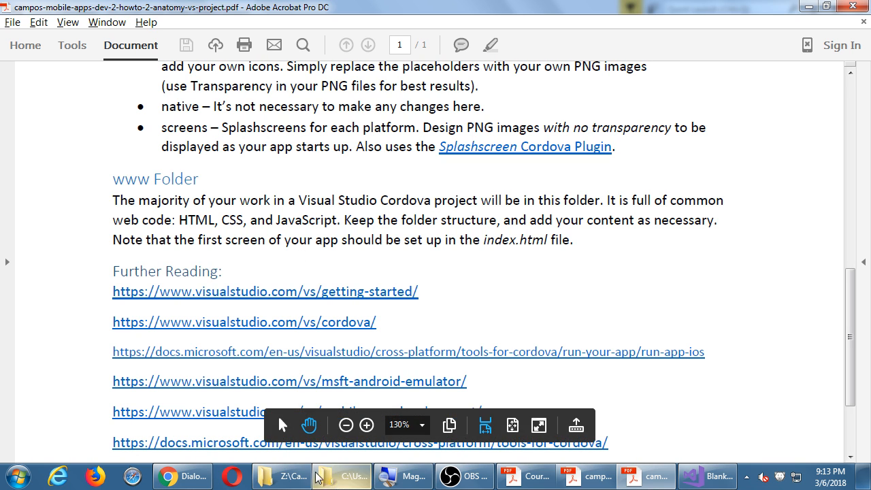
pyautogui.click(707, 476)
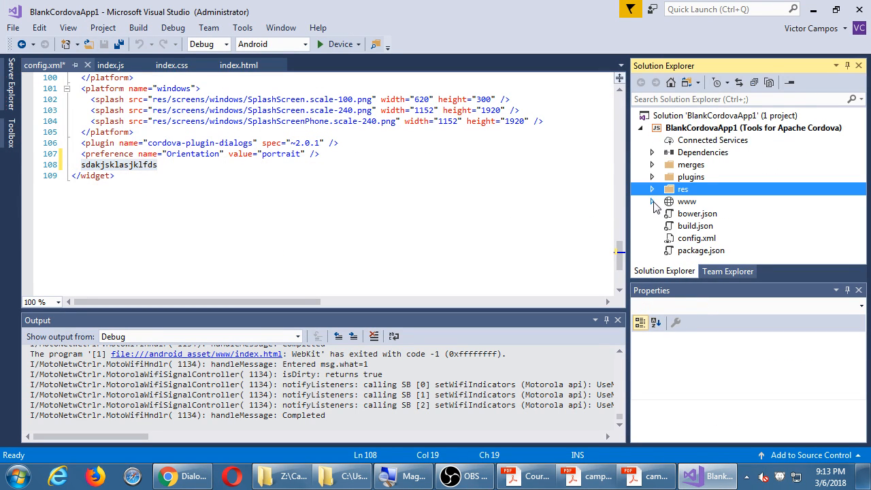
# Expand www to show css, images, scripts and highlight index.html
pyautogui.click(650, 201)
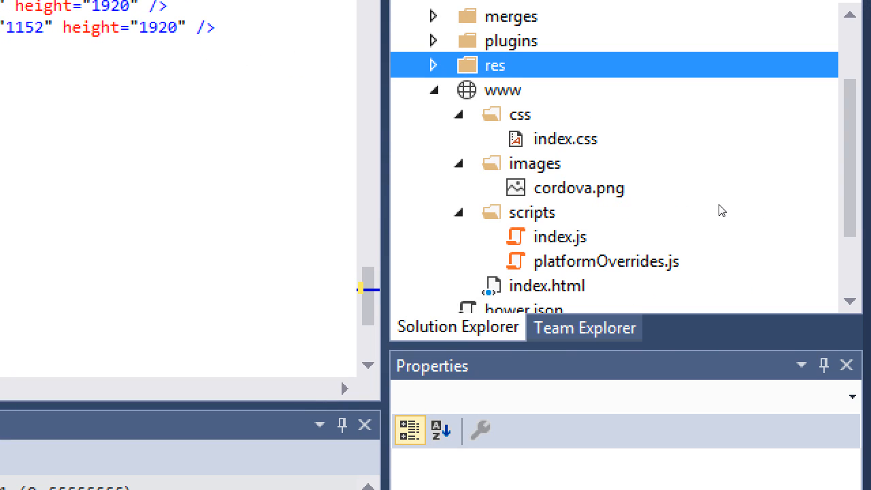
pyautogui.click(457, 114)
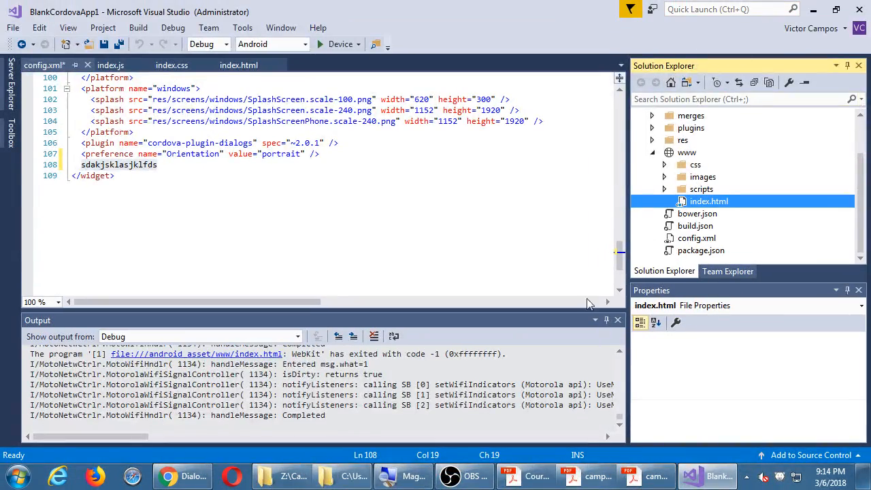
# Copy the anatomy and www folder handout PDFs into the Campos MAD II class folder
pyautogui.click(348, 476)
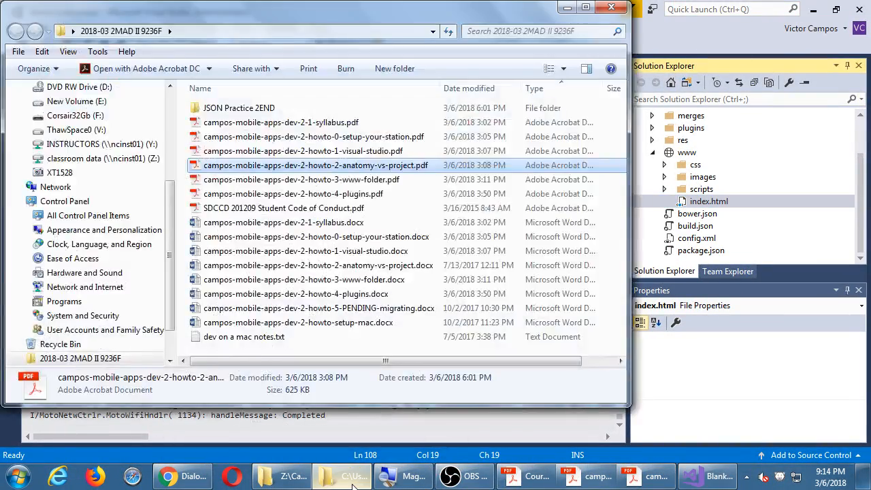
pyautogui.click(718, 477)
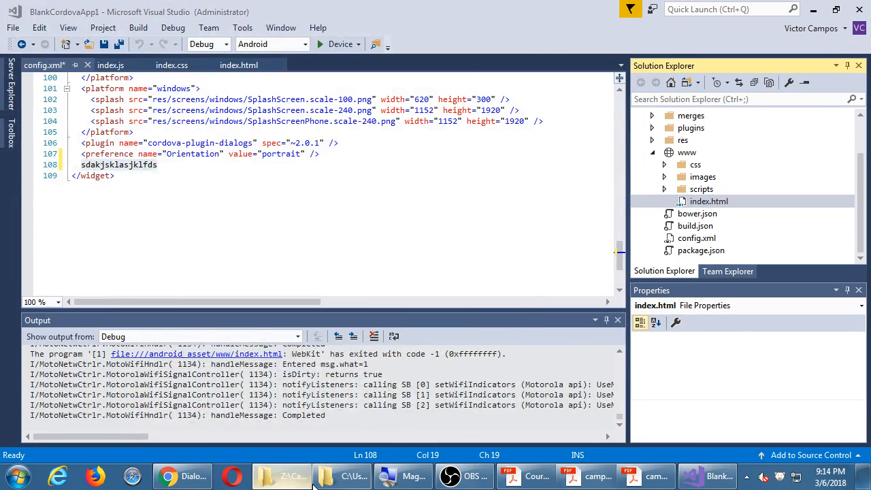
pyautogui.click(292, 476)
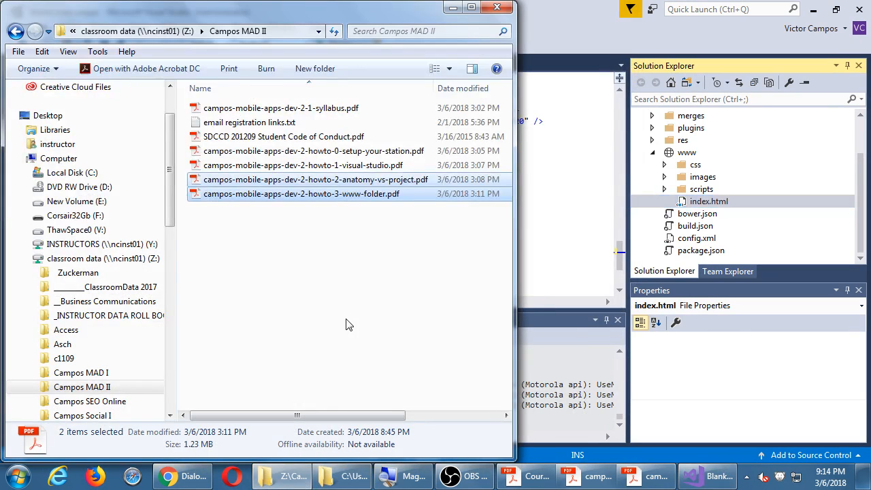
pyautogui.click(370, 250)
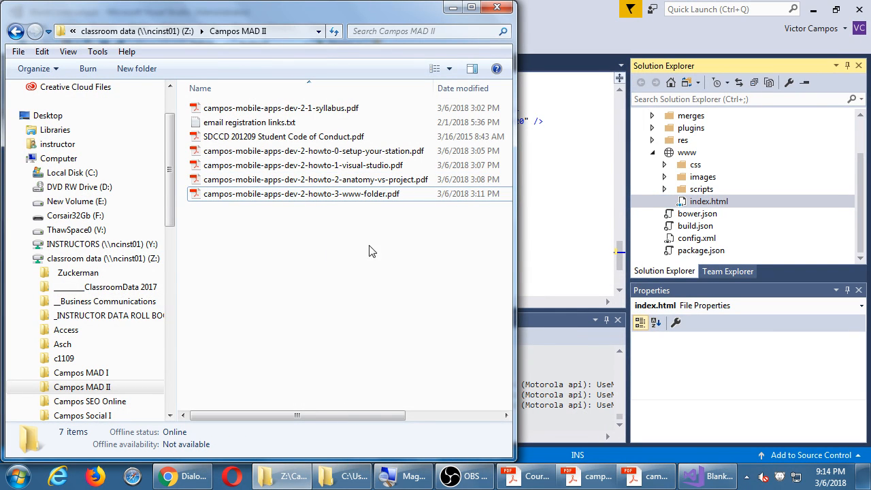